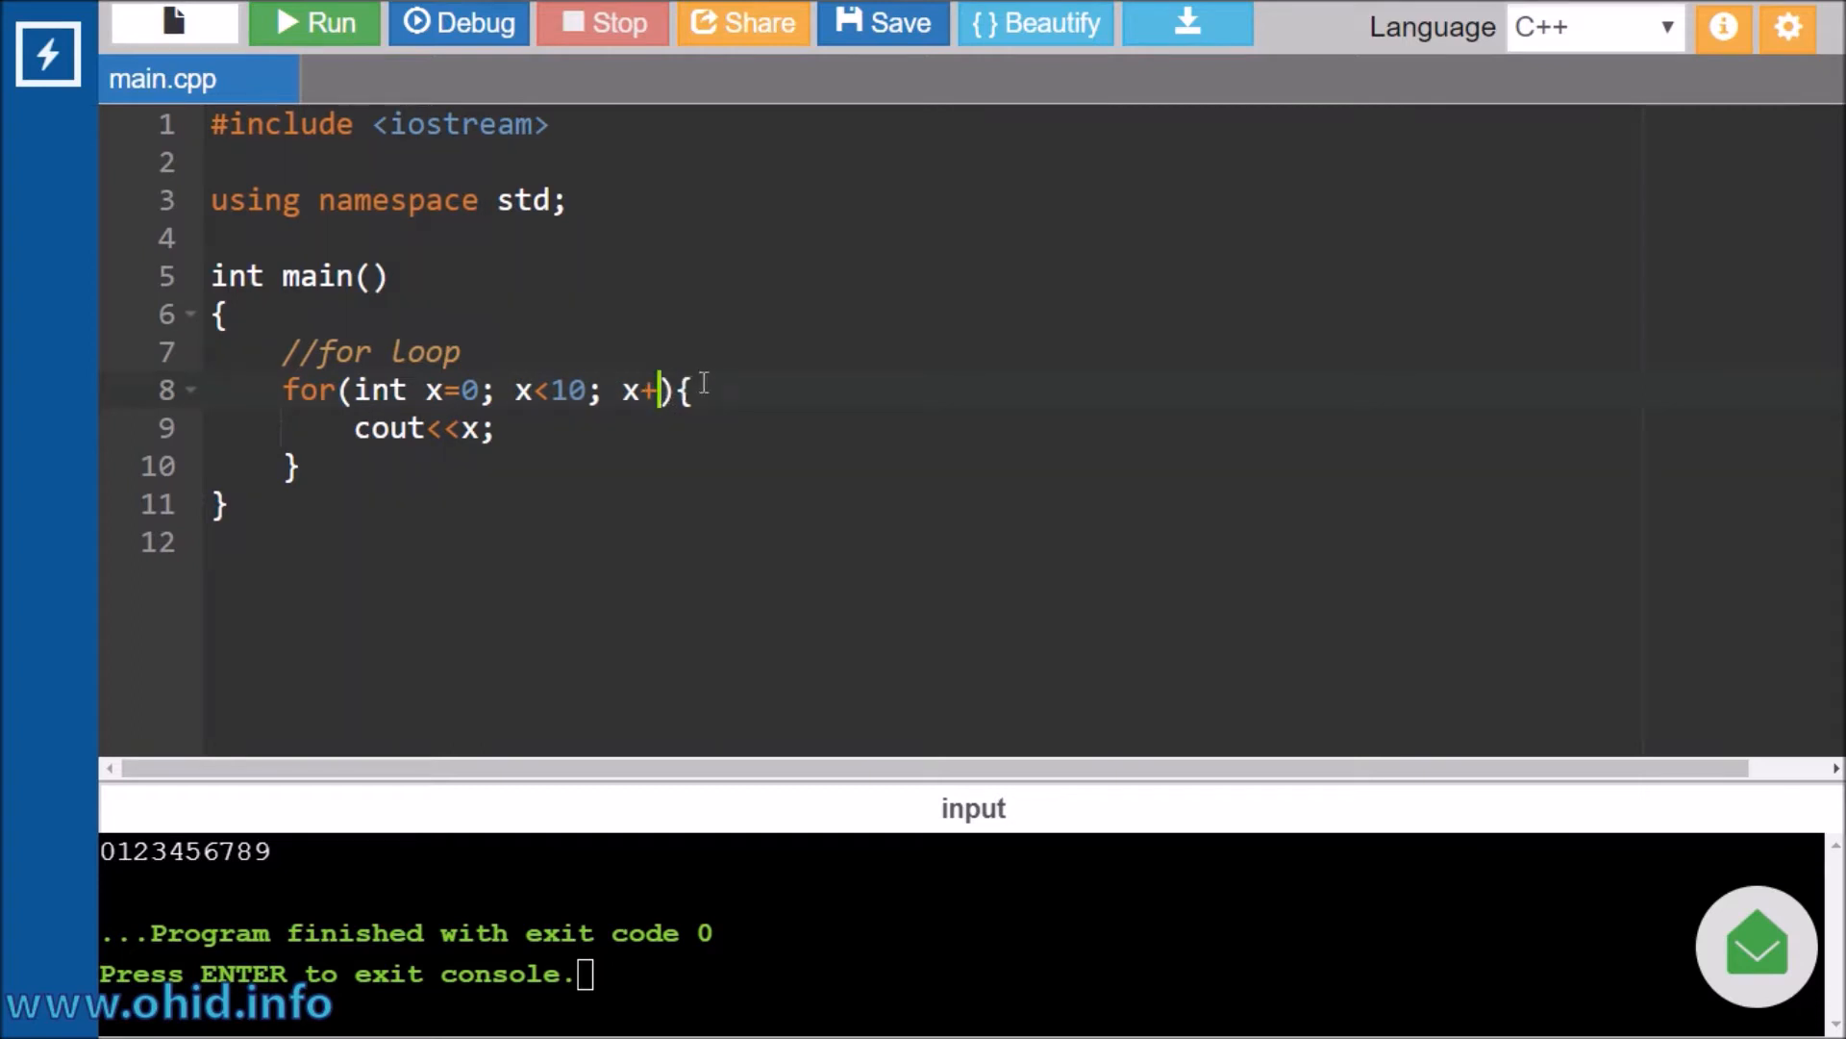
pyautogui.write('--')
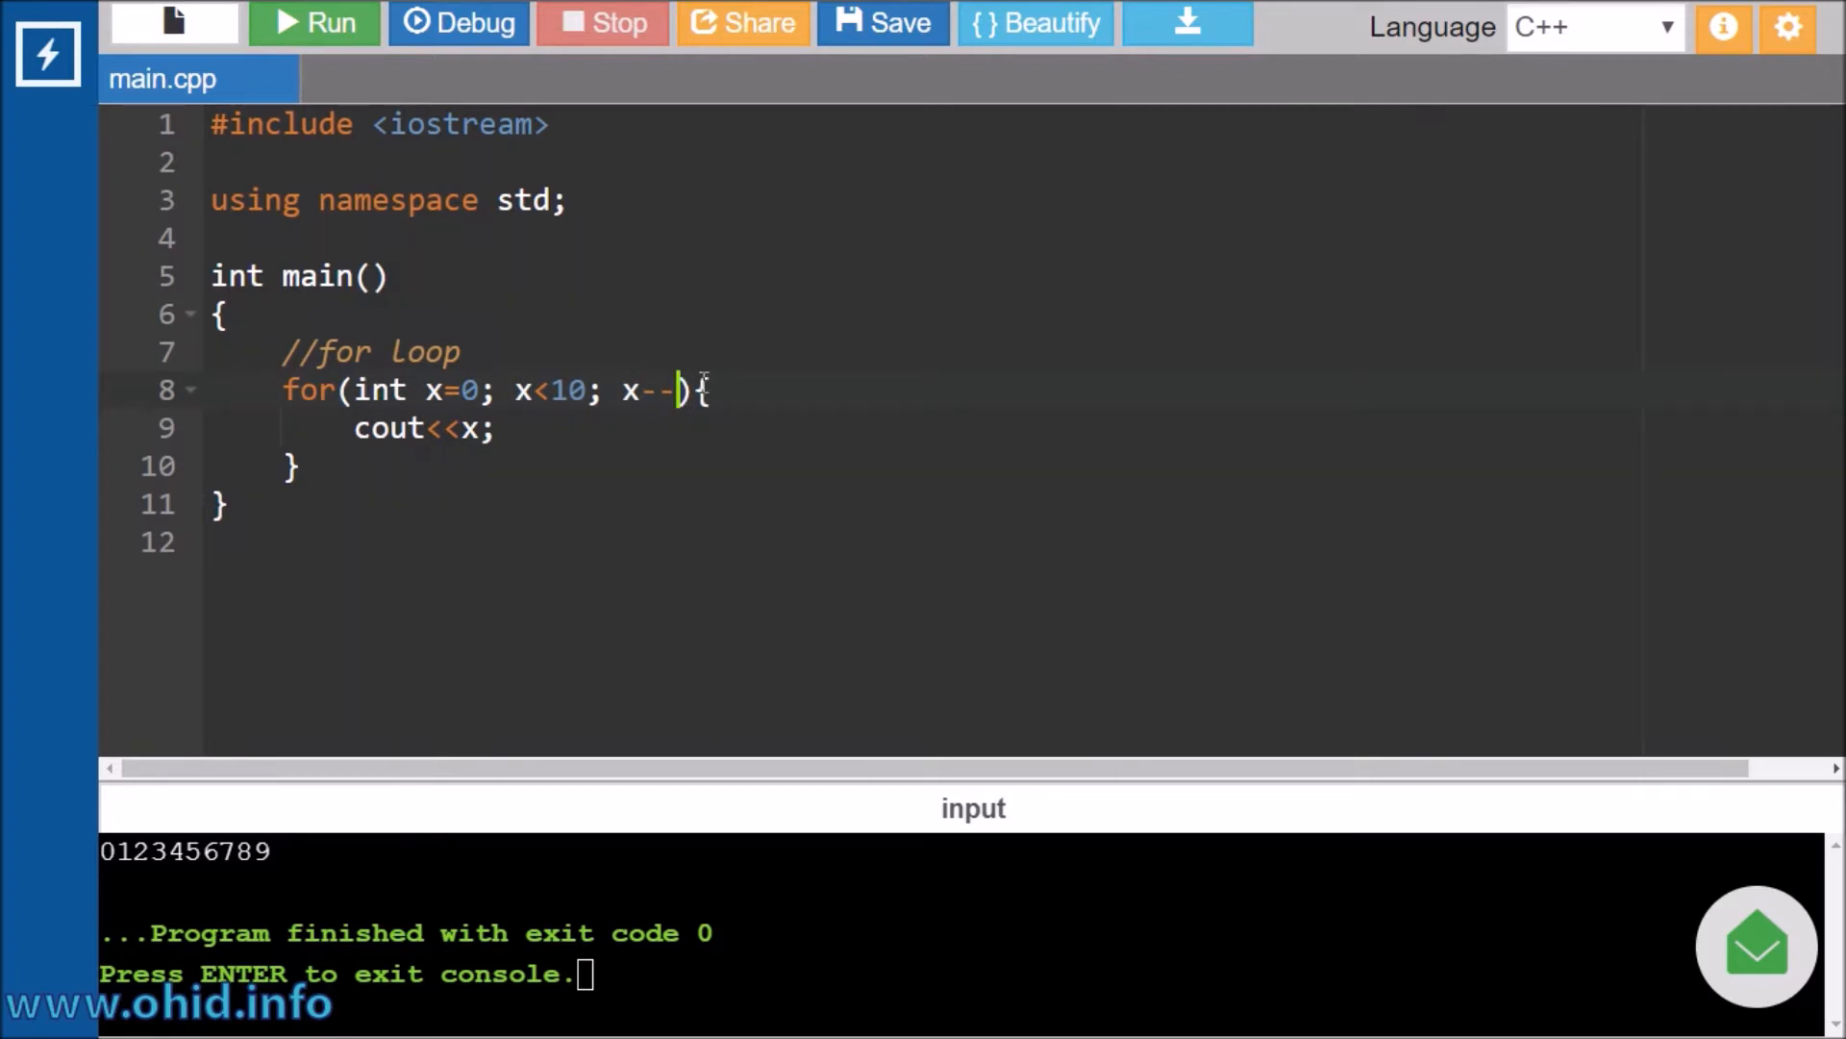
pyautogui.write('++')
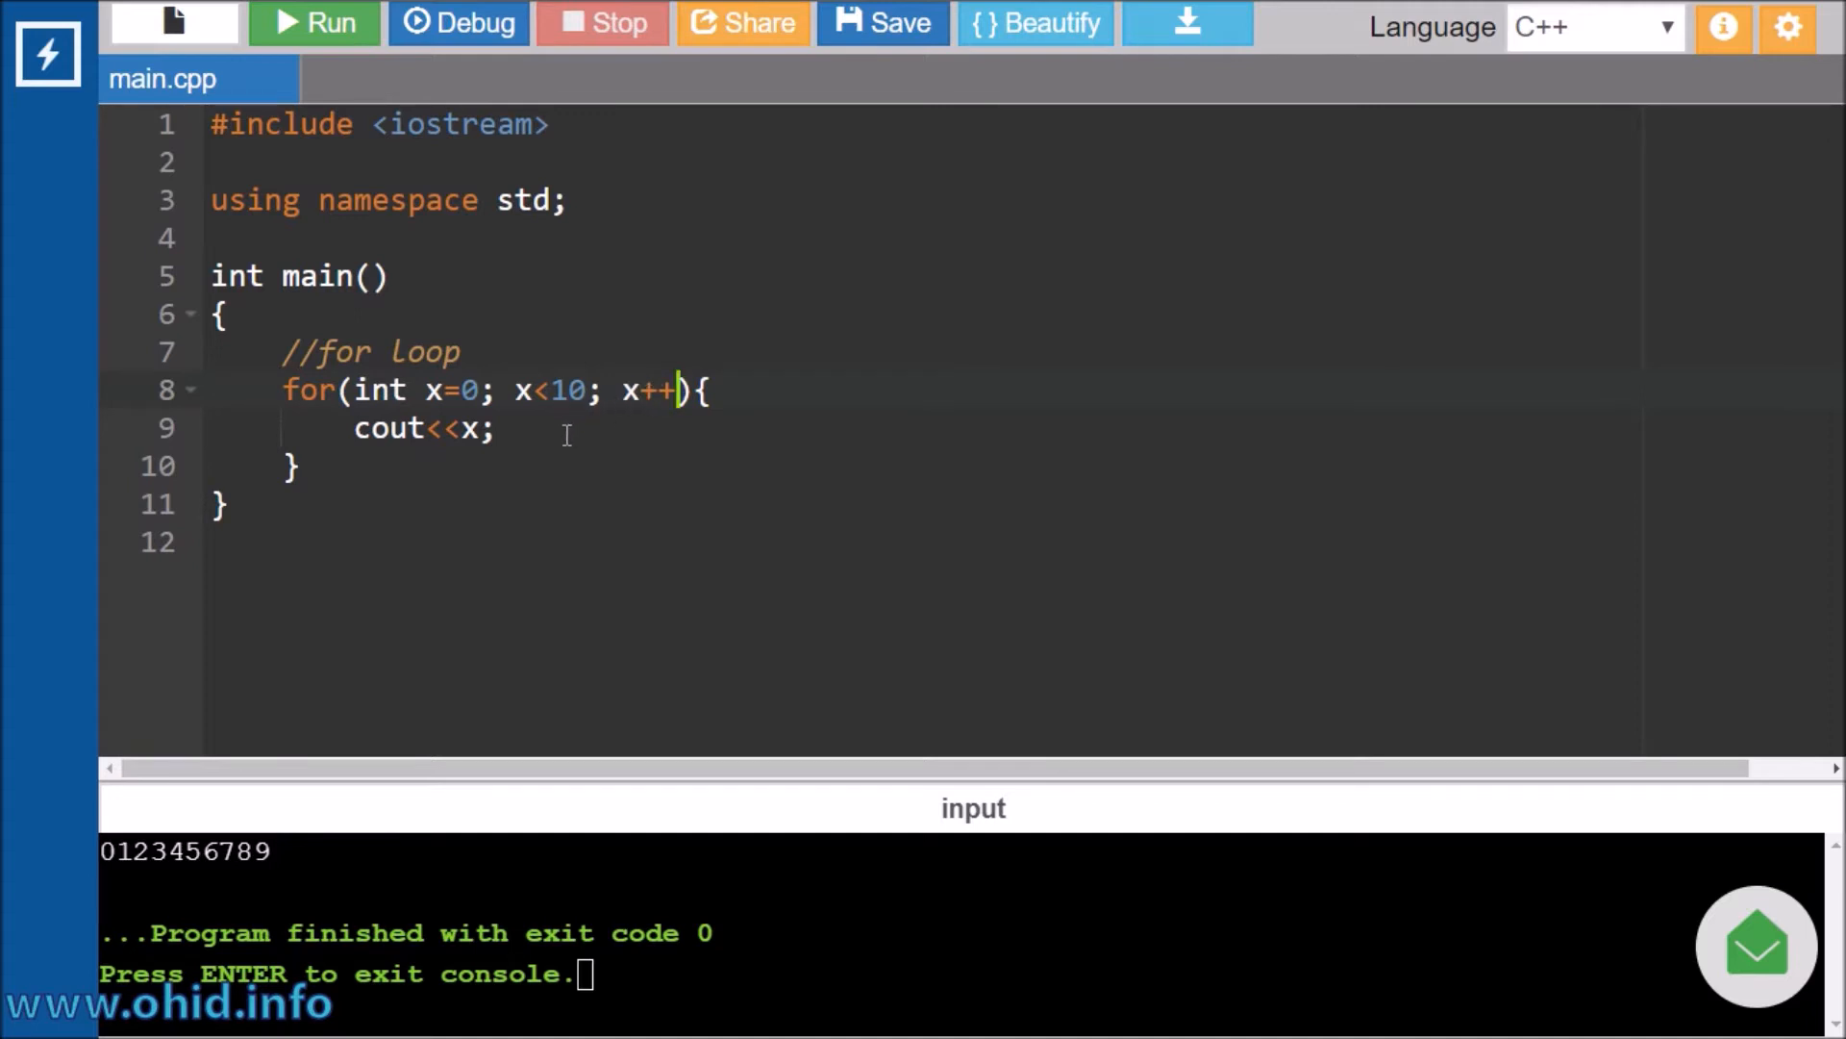
pyautogui.moveTo(313, 23)
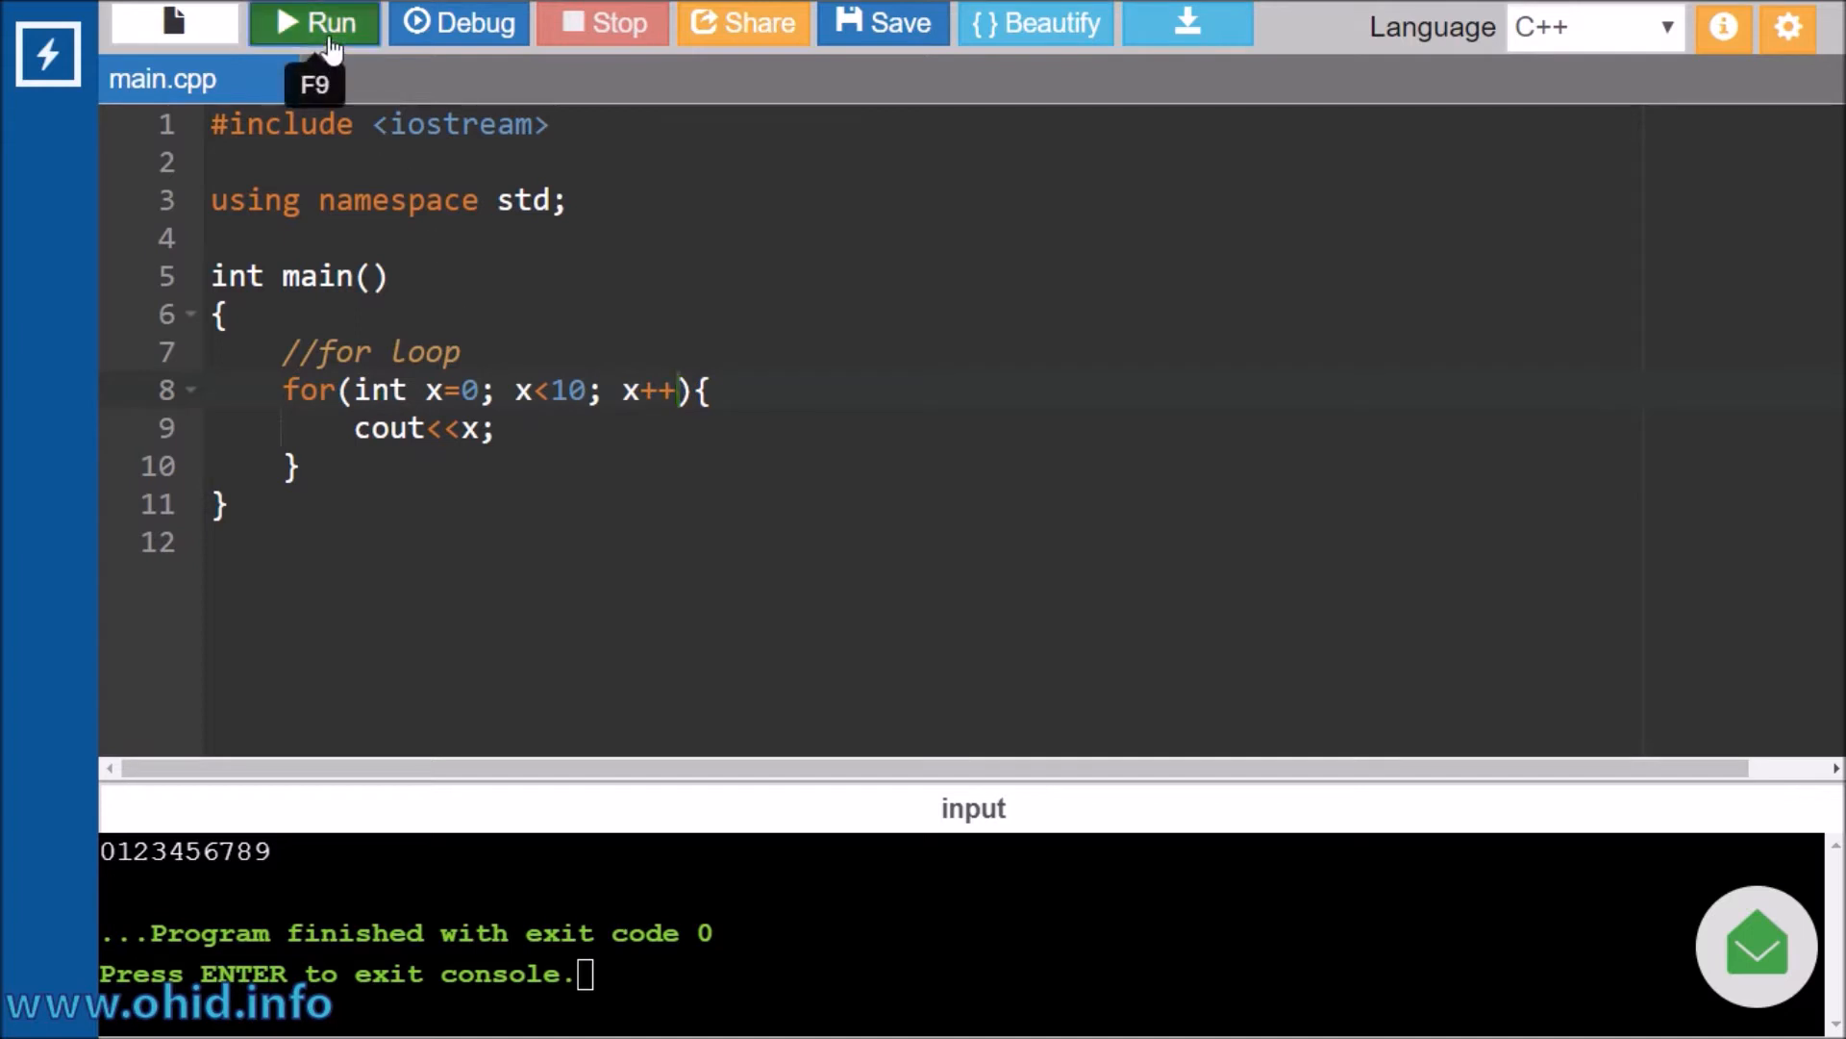
pyautogui.click(313, 23)
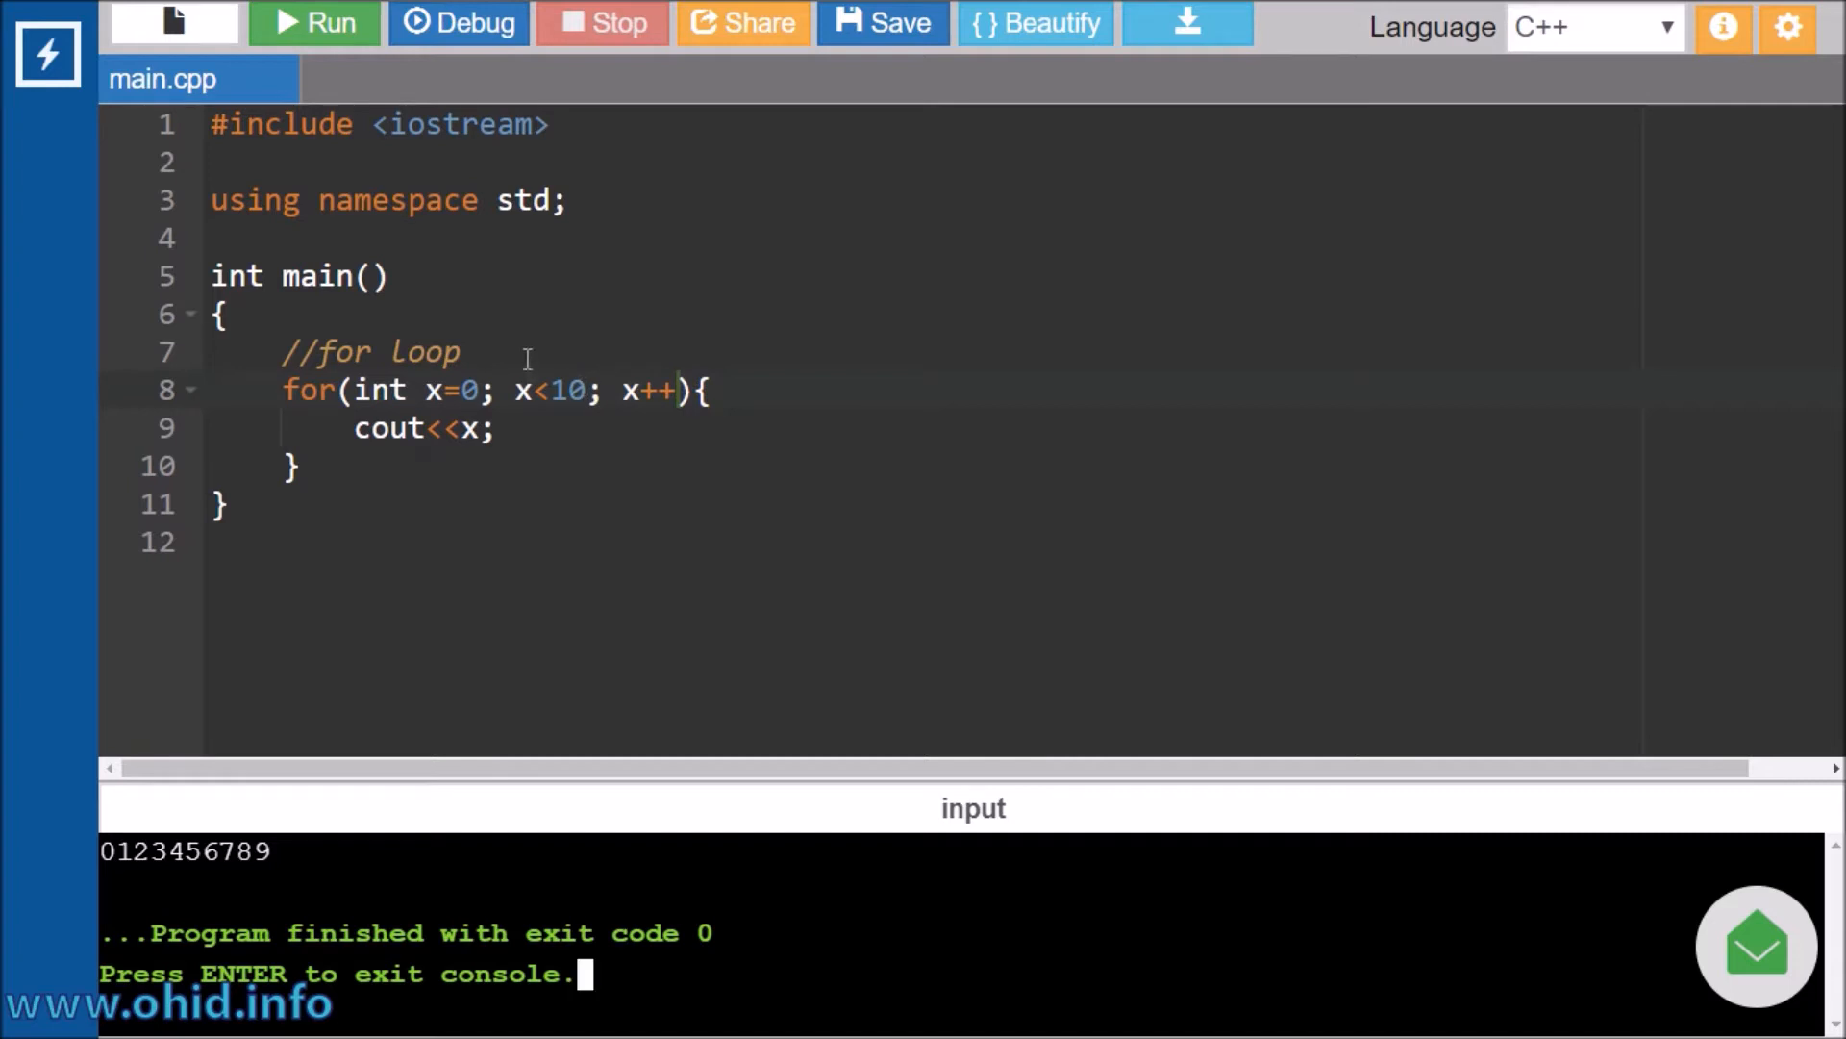
# Write int arr[] = {0, 1, 2, ... 9} with a trailing semicolon above the for loop.
pyautogui.write('\\')
pyautogui.click(923, 390)
pyautogui.write('int')
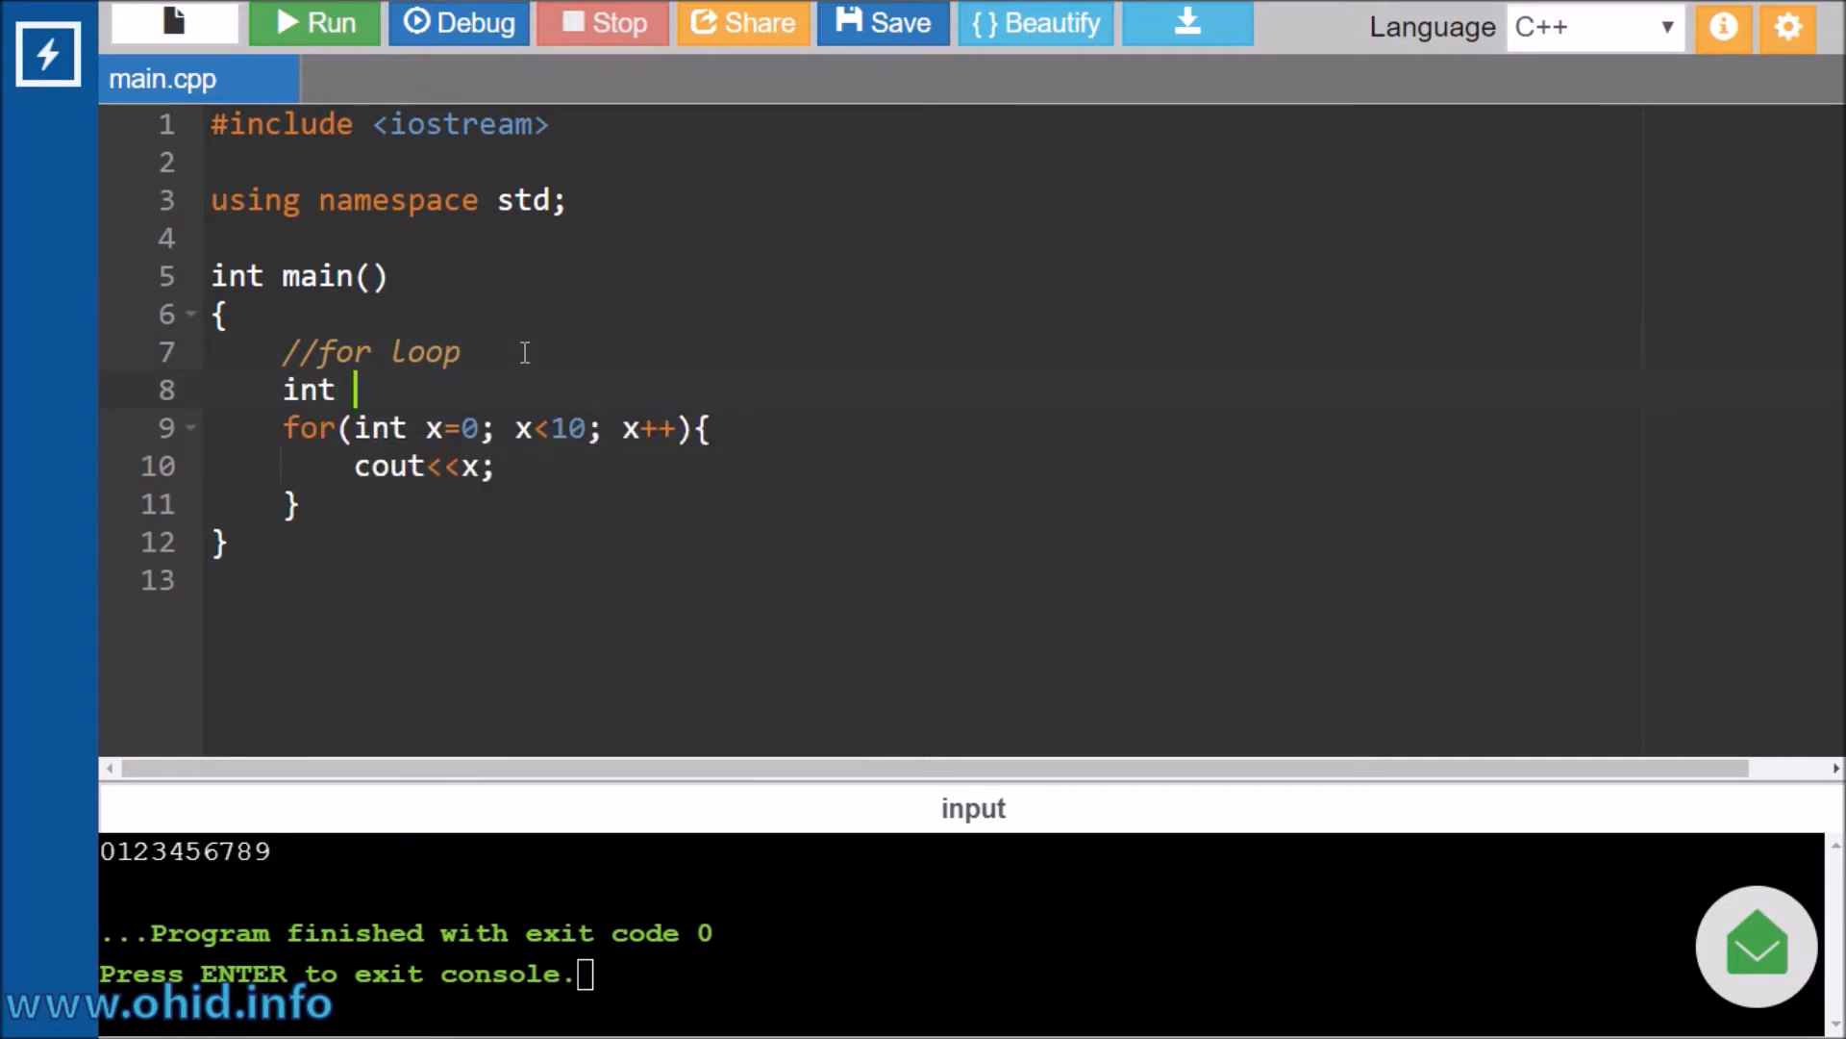
pyautogui.write('arr')
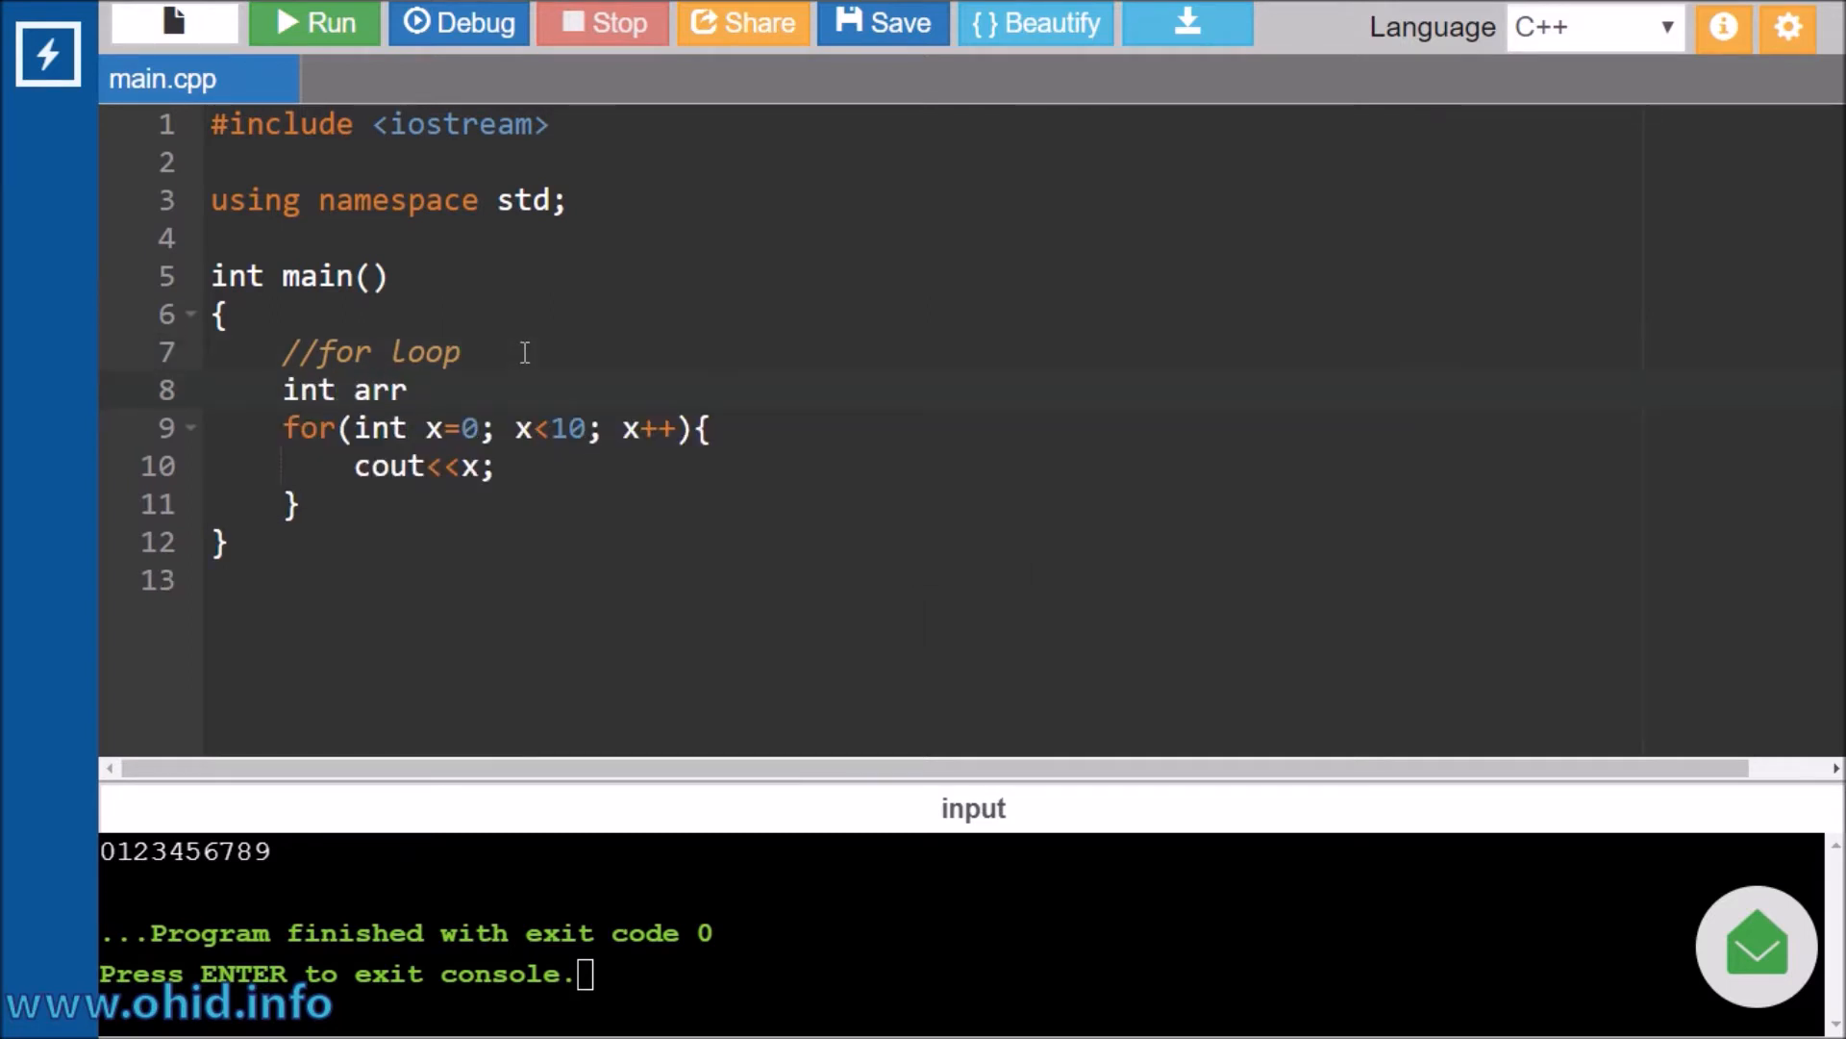
pyautogui.write('[] =')
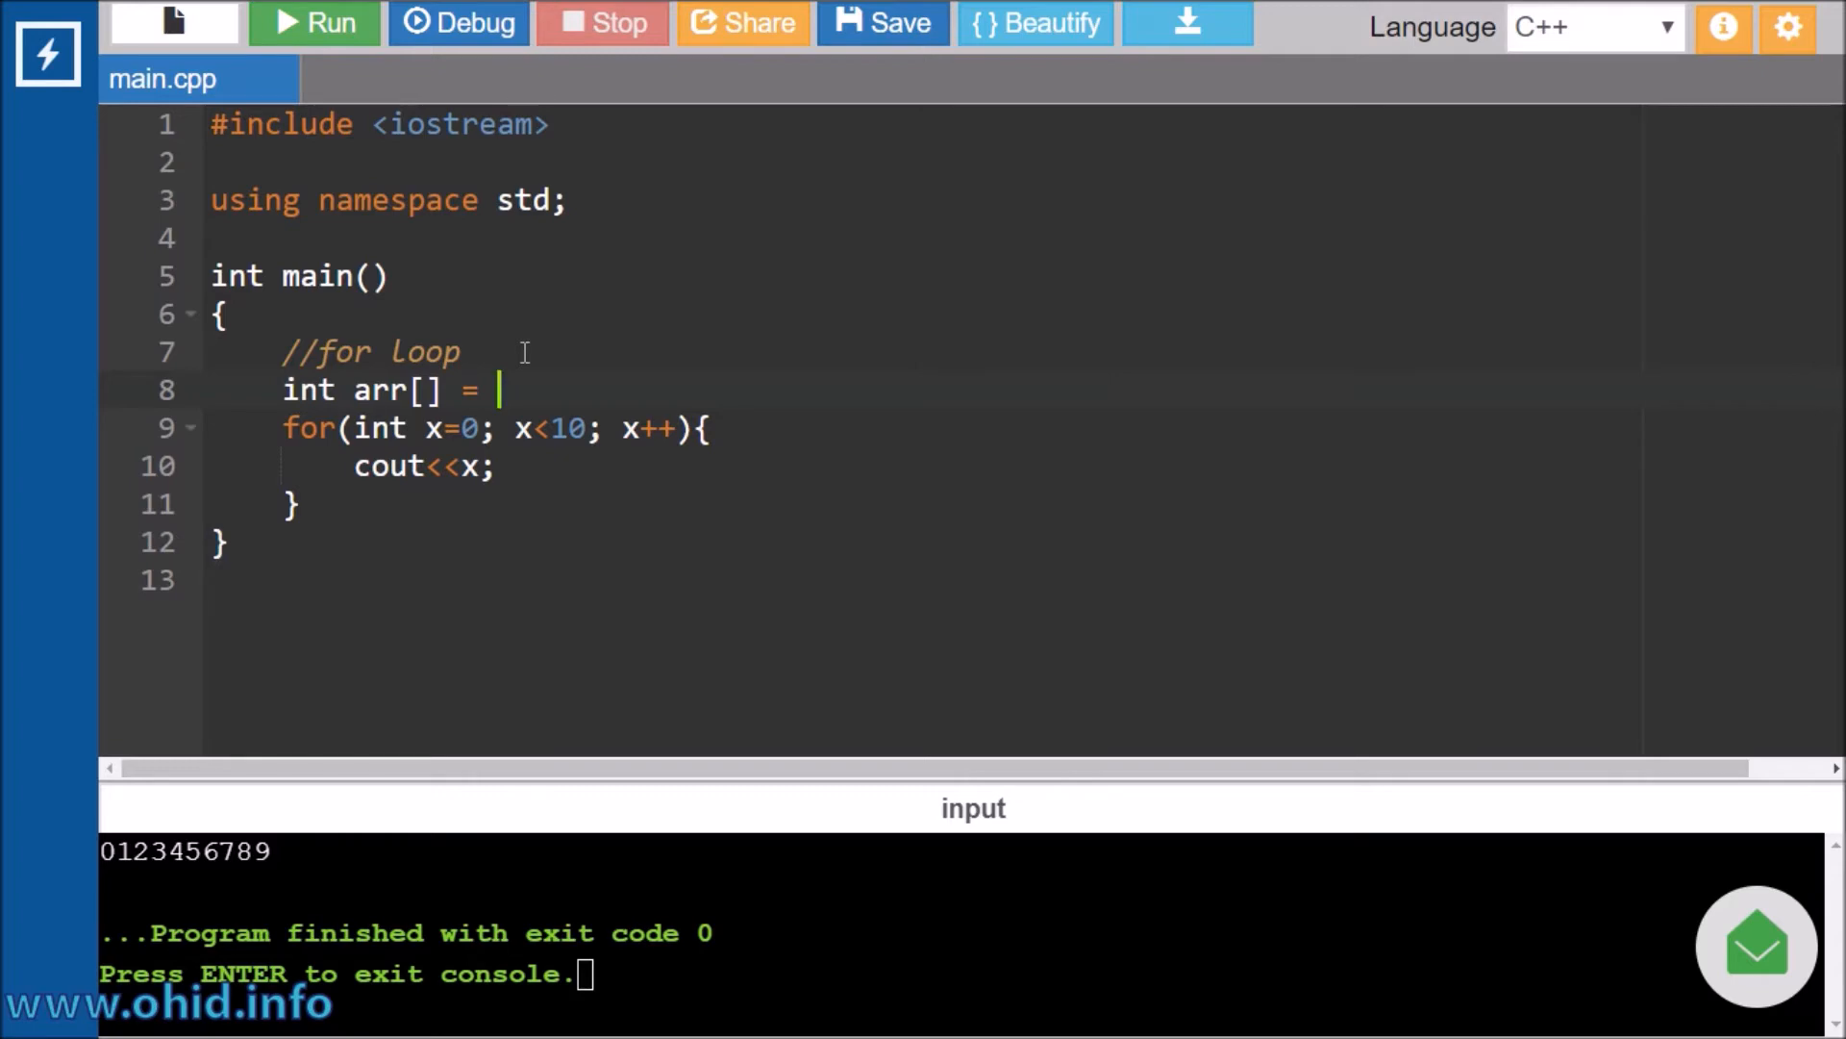
pyautogui.write('{0}')
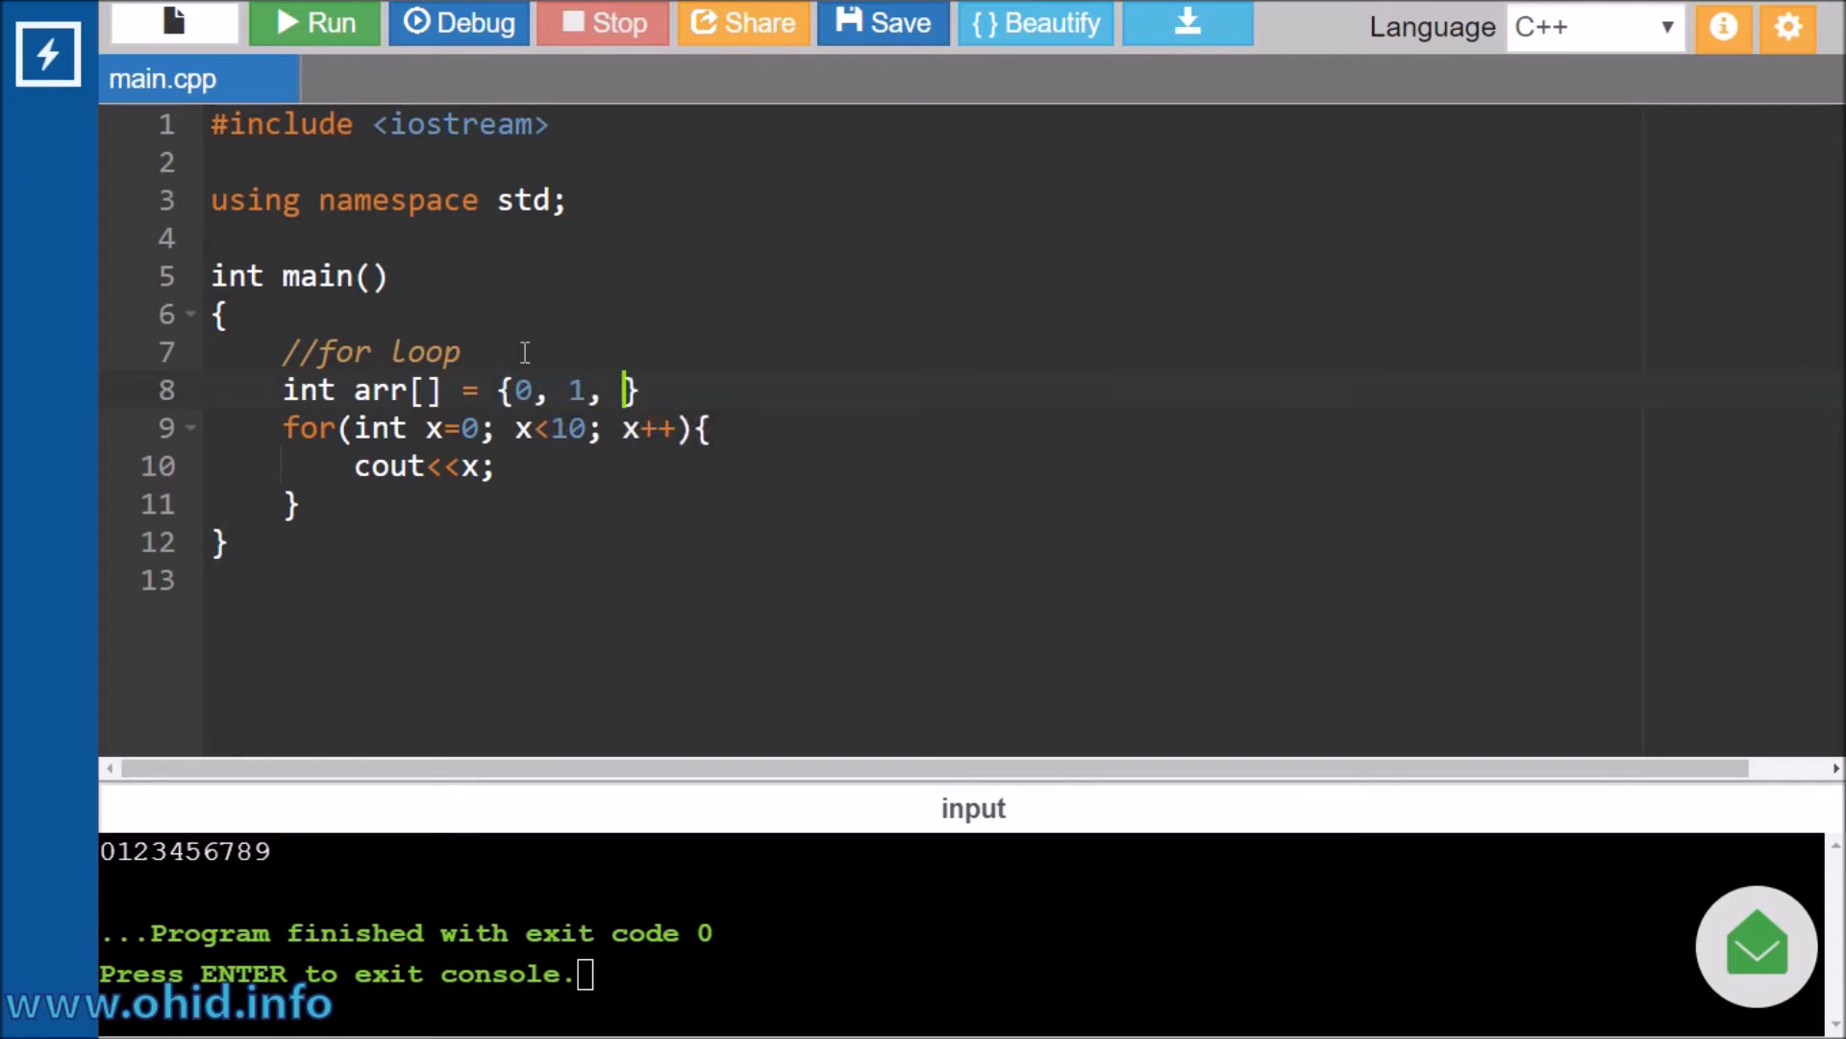
pyautogui.write('2, 3, 4, 5, 6')
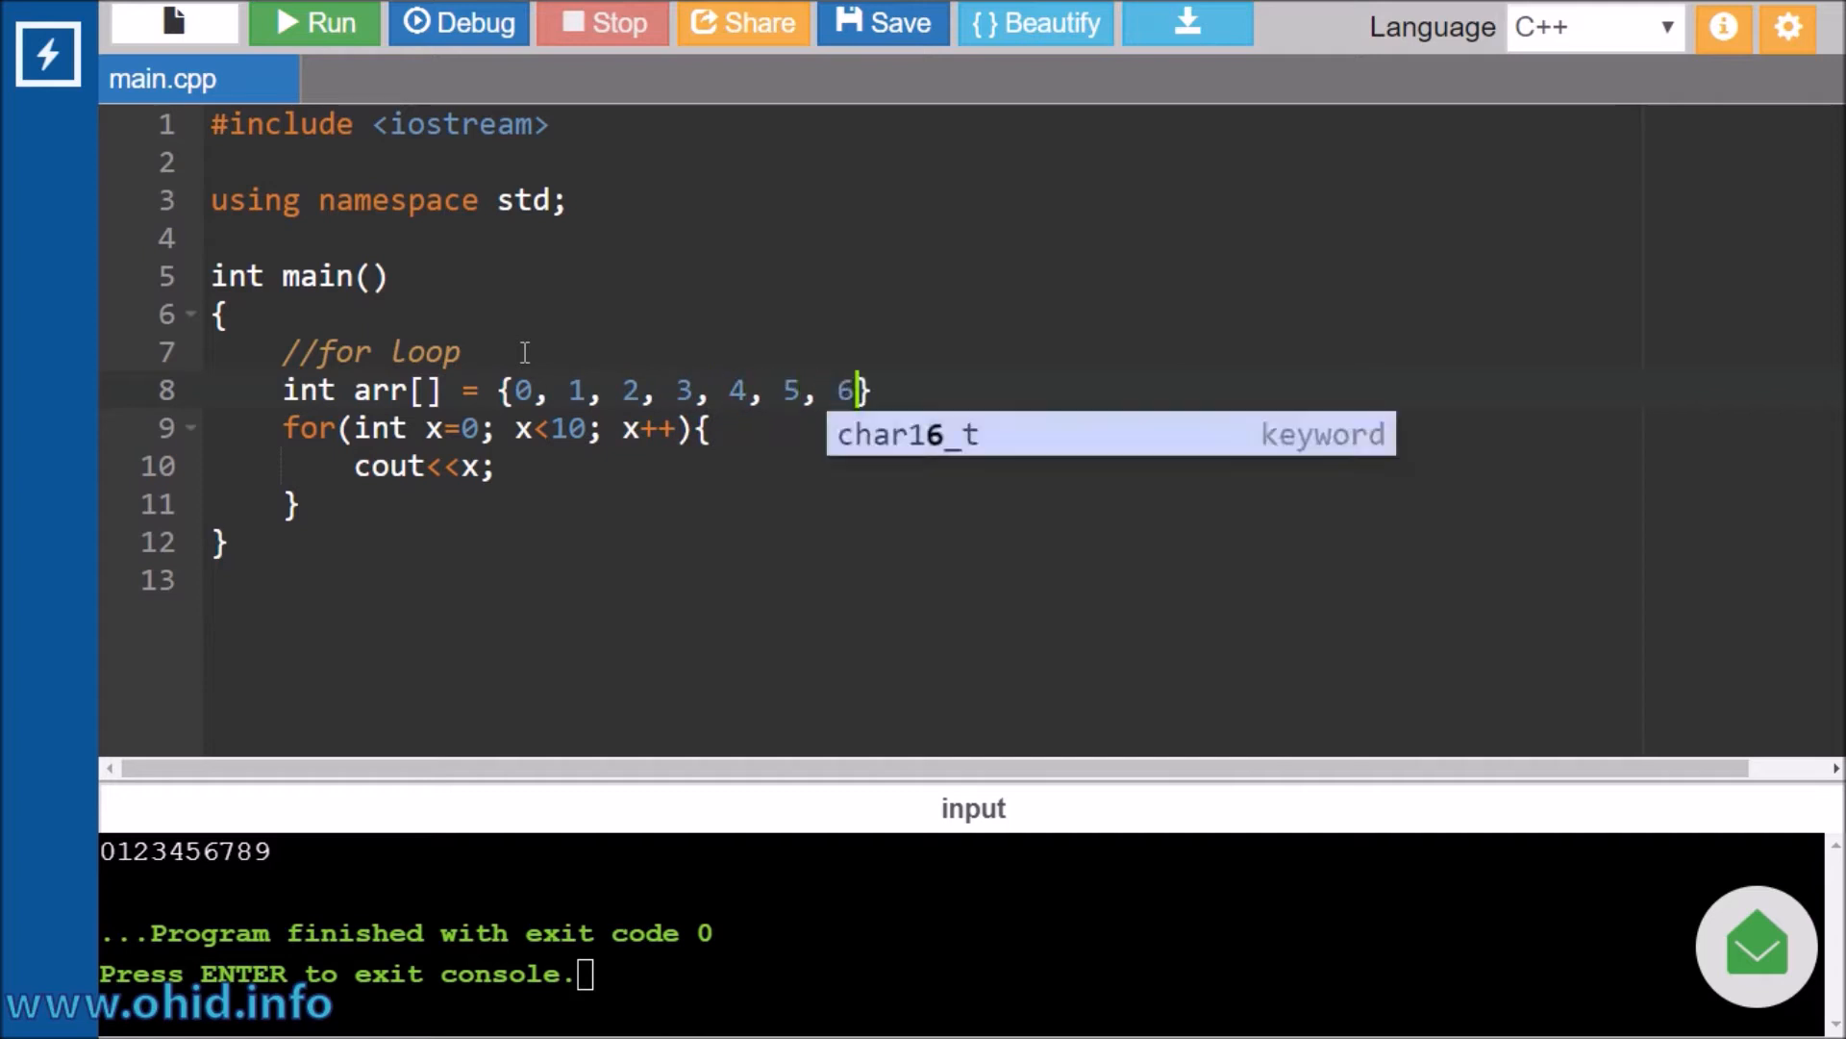
pyautogui.write(', 7, 8, 9,')
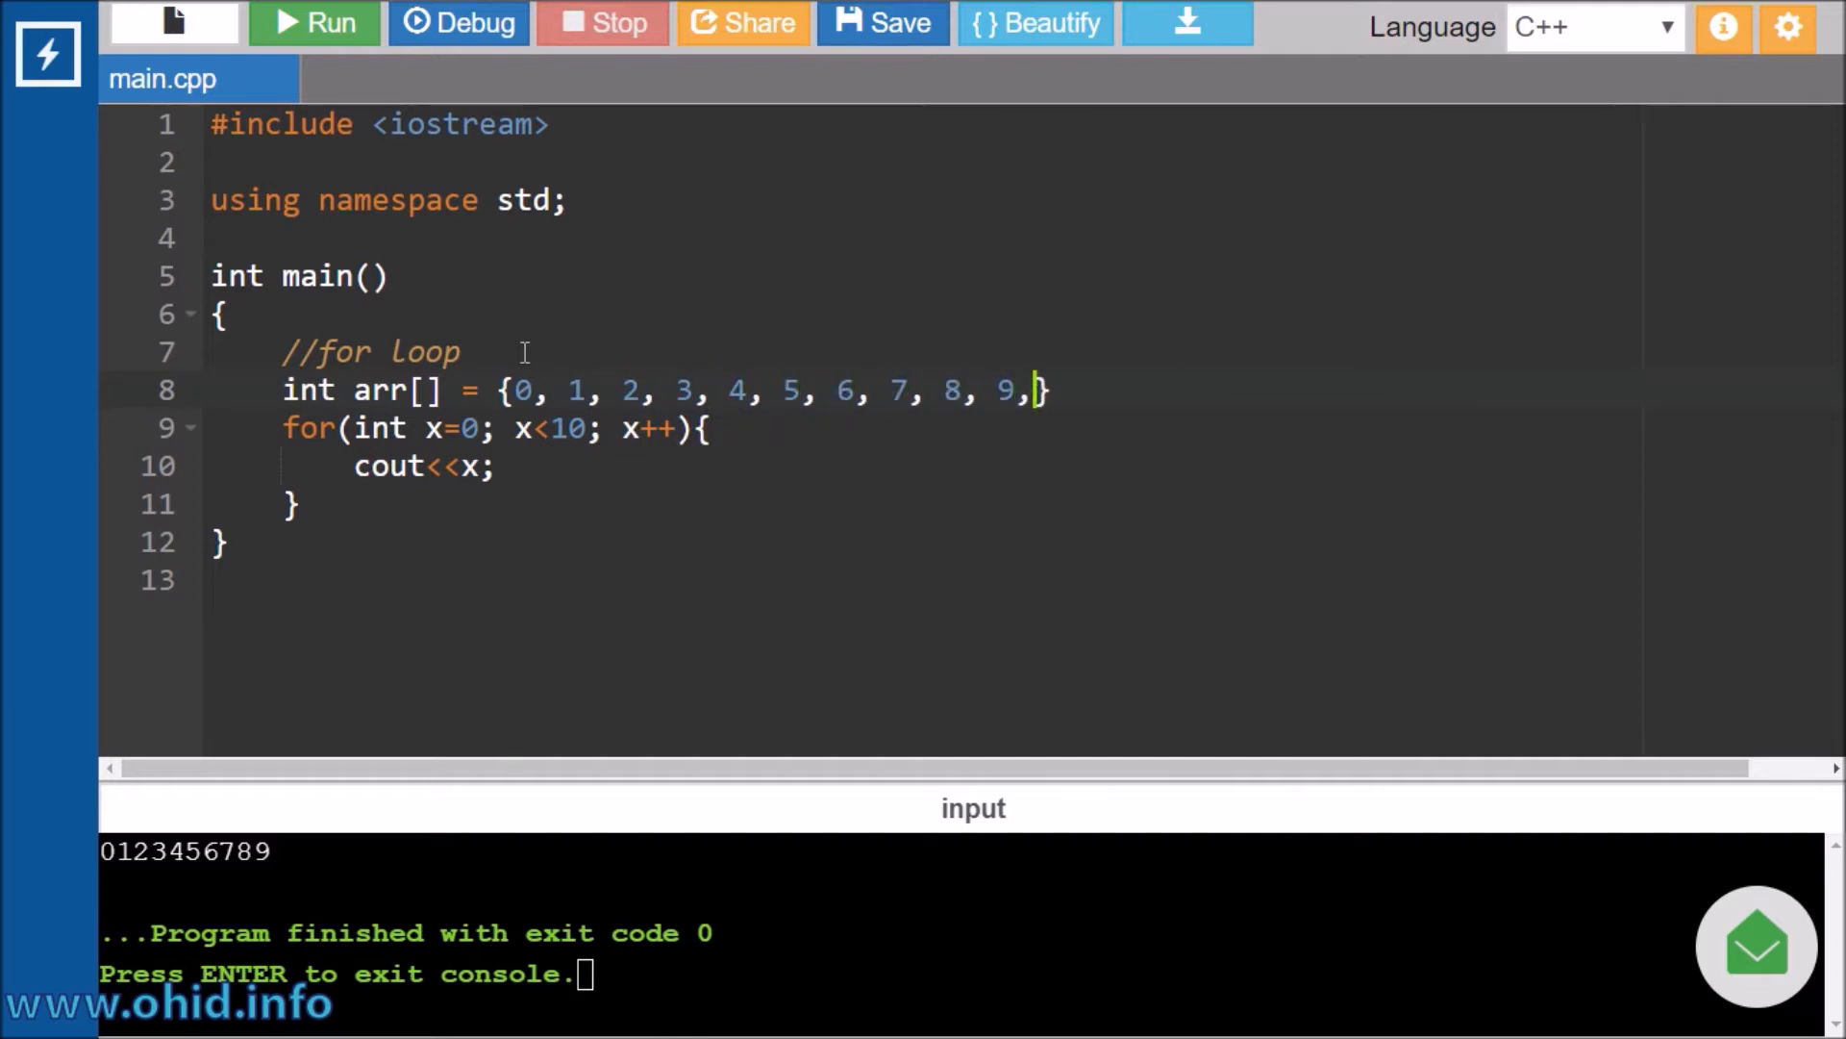
pyautogui.press('Backspace')
pyautogui.write(' 10, 11')
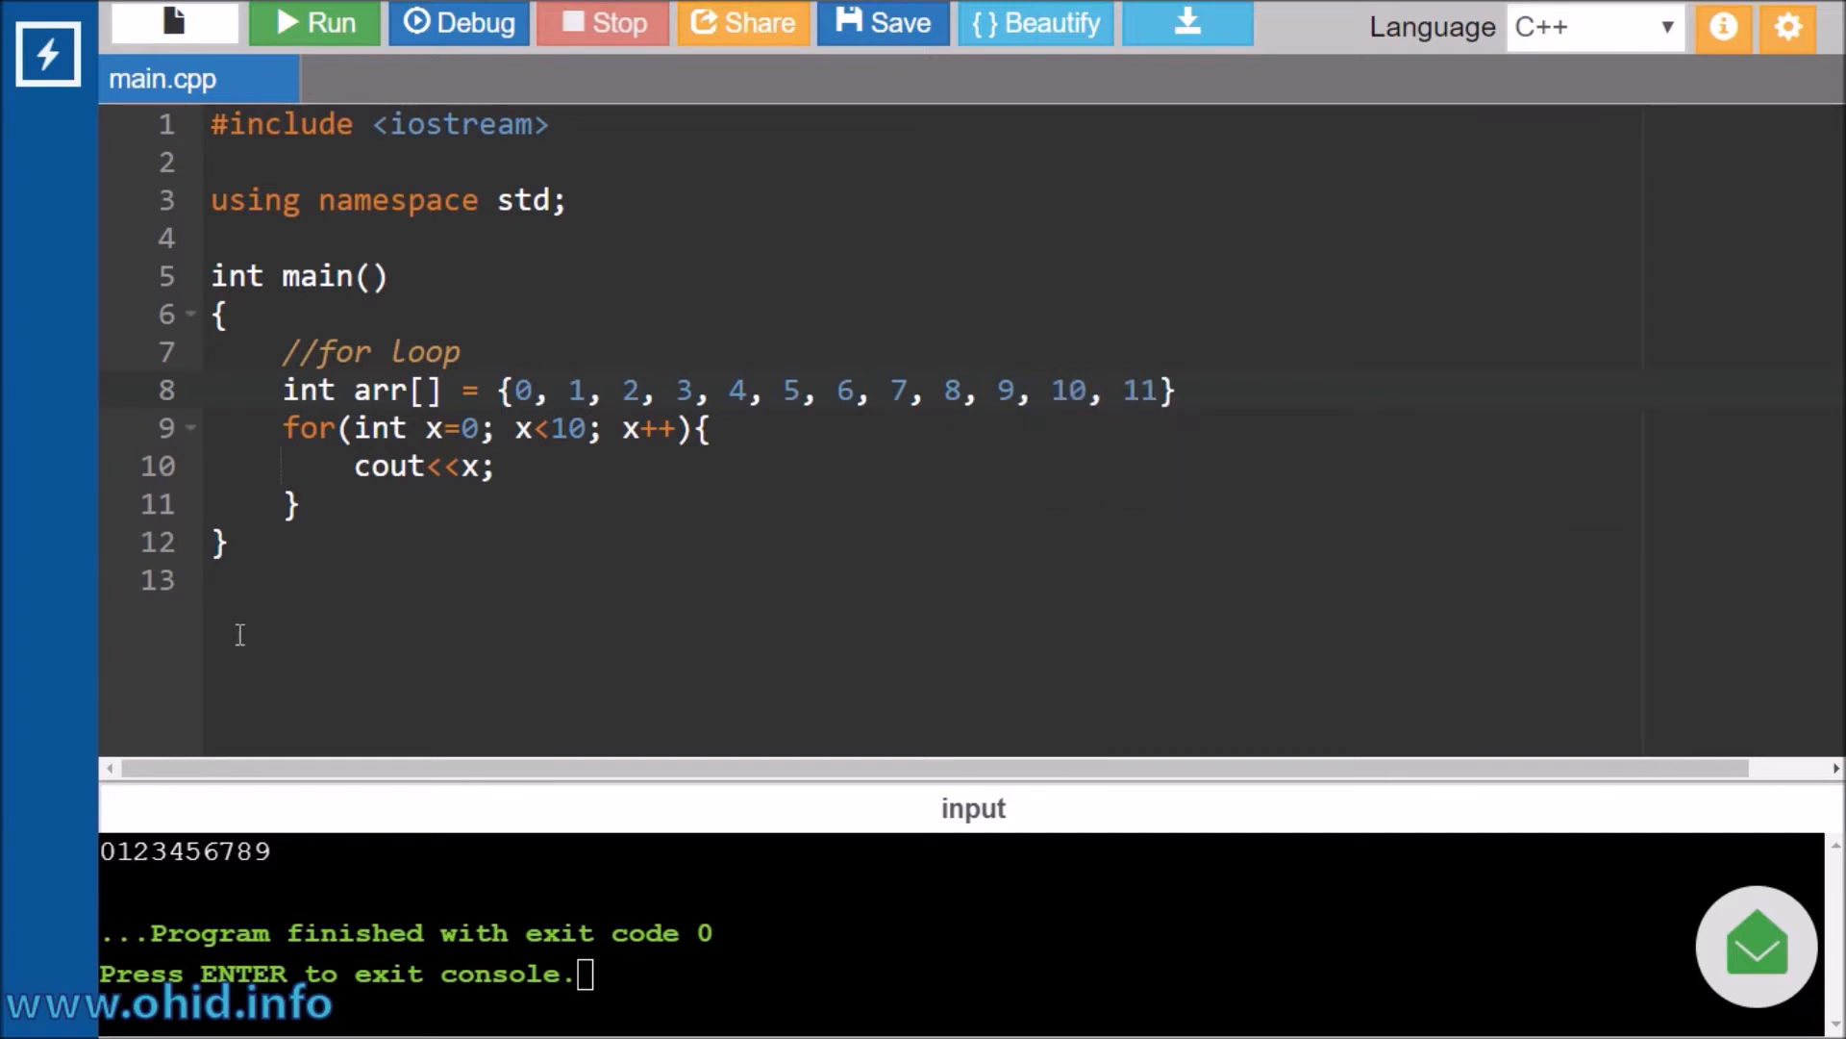
pyautogui.moveTo(1433, 379)
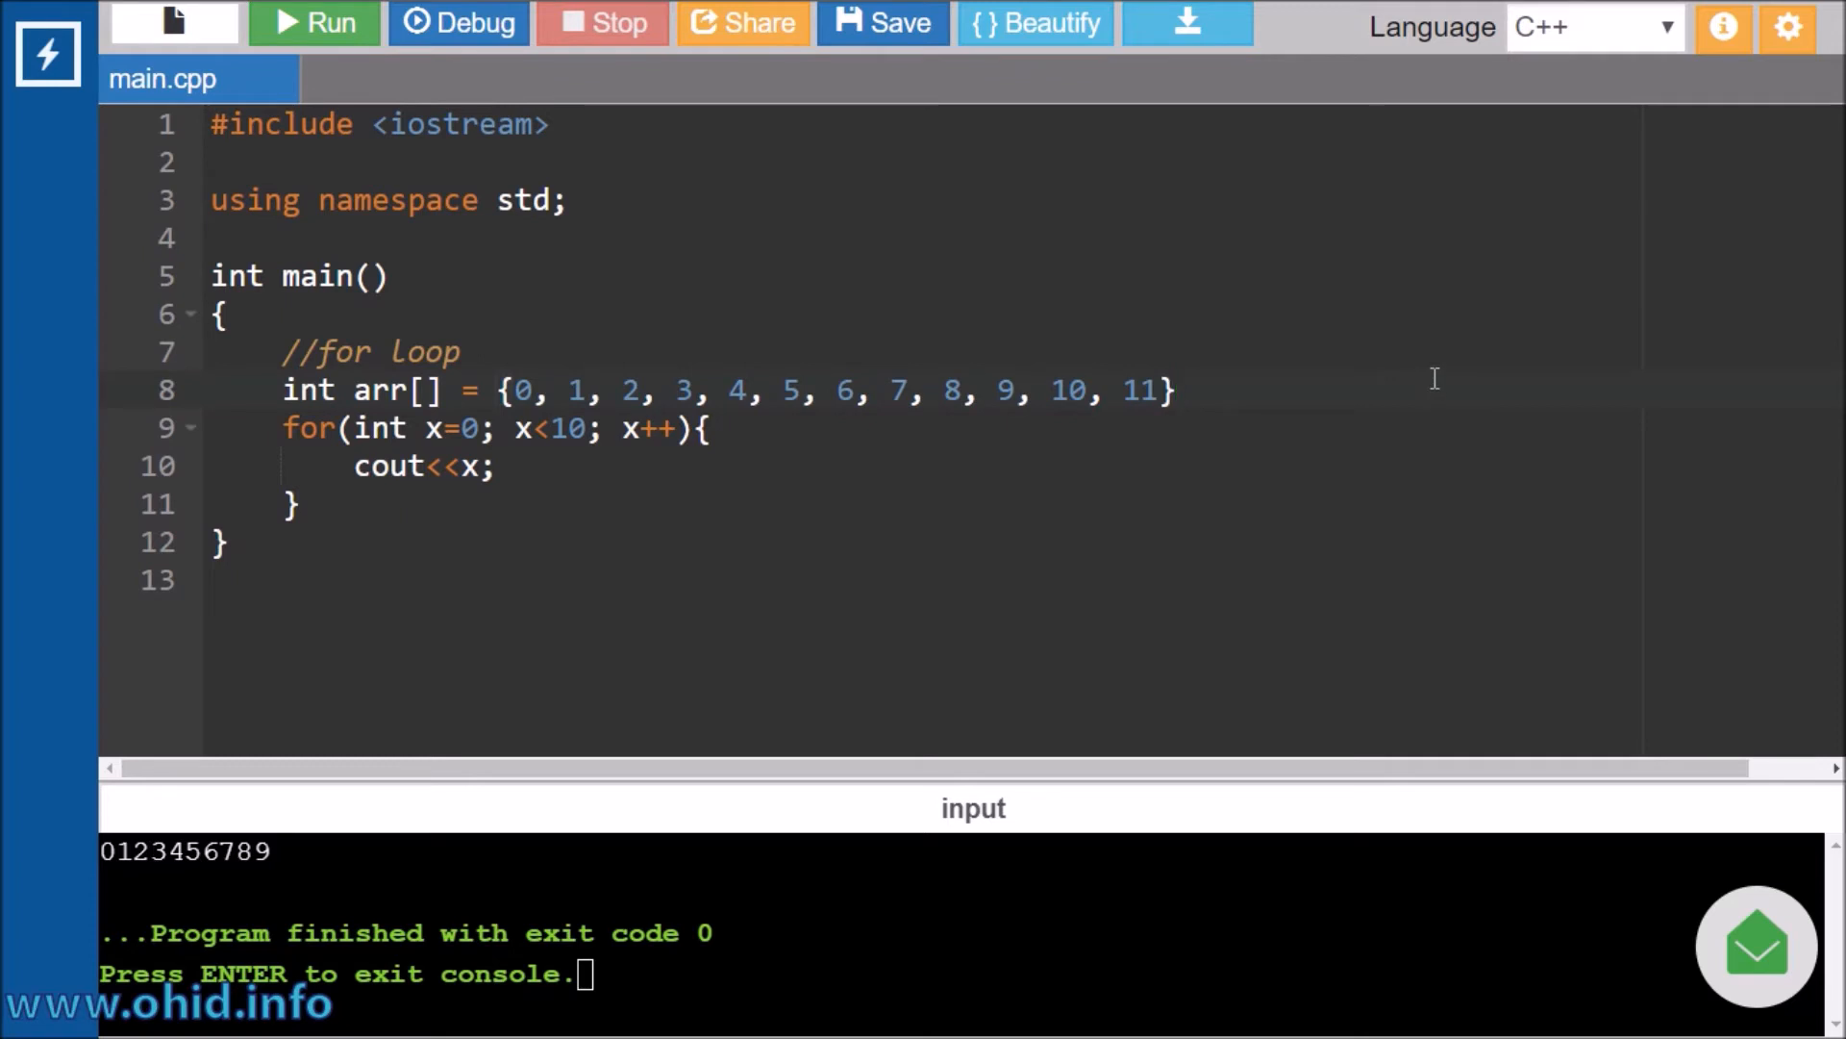
pyautogui.write(';')
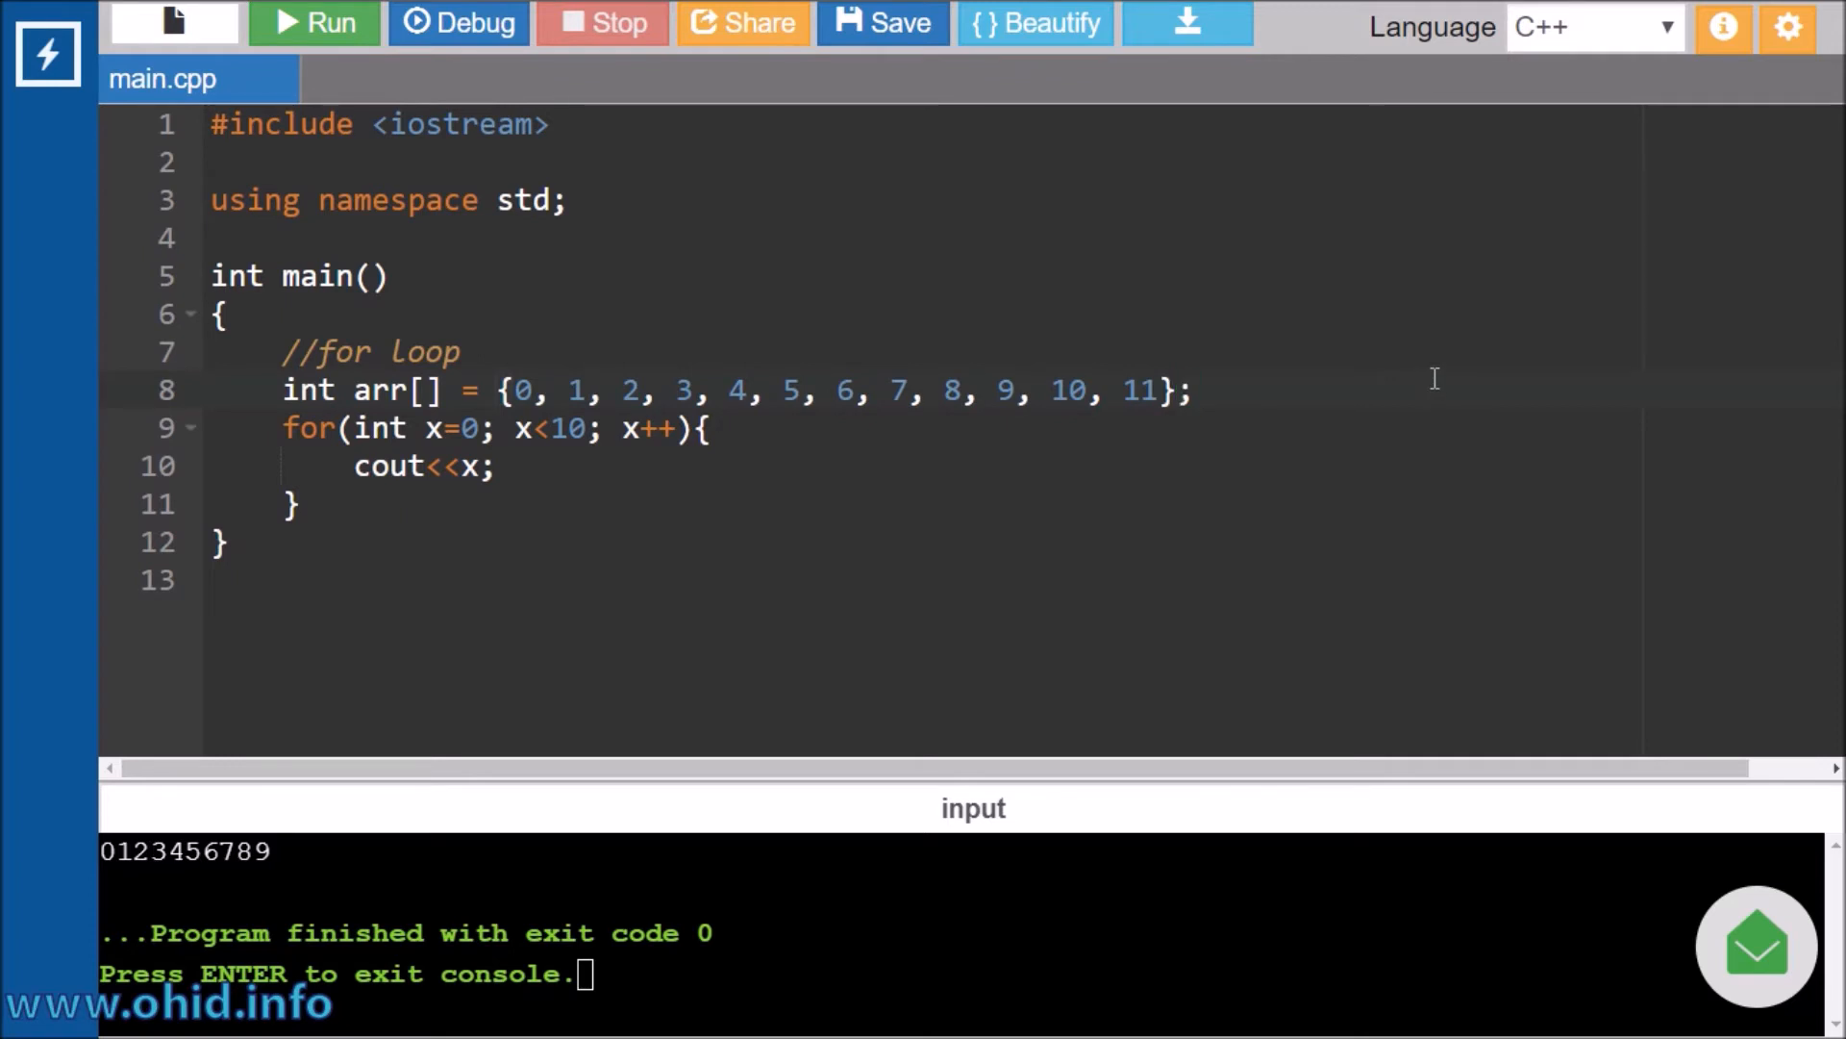
pyautogui.press('Enter')
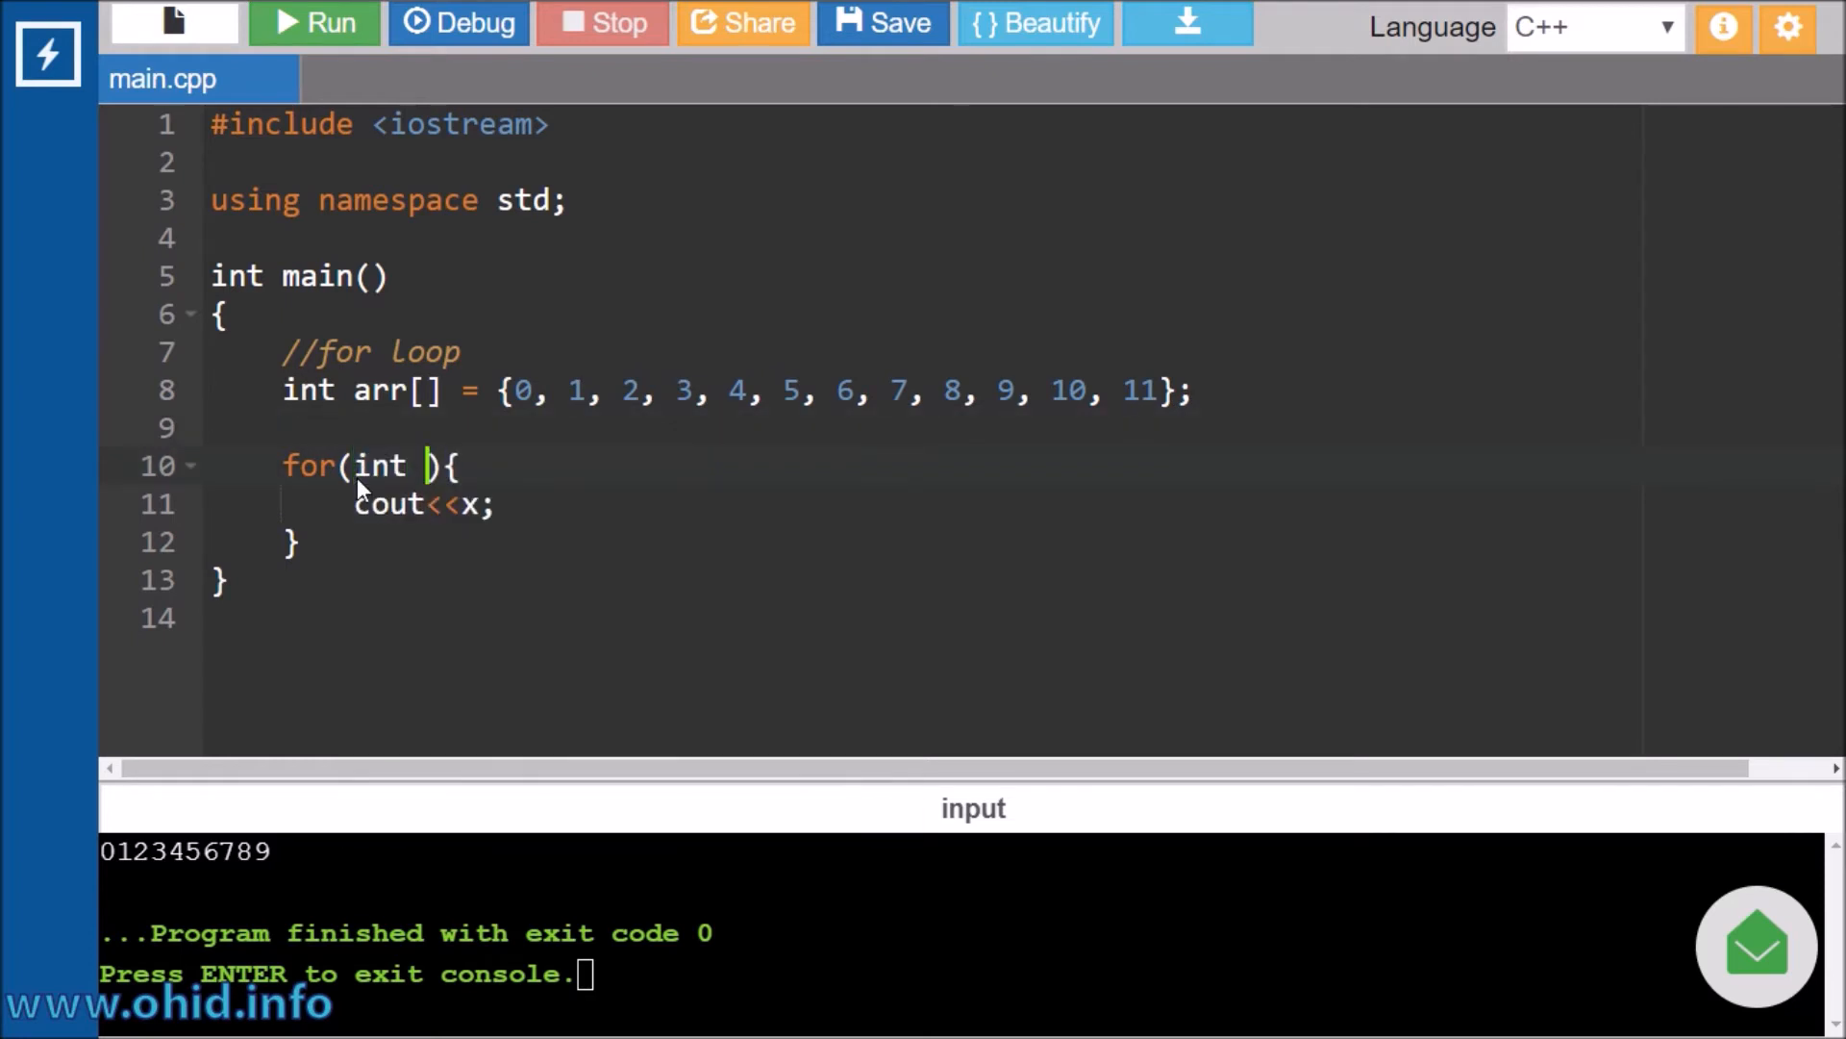
# Rewrite the loop header as a range-based for (x : arr) and run the program.
pyautogui.write('x')
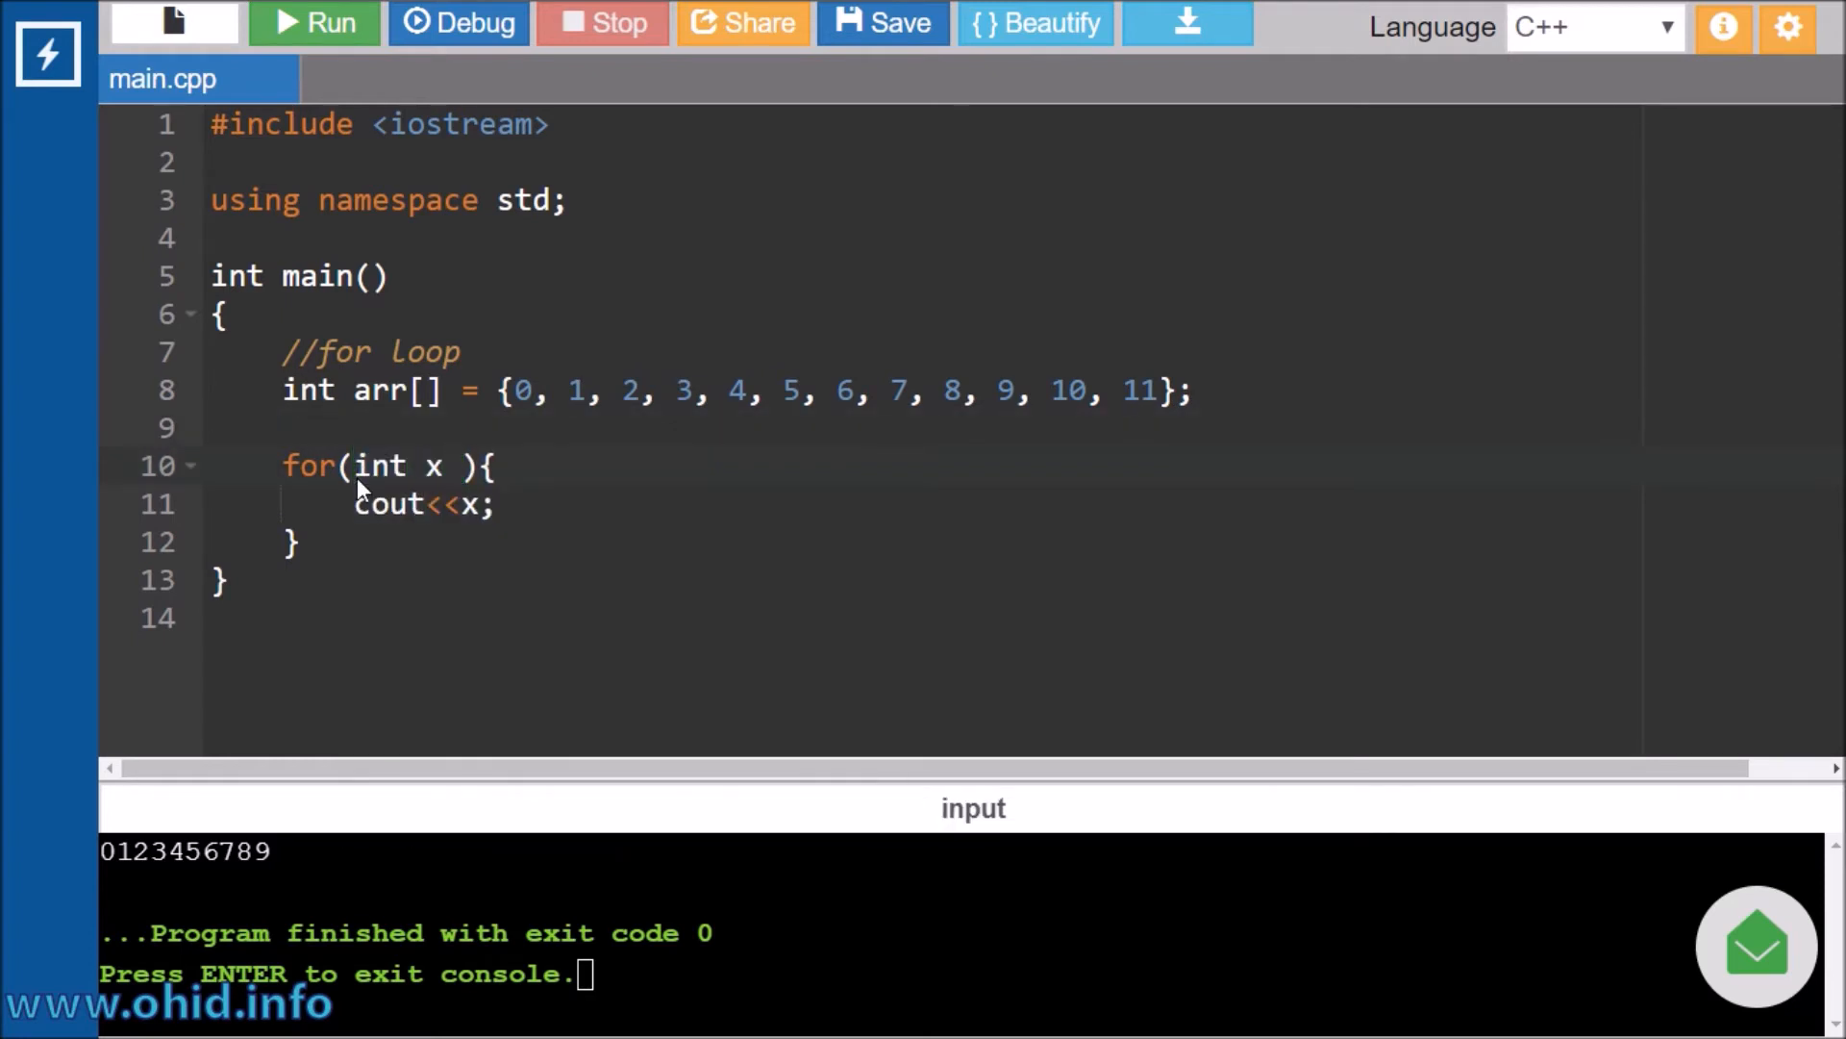
pyautogui.write(':')
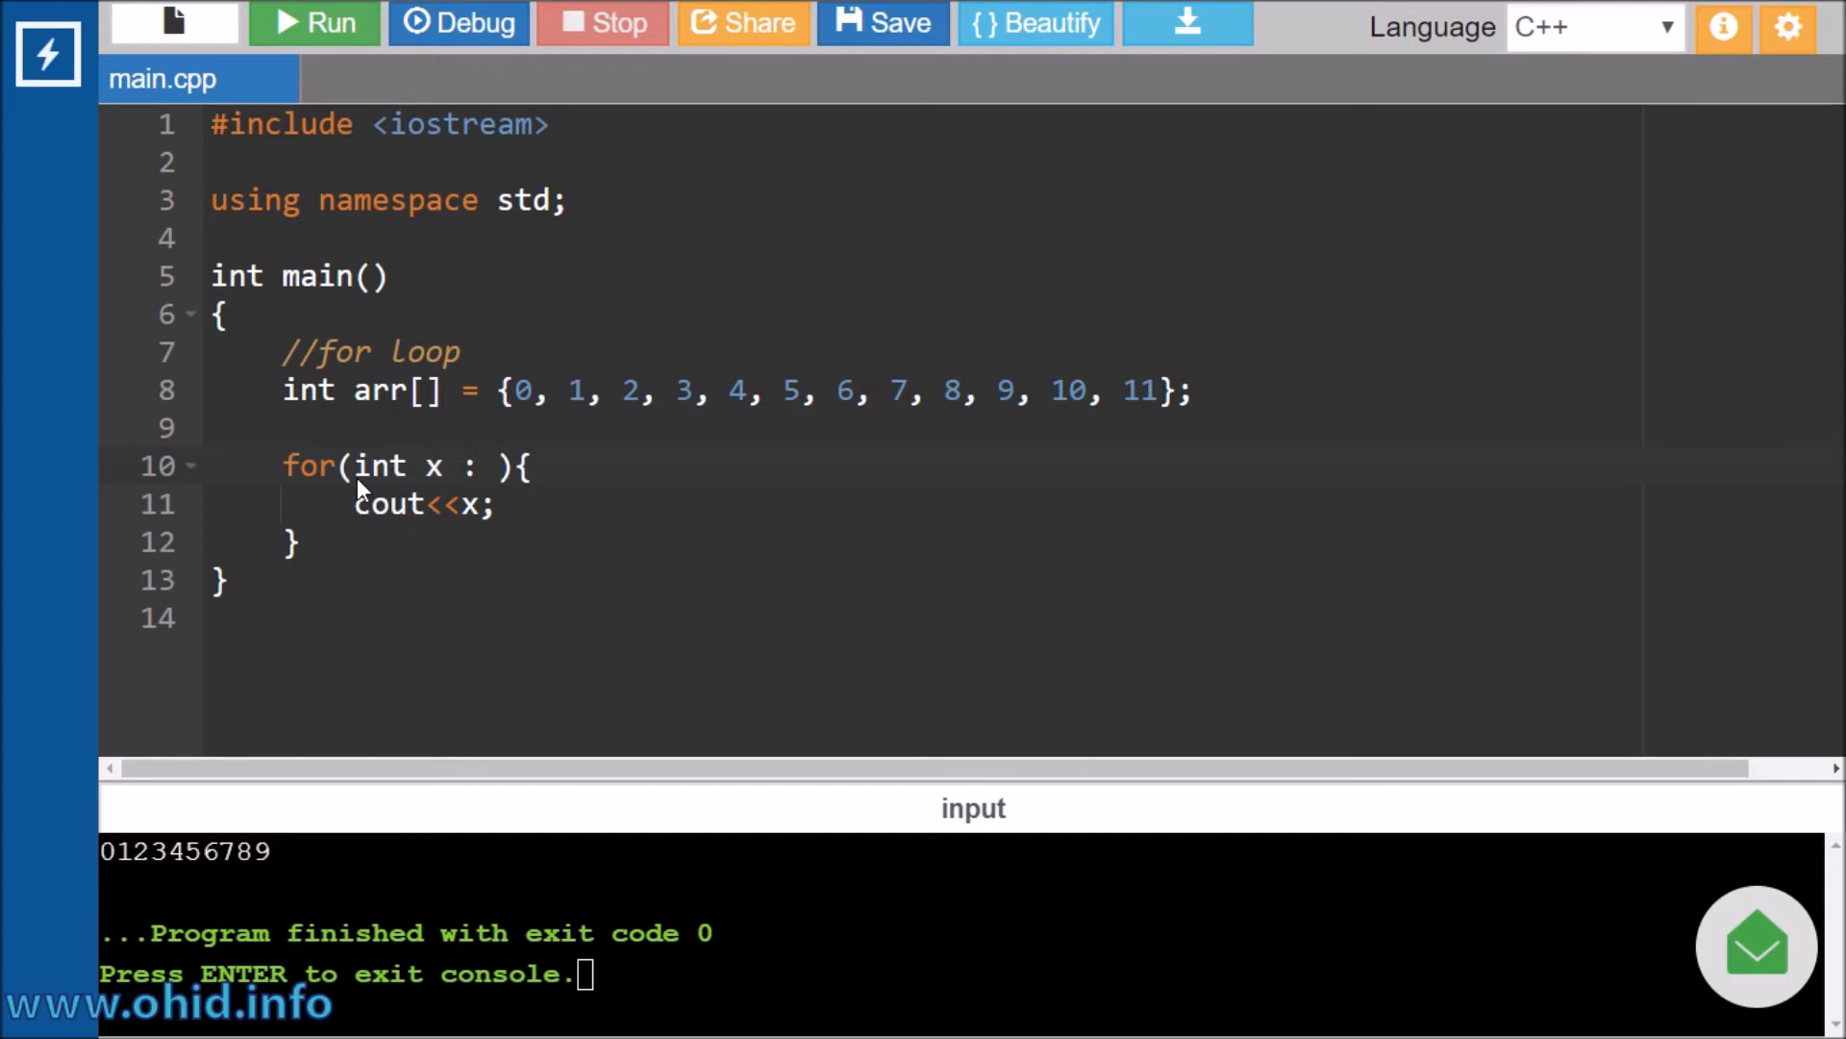
pyautogui.write('arr')
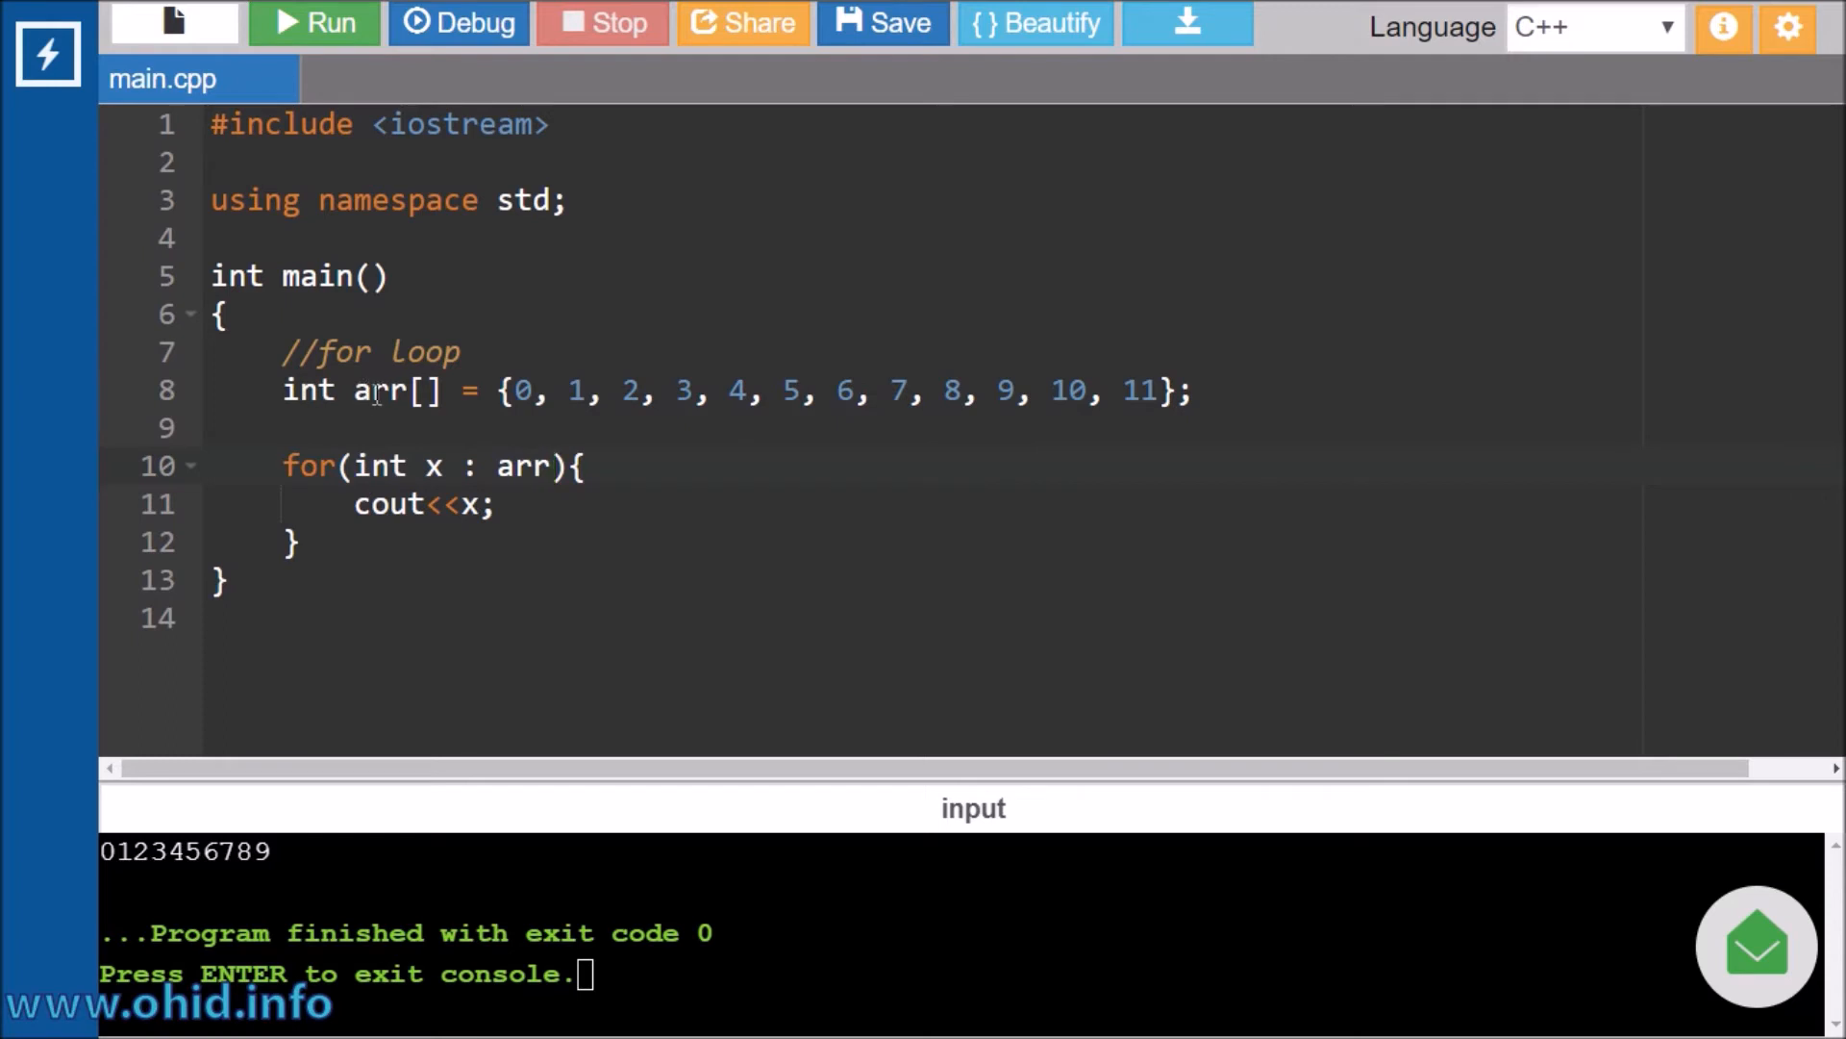
pyautogui.click(501, 504)
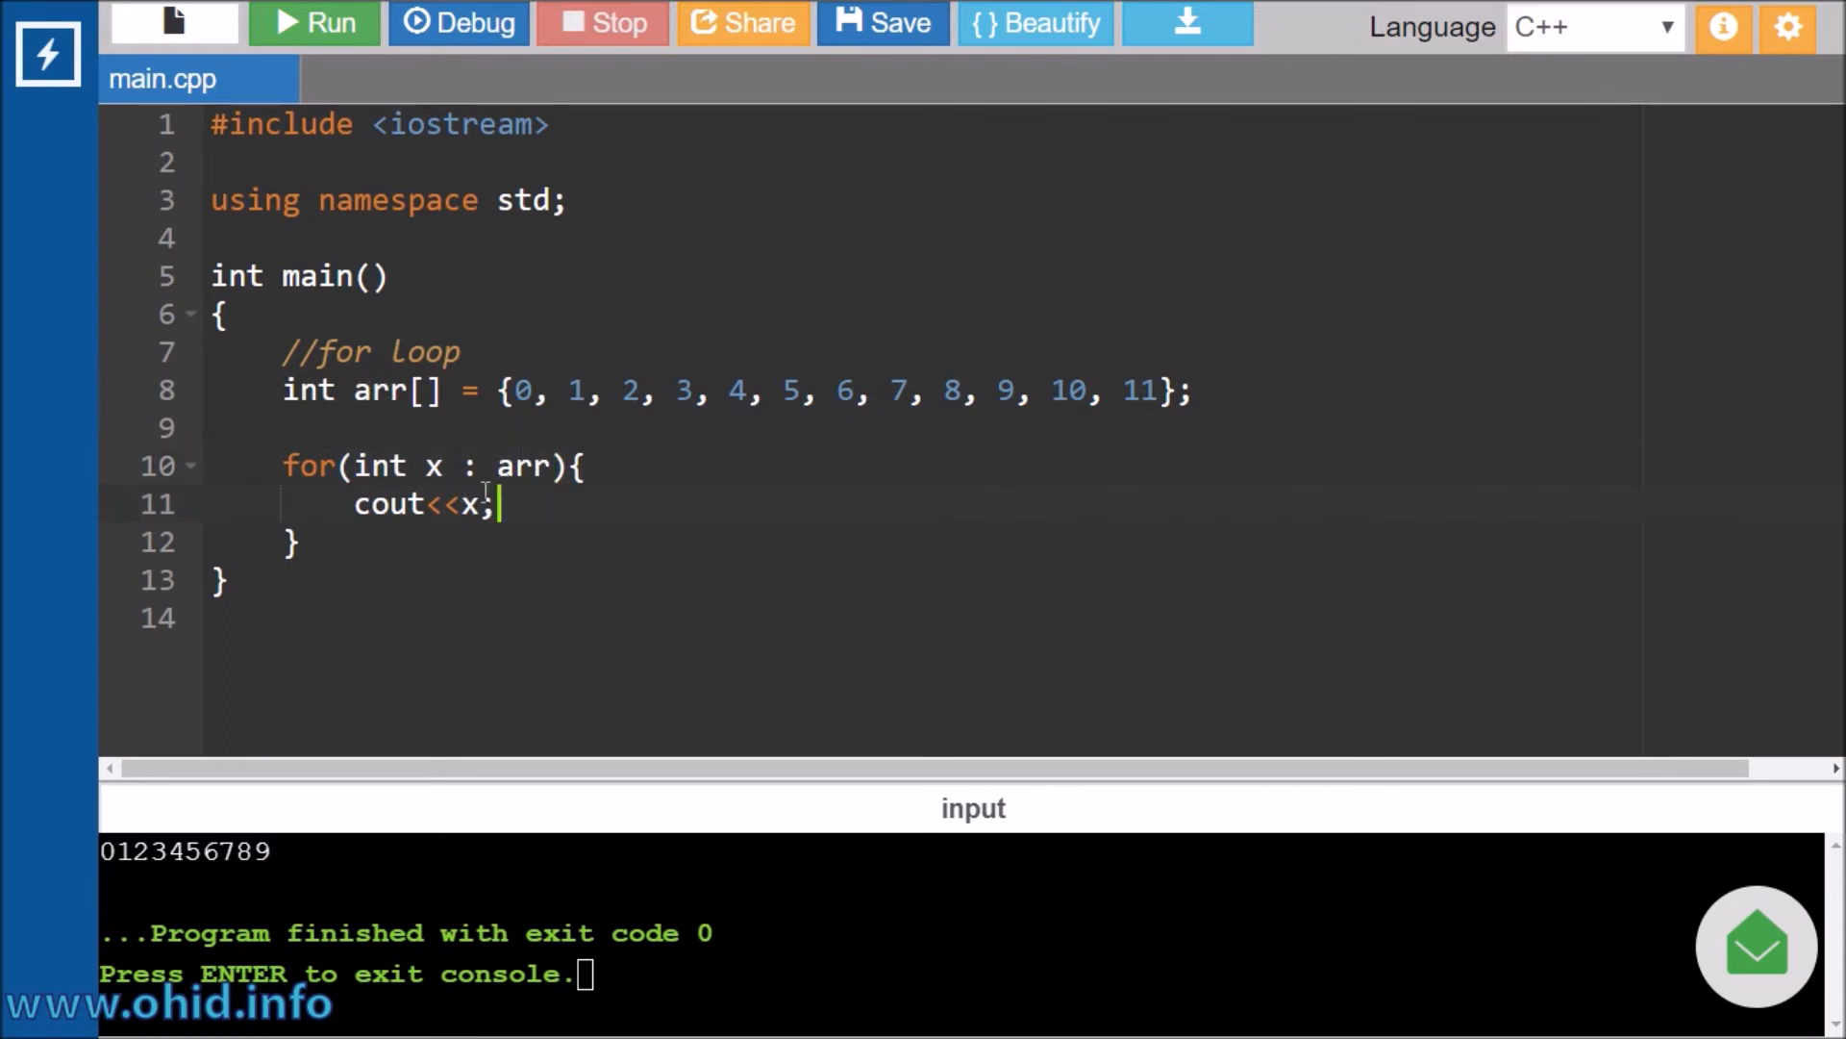
pyautogui.moveTo(313, 23)
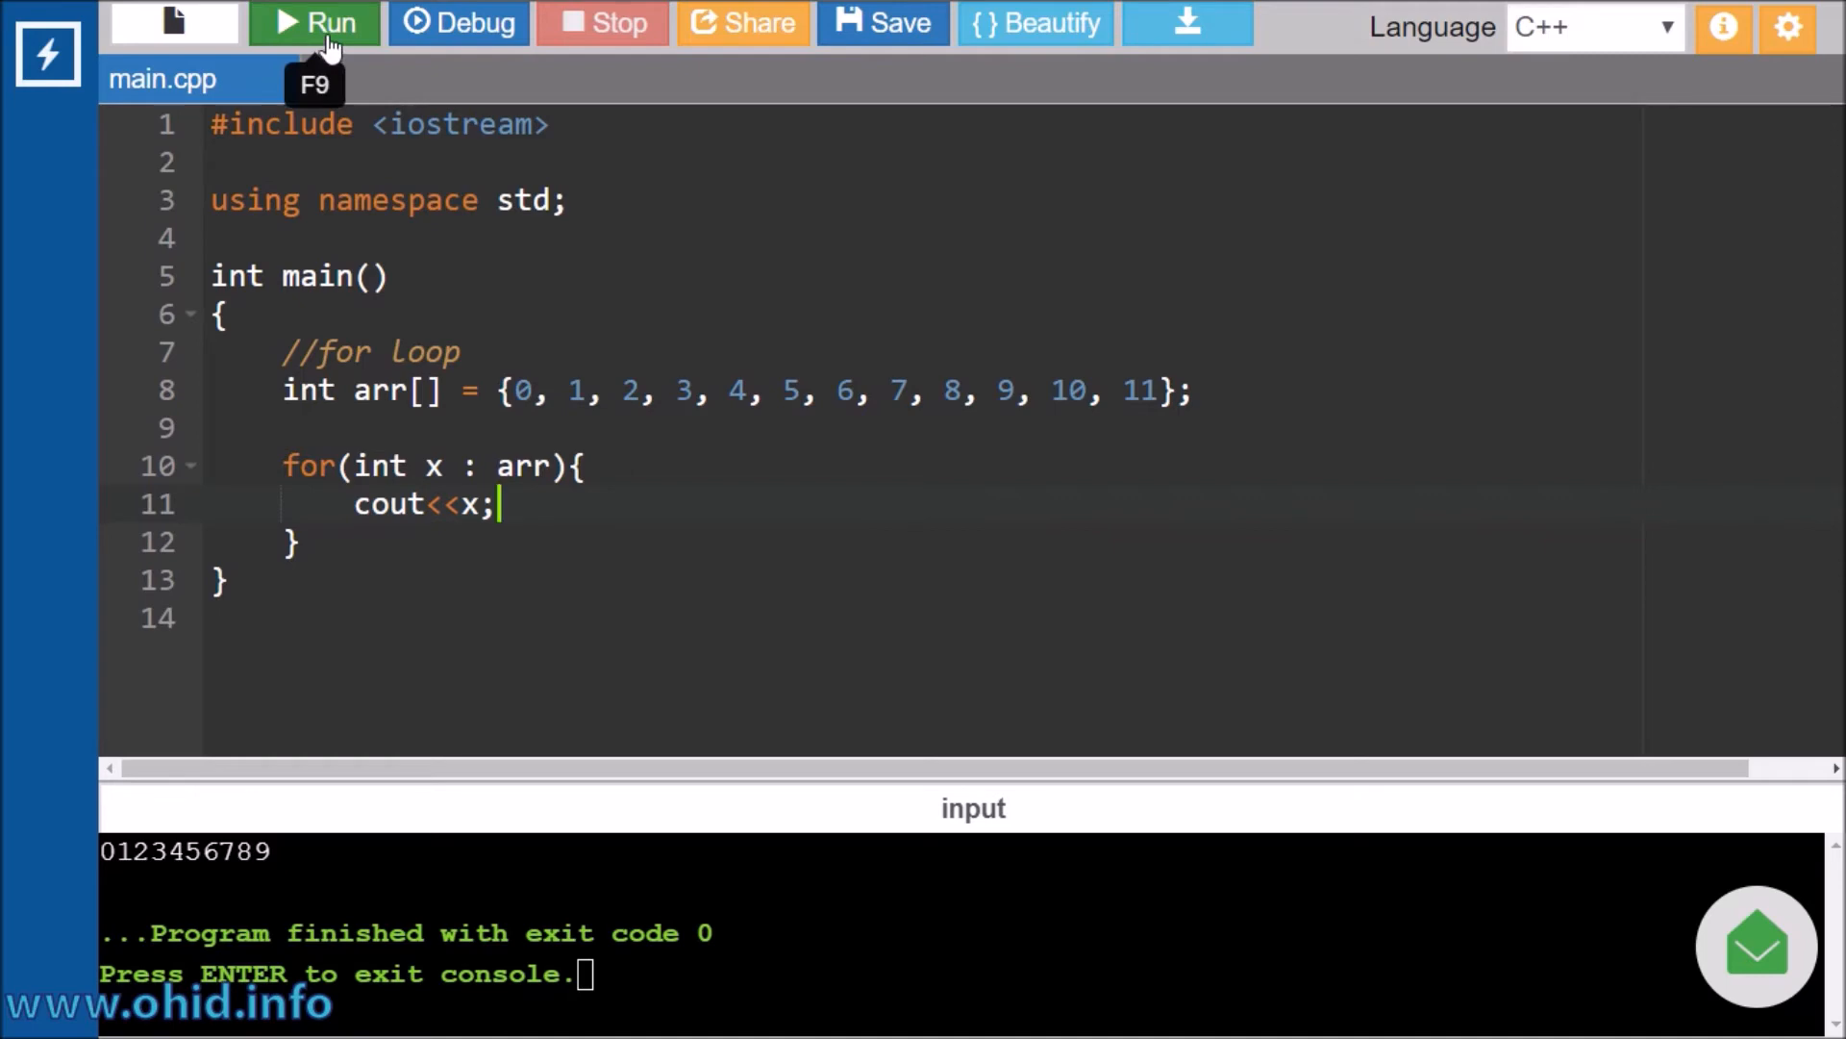
pyautogui.click(314, 23)
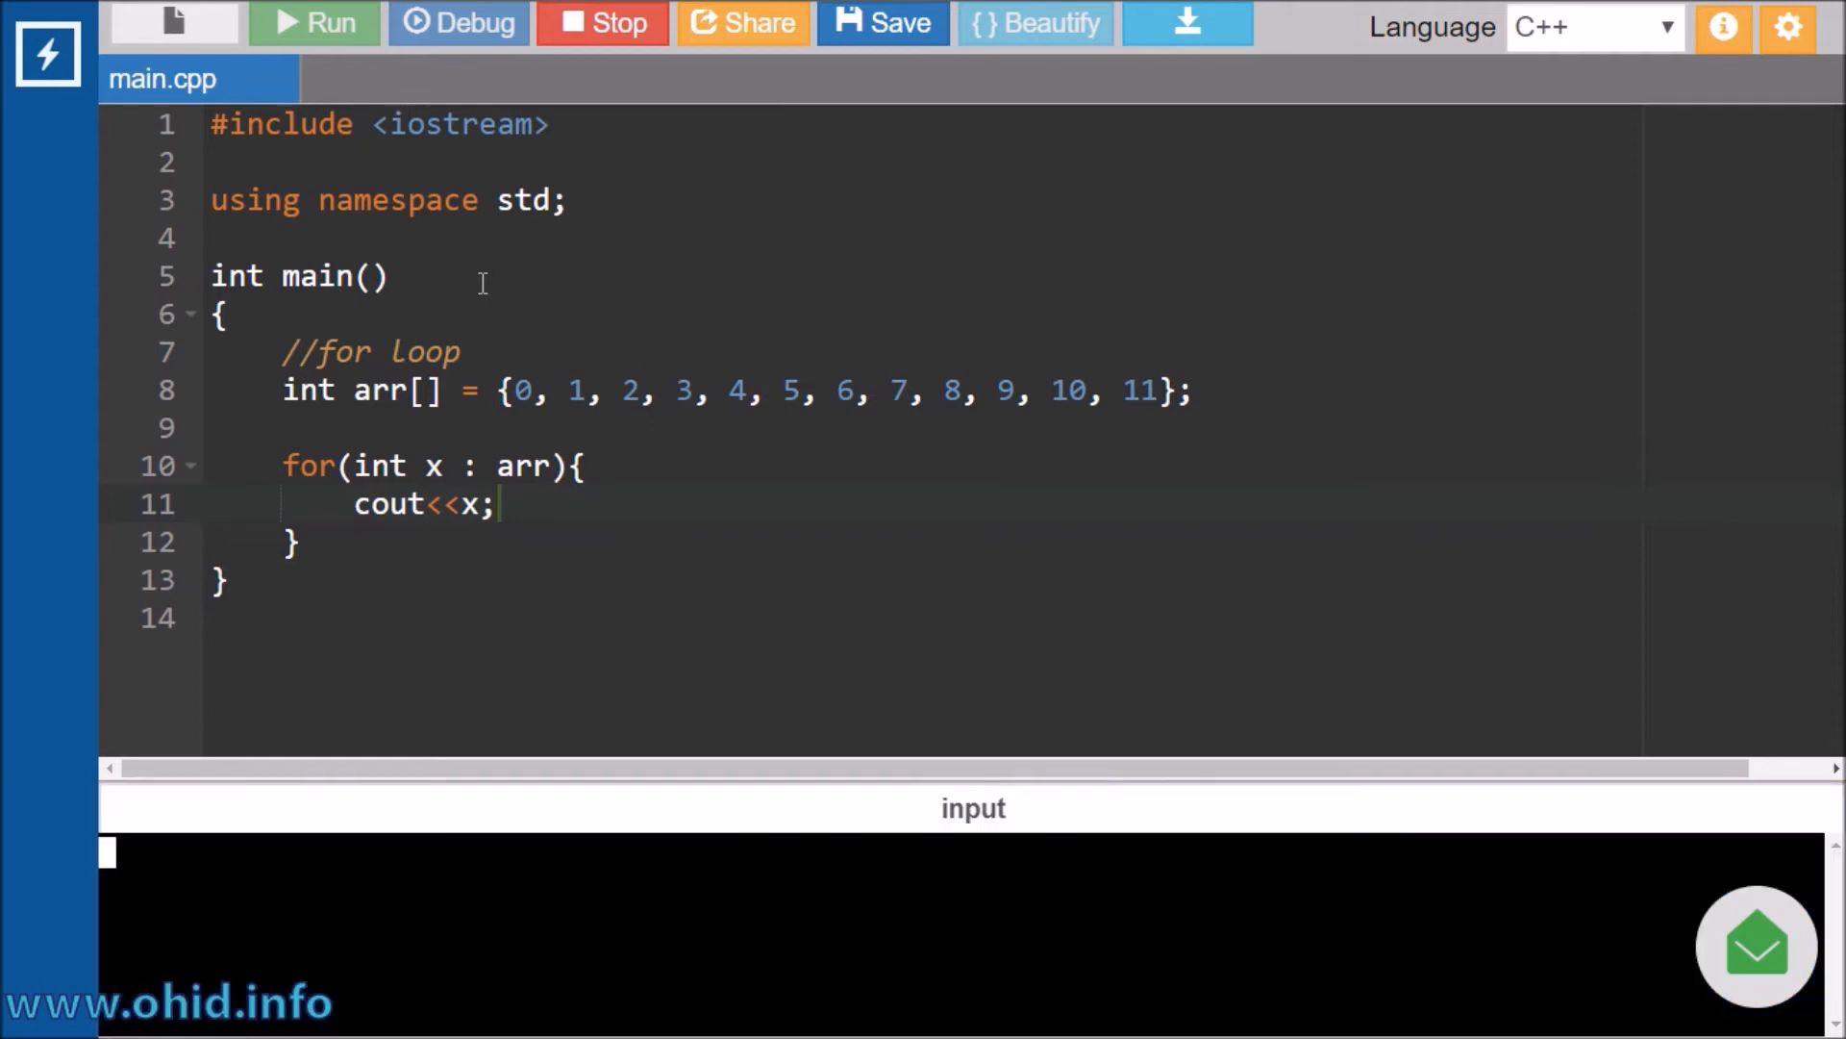
pyautogui.click(313, 23)
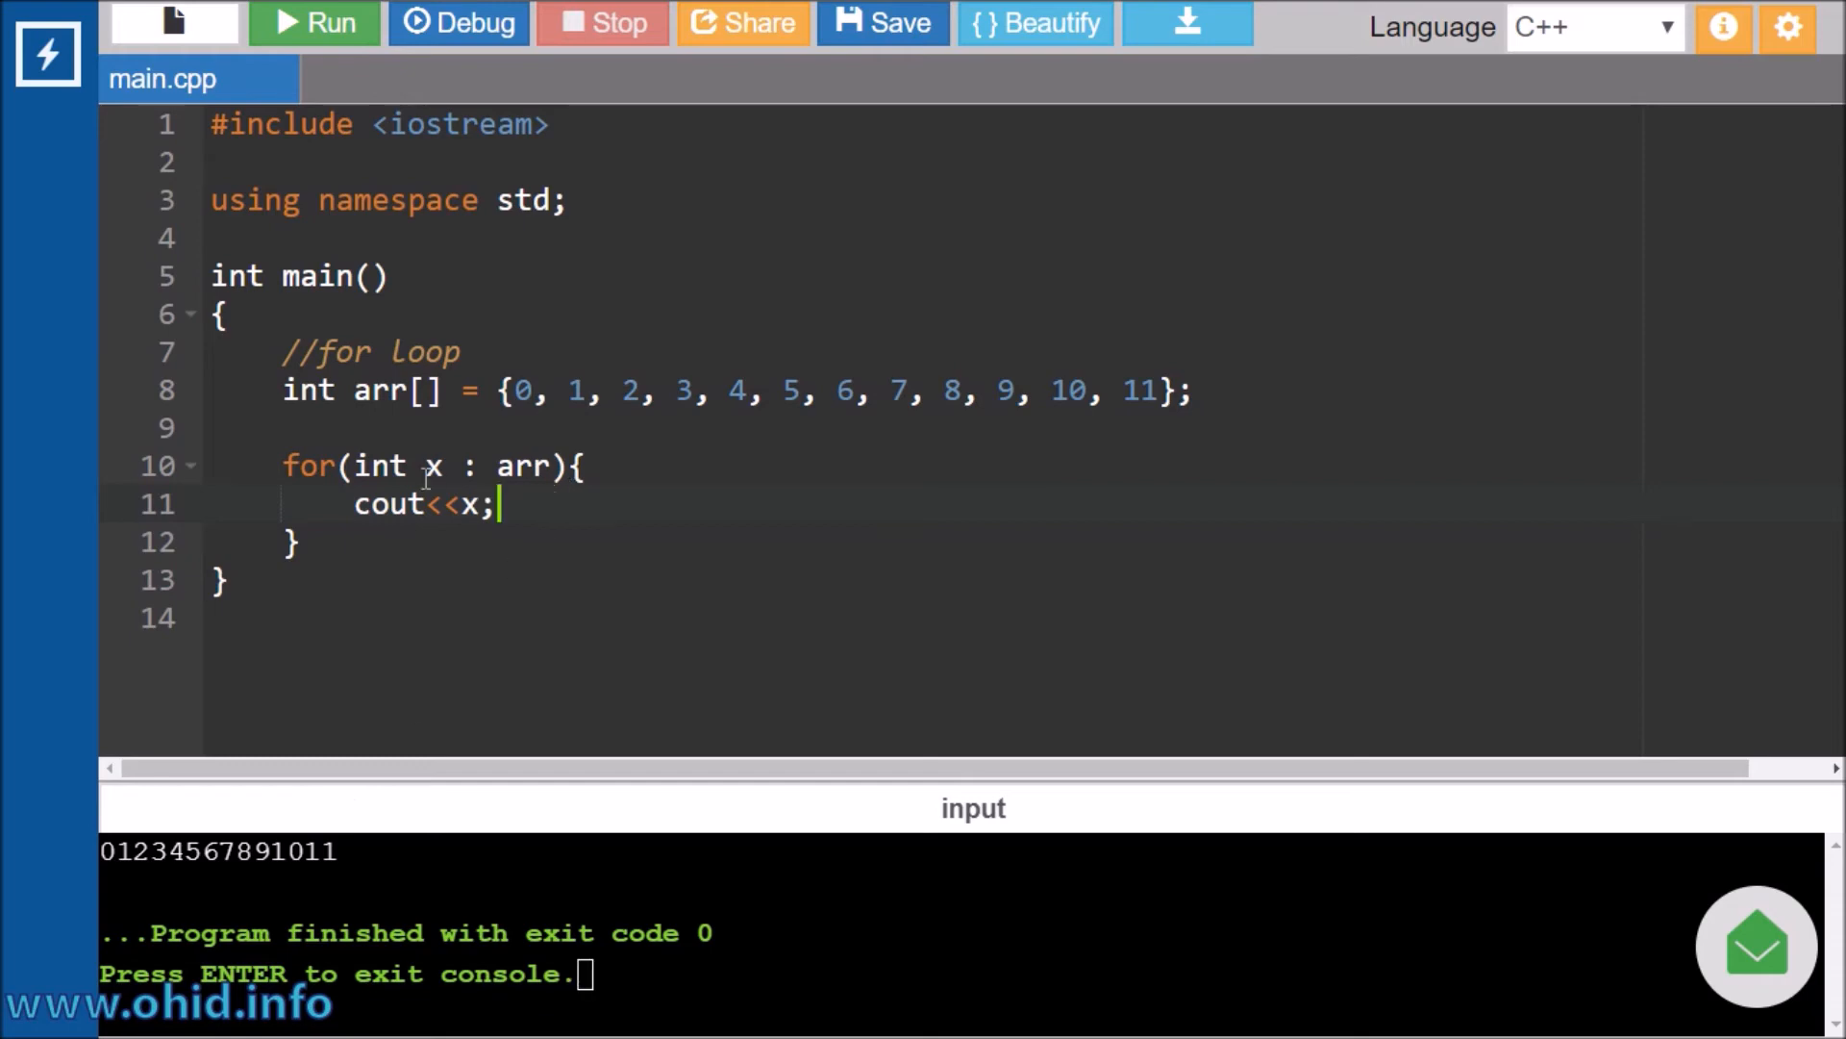
pyautogui.doubleClick(383, 465)
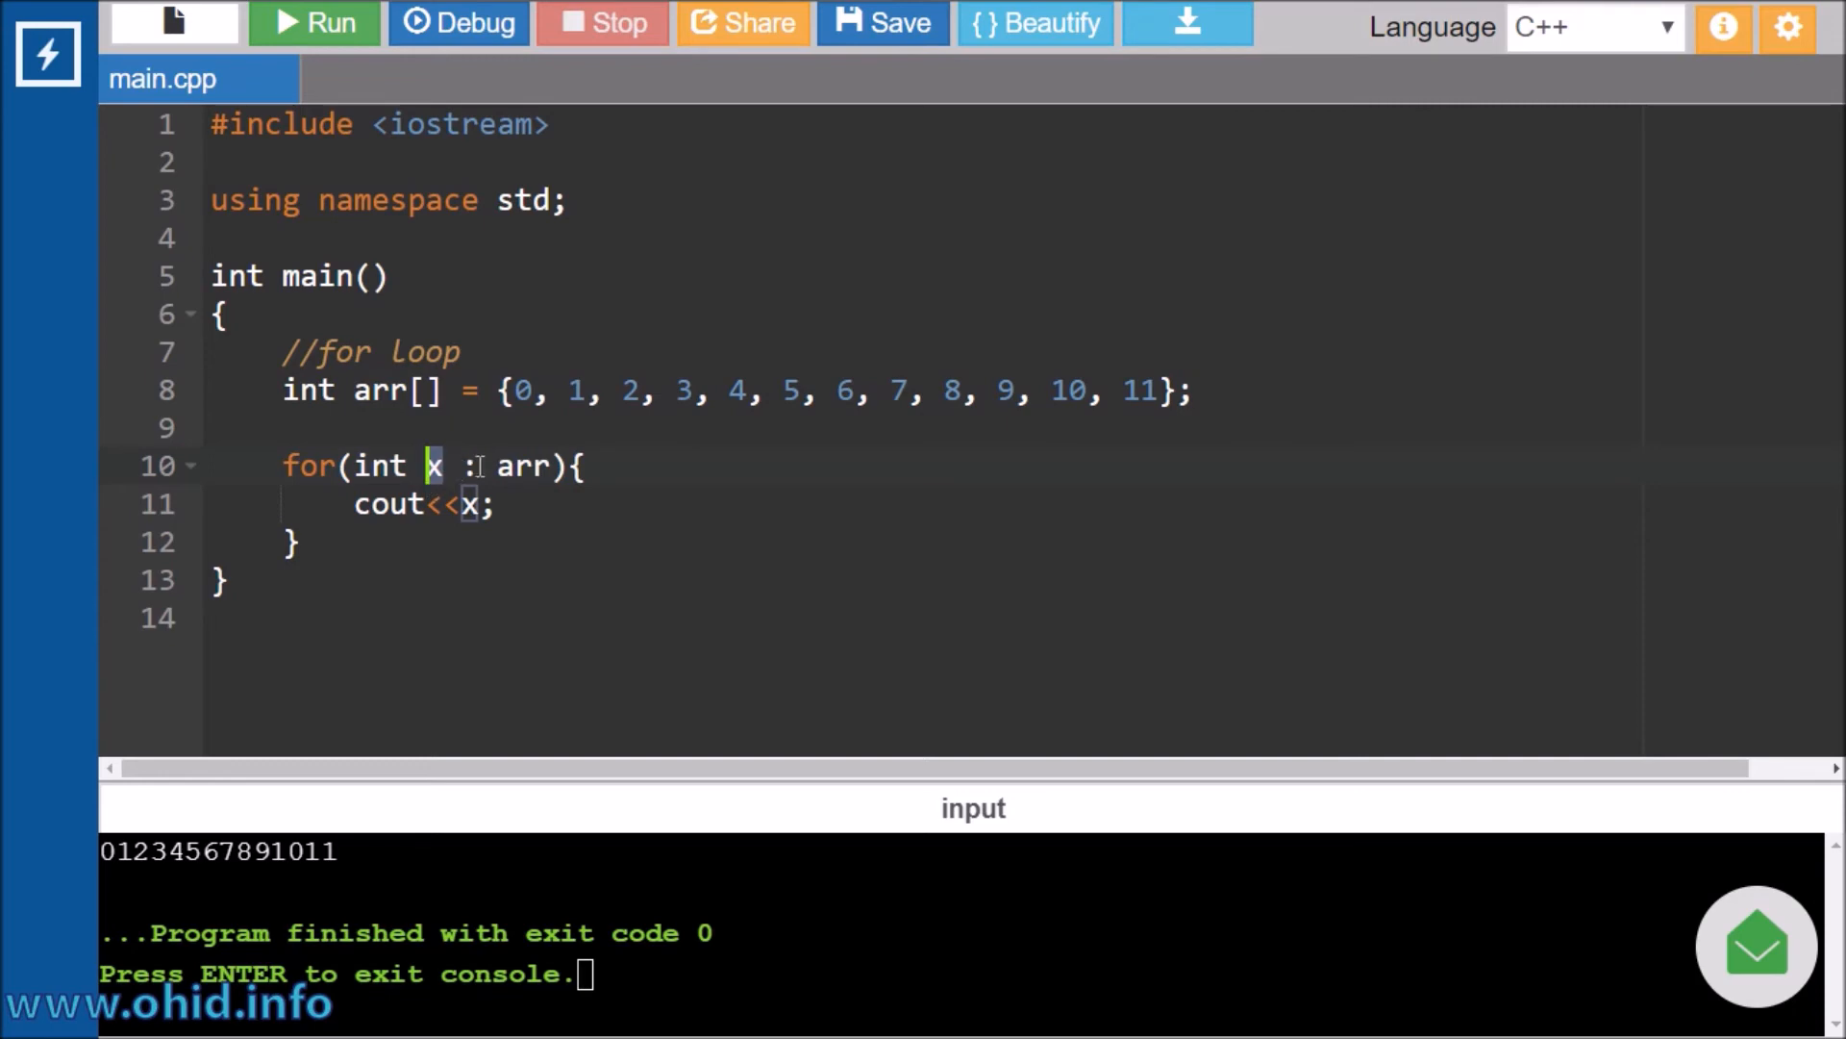
pyautogui.doubleClick(523, 466)
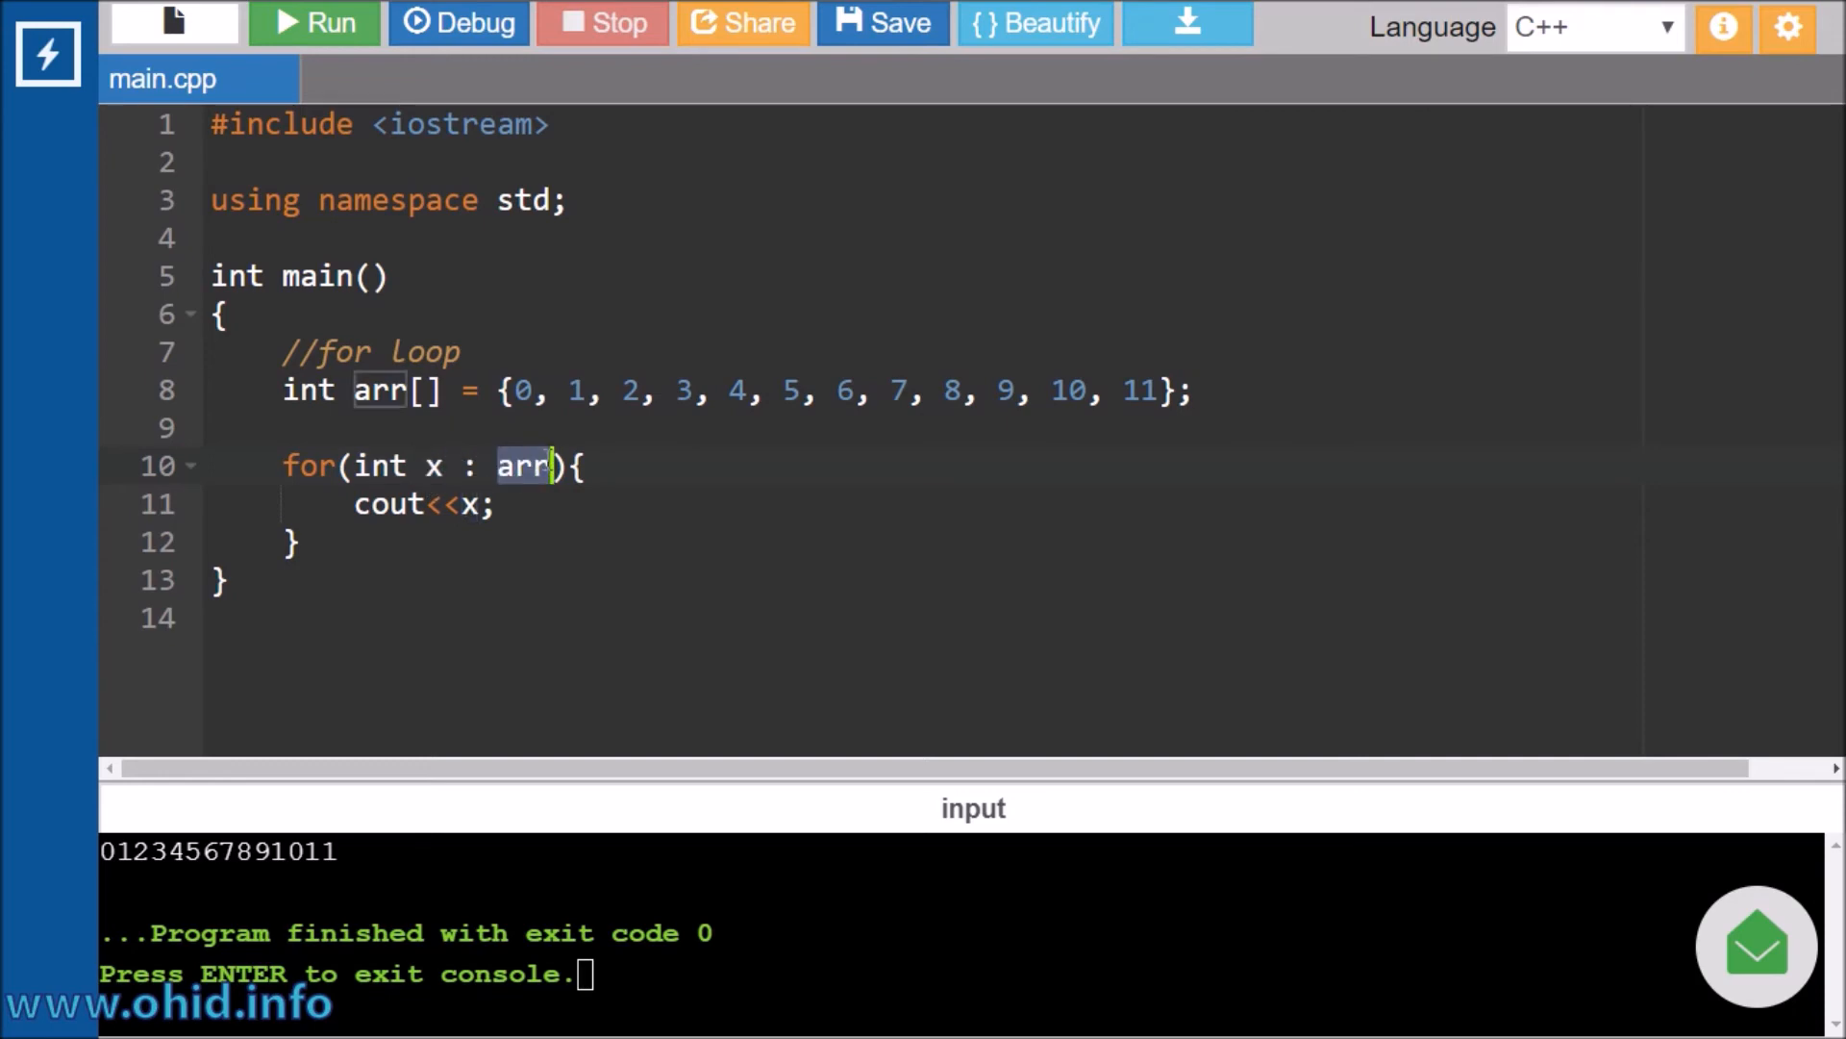
pyautogui.doubleClick(388, 504)
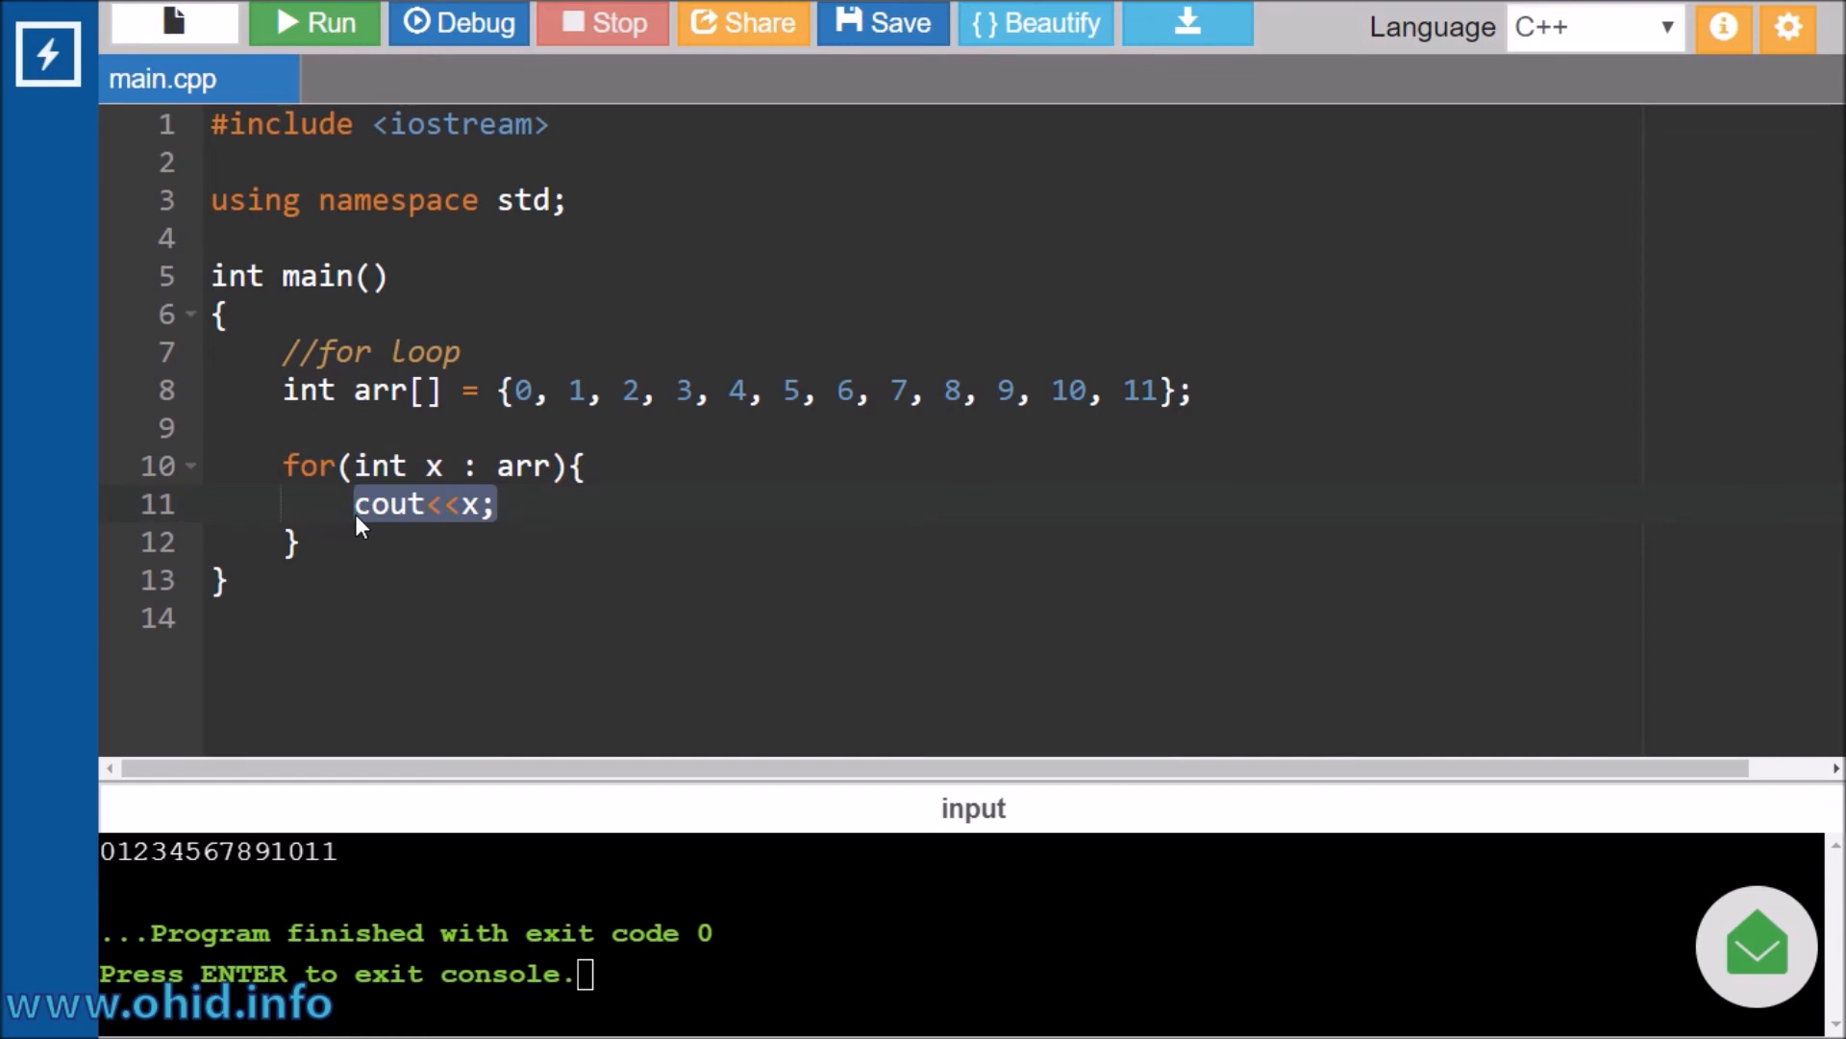
pyautogui.moveTo(388, 390)
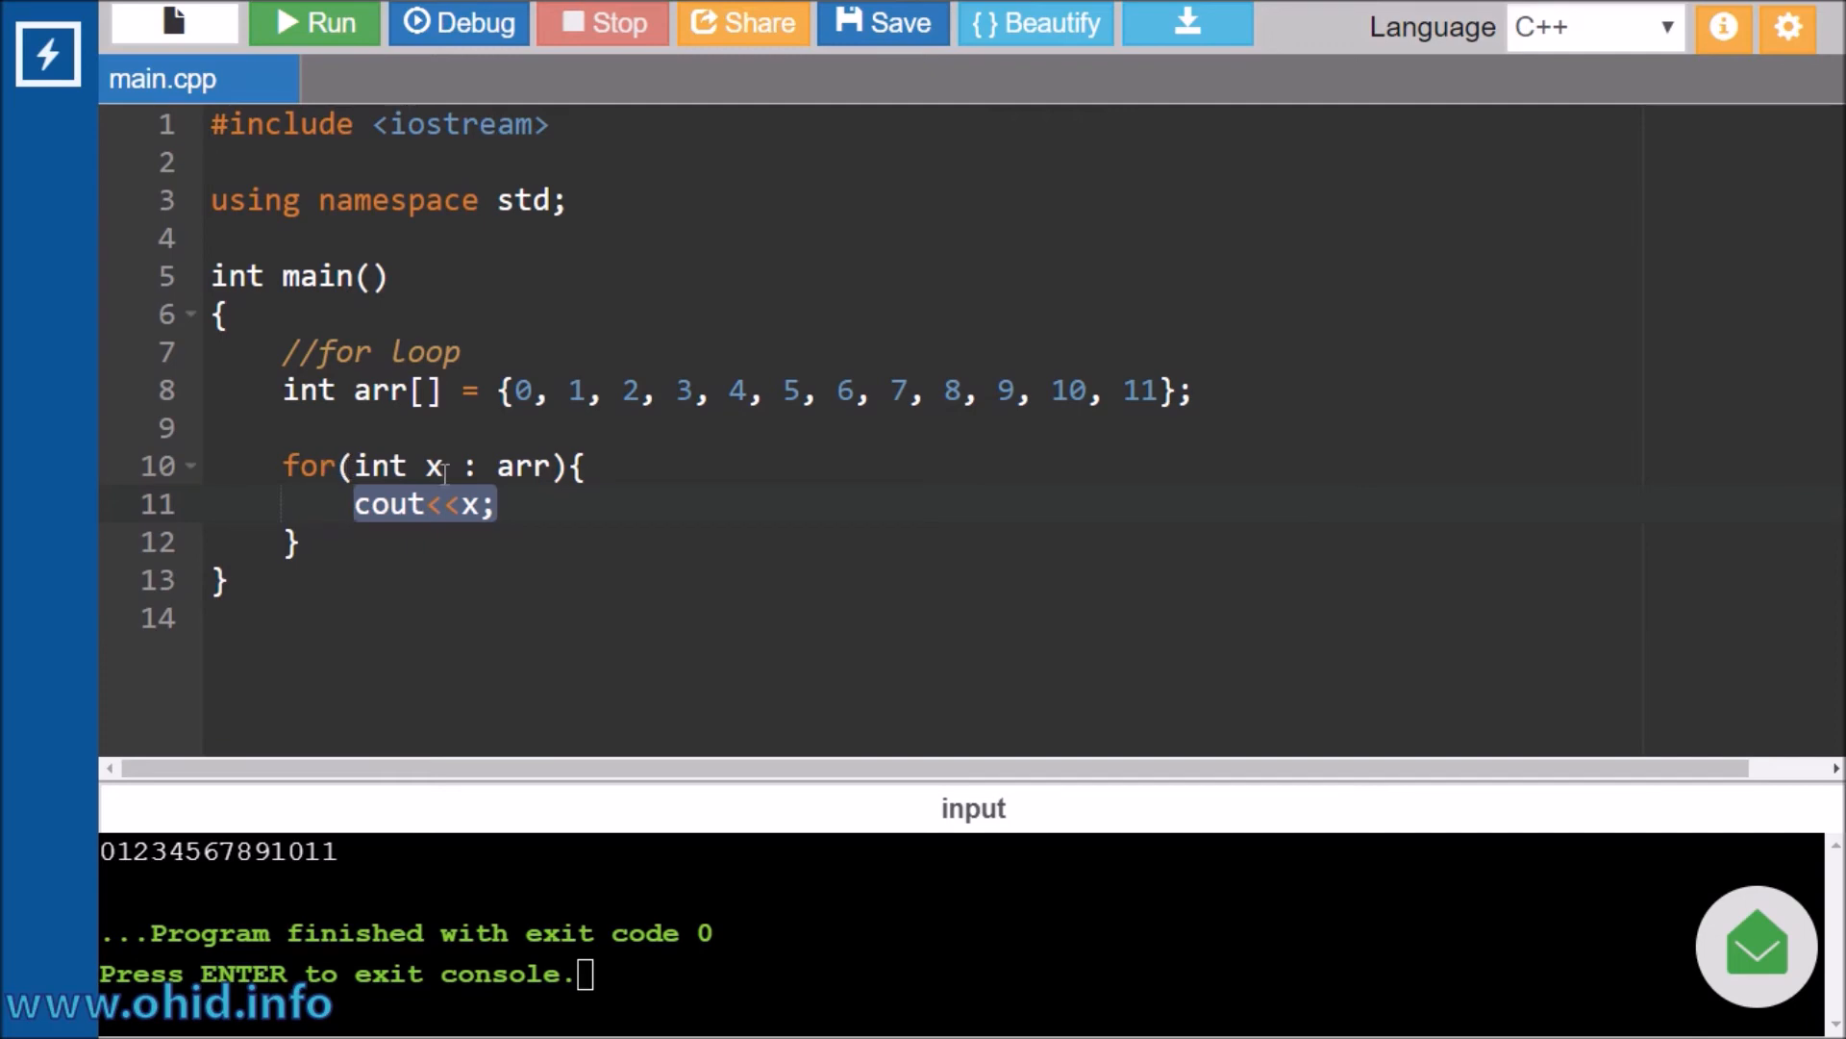
pyautogui.moveTo(412, 521)
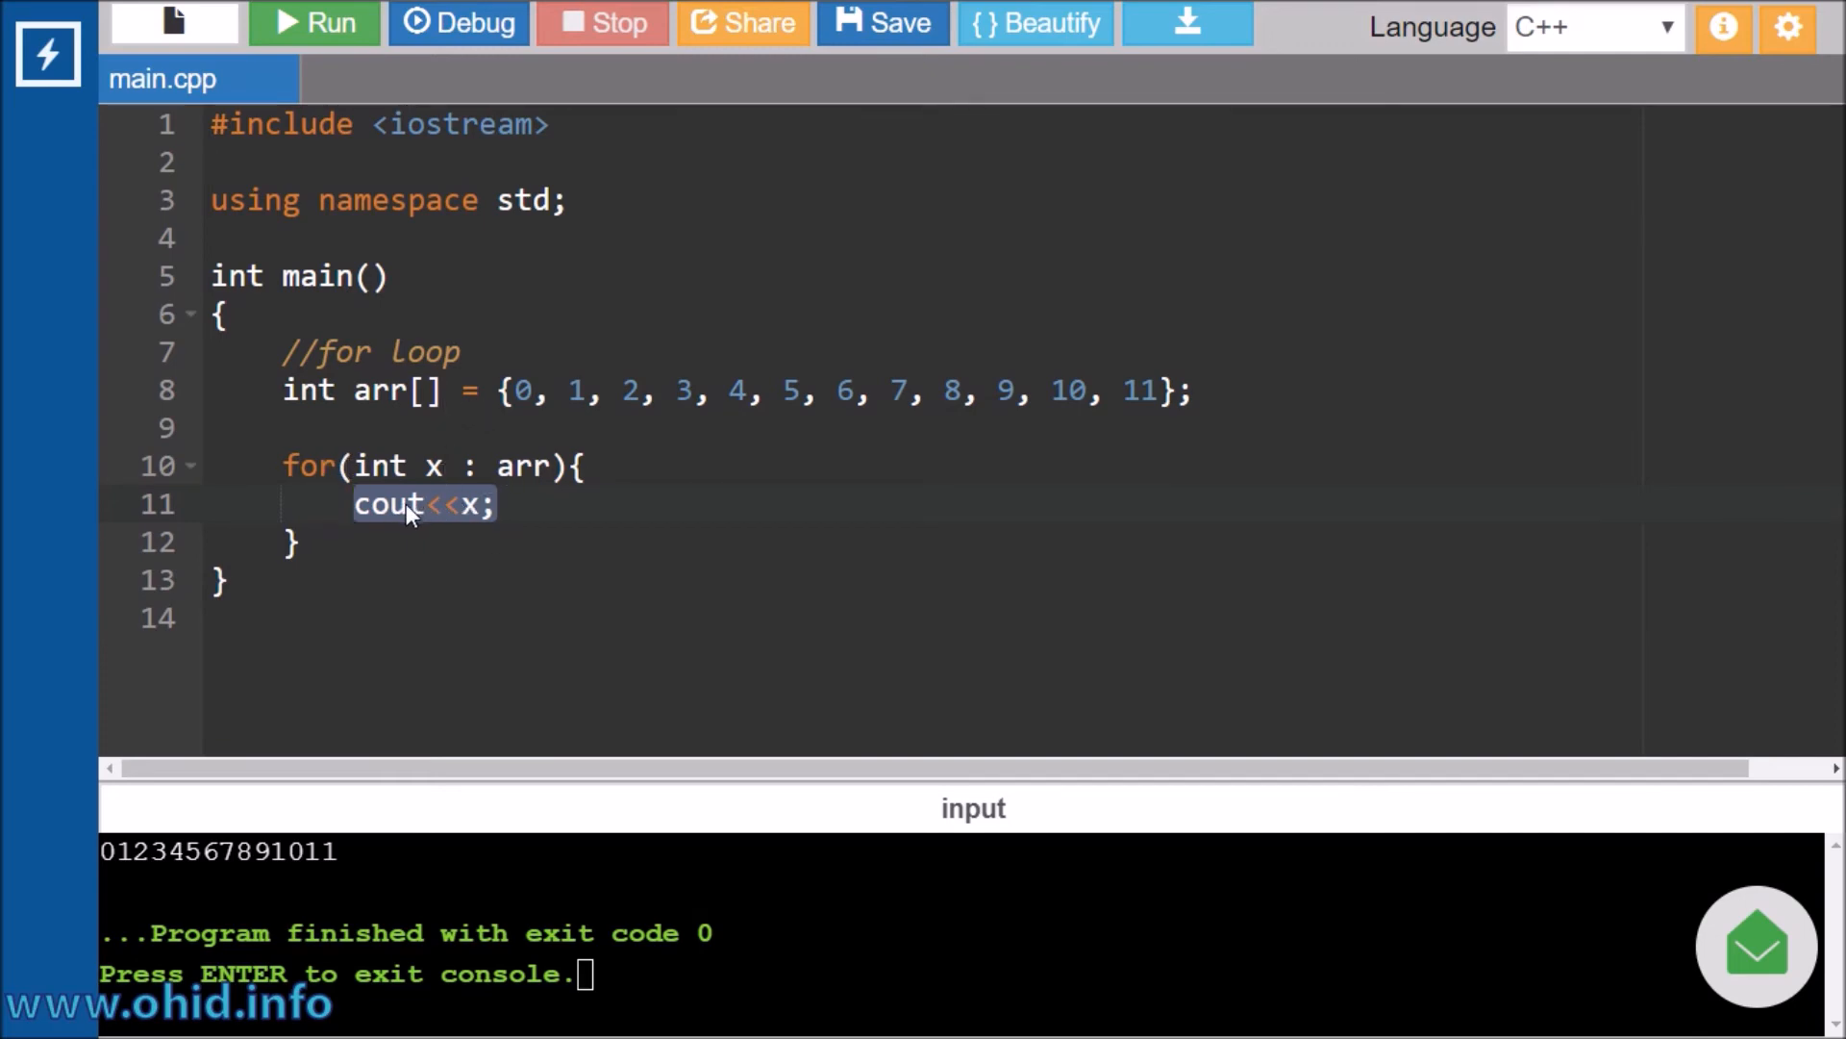
pyautogui.moveTo(539, 472)
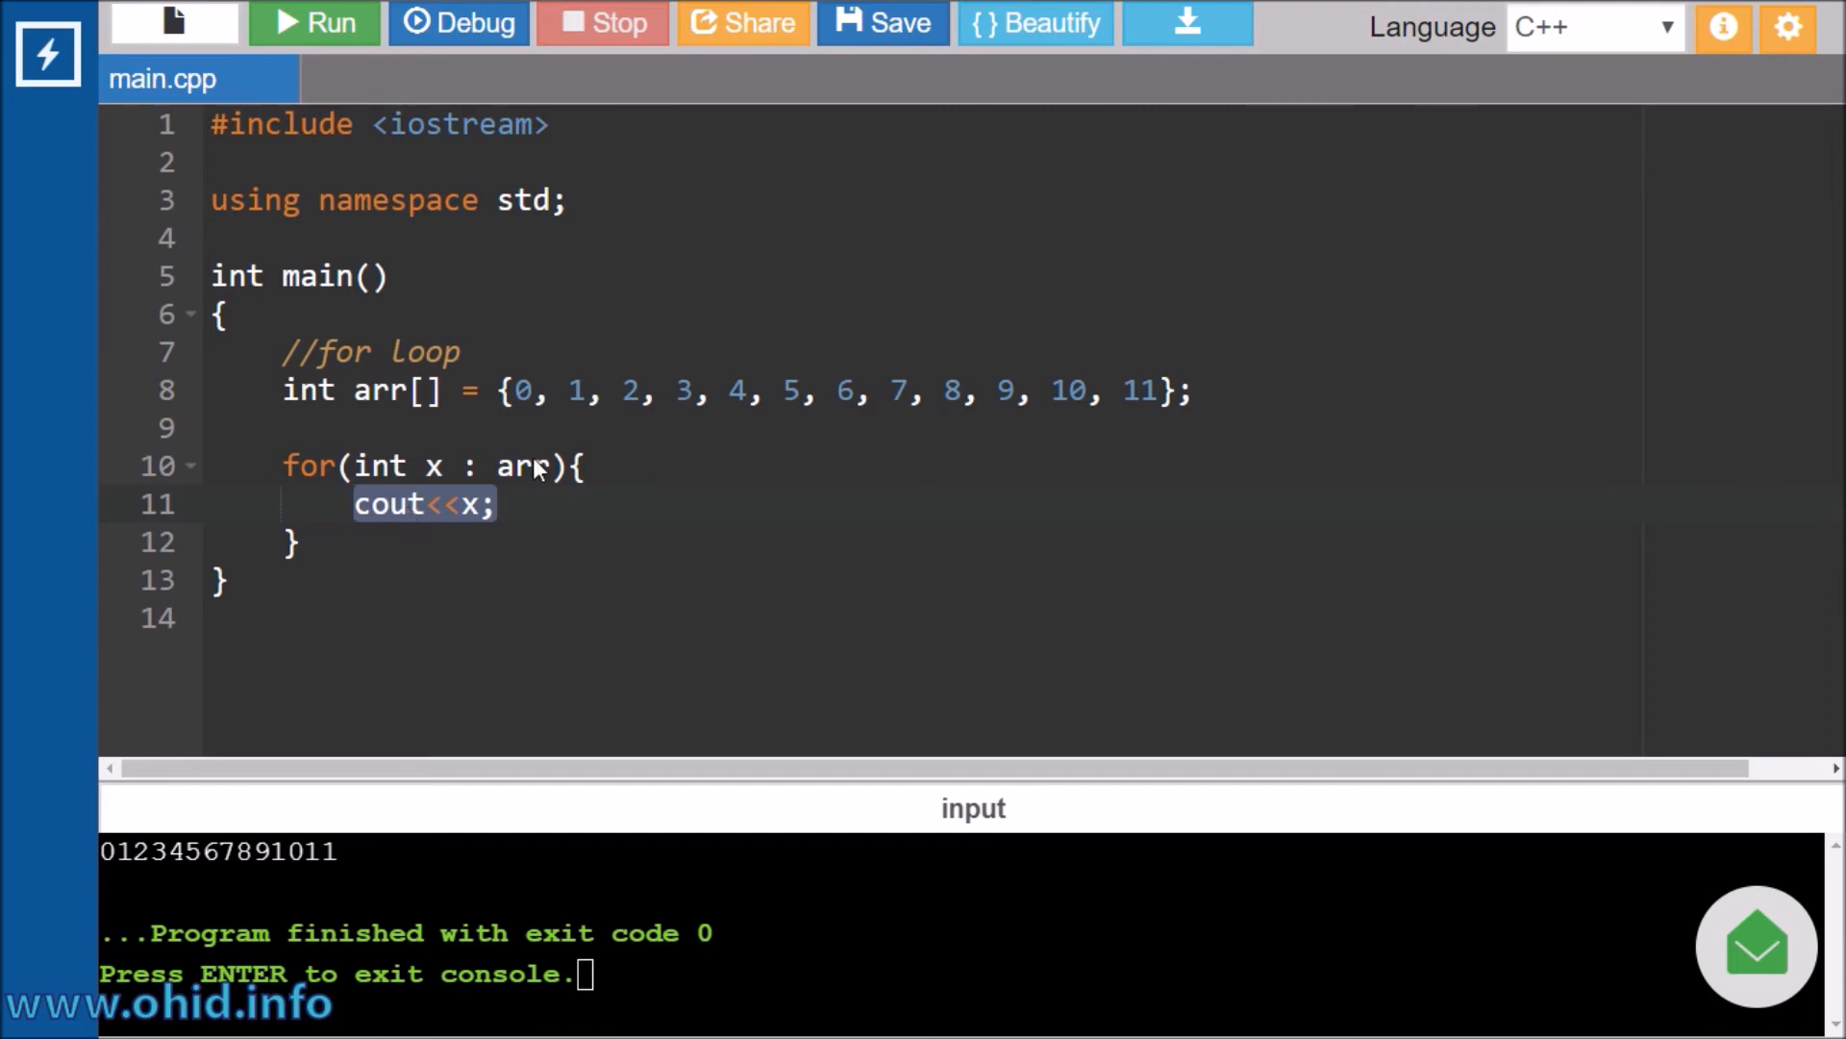
pyautogui.moveTo(688, 404)
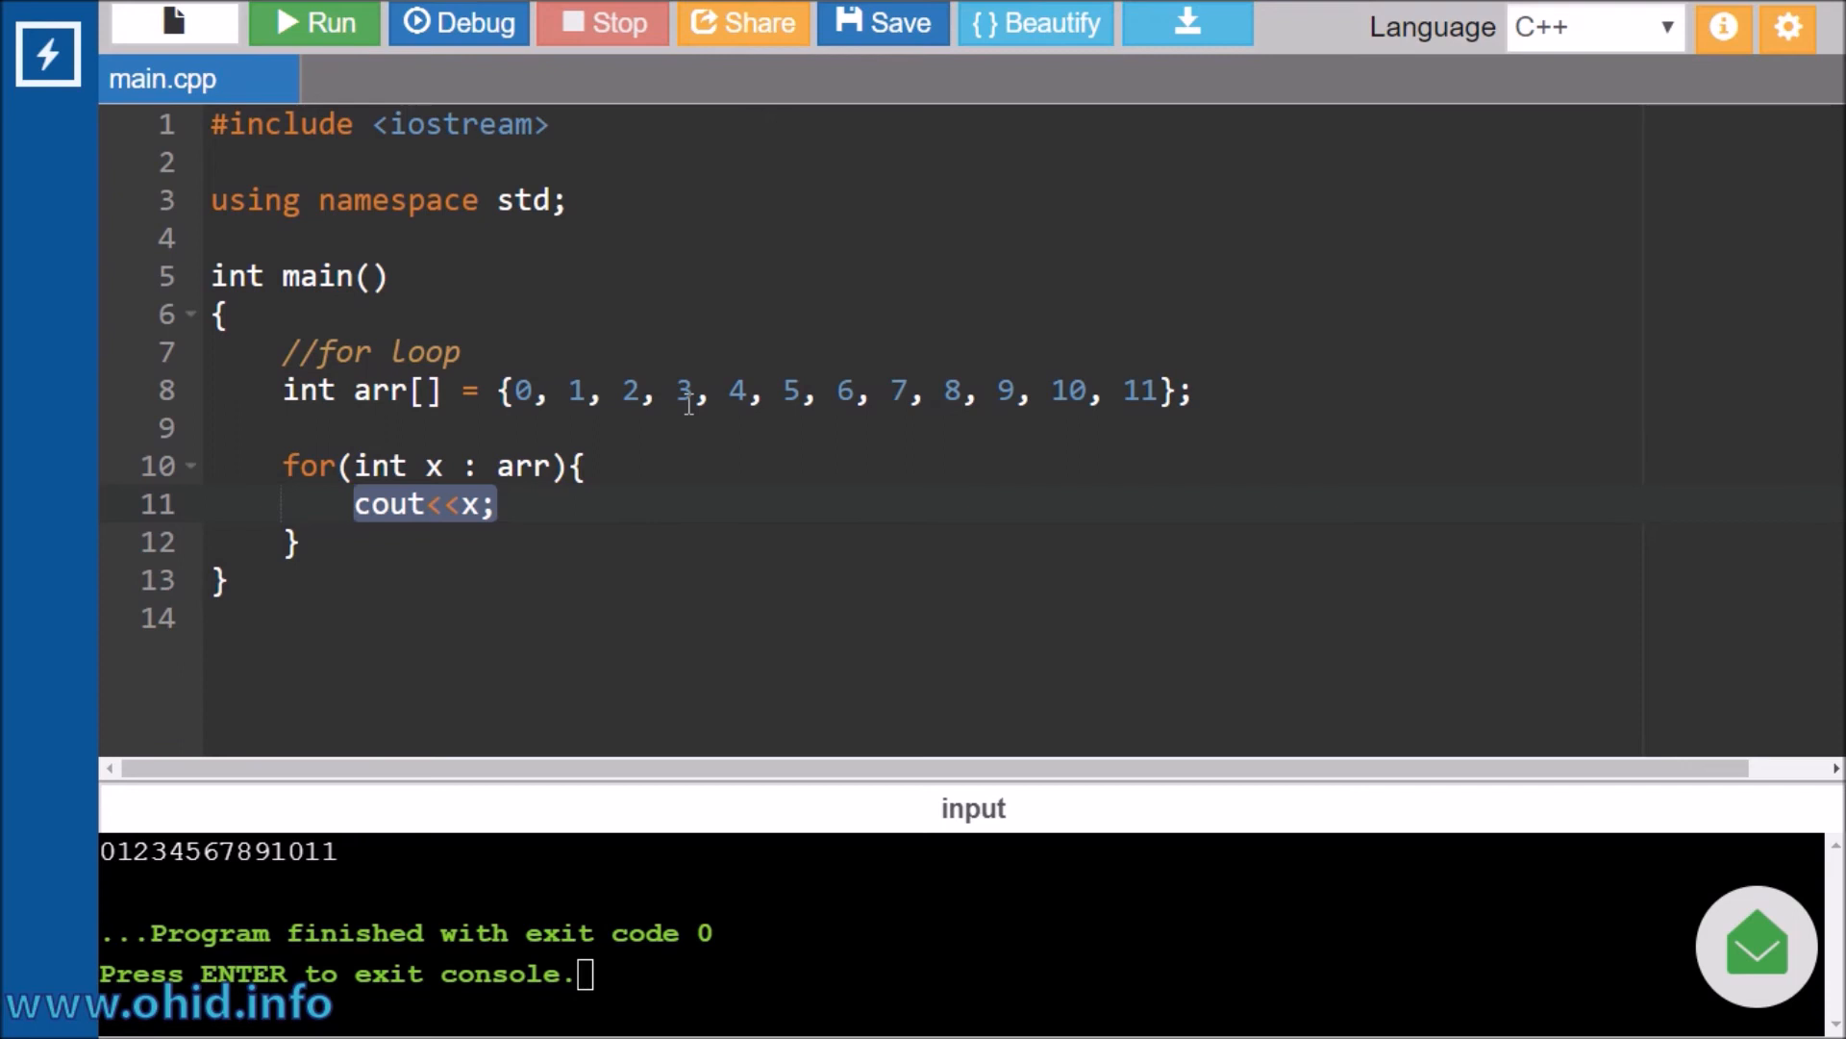
# Switch to the Python 3 main.py and highlight numList, number and numList in the for statement.
pyautogui.click(1593, 25)
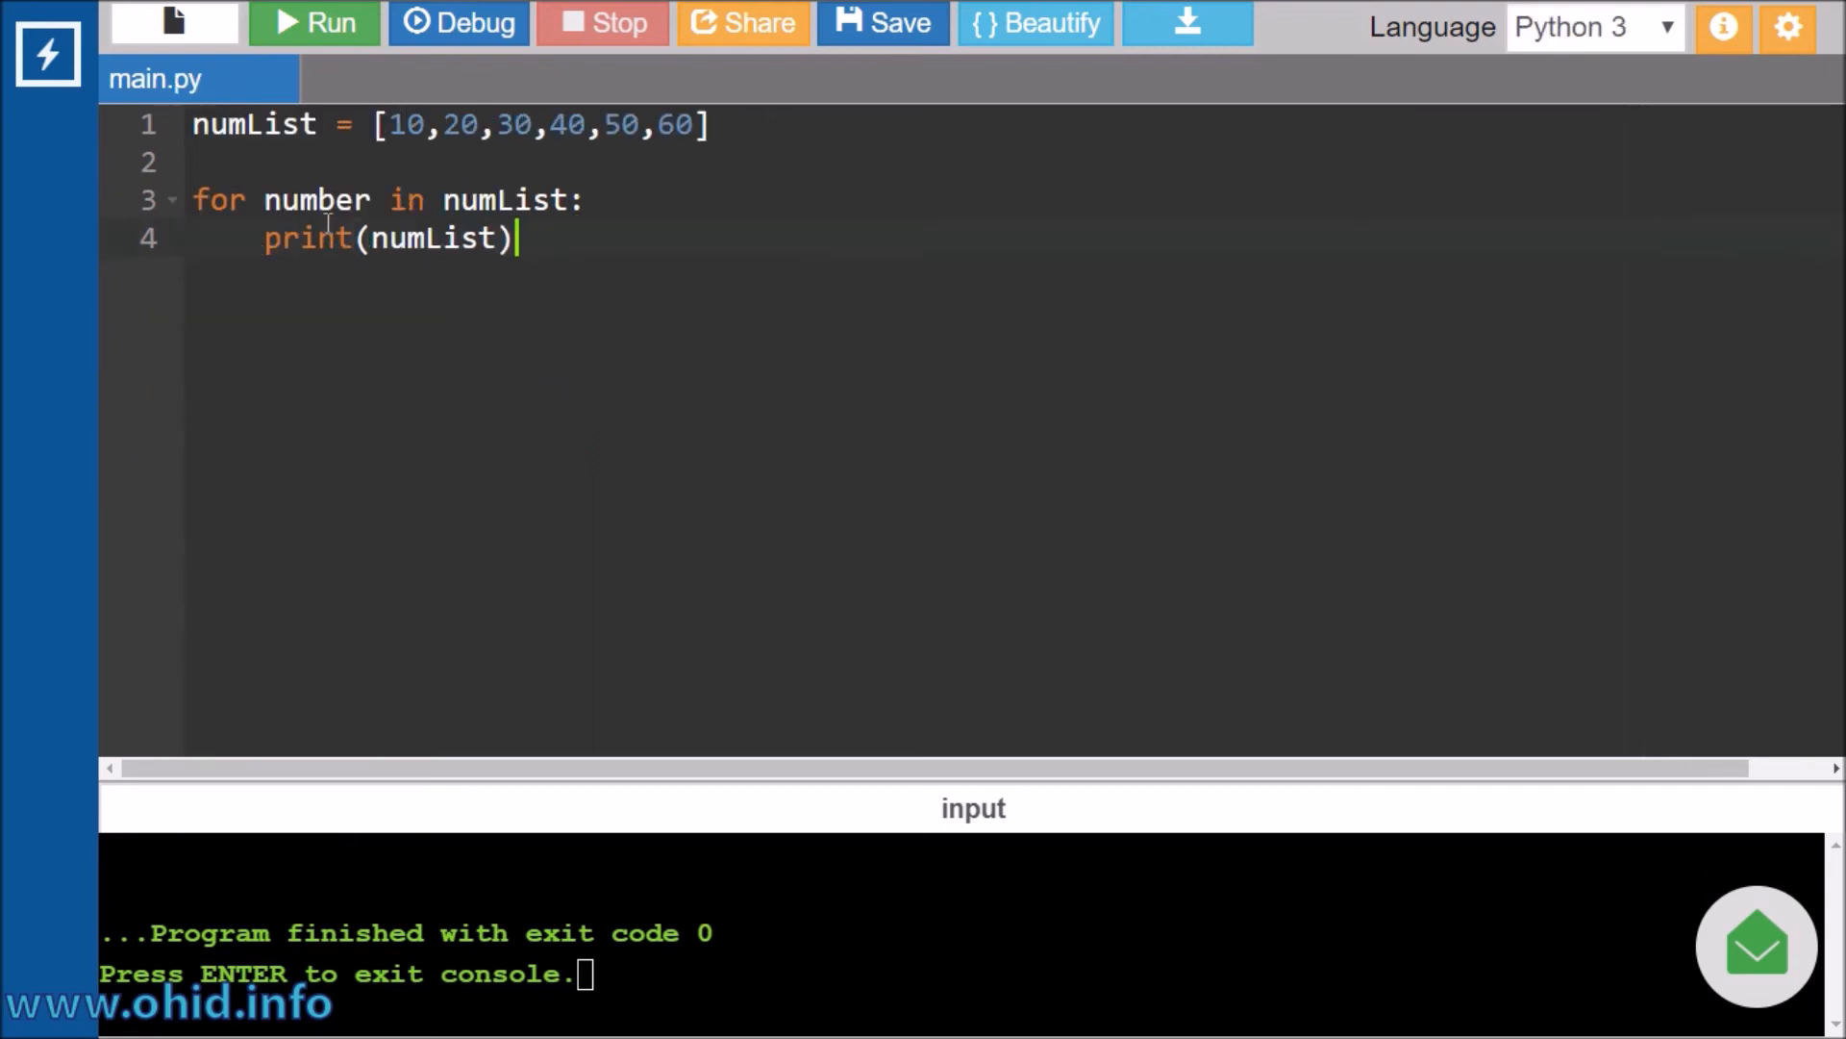
pyautogui.moveTo(1569, 56)
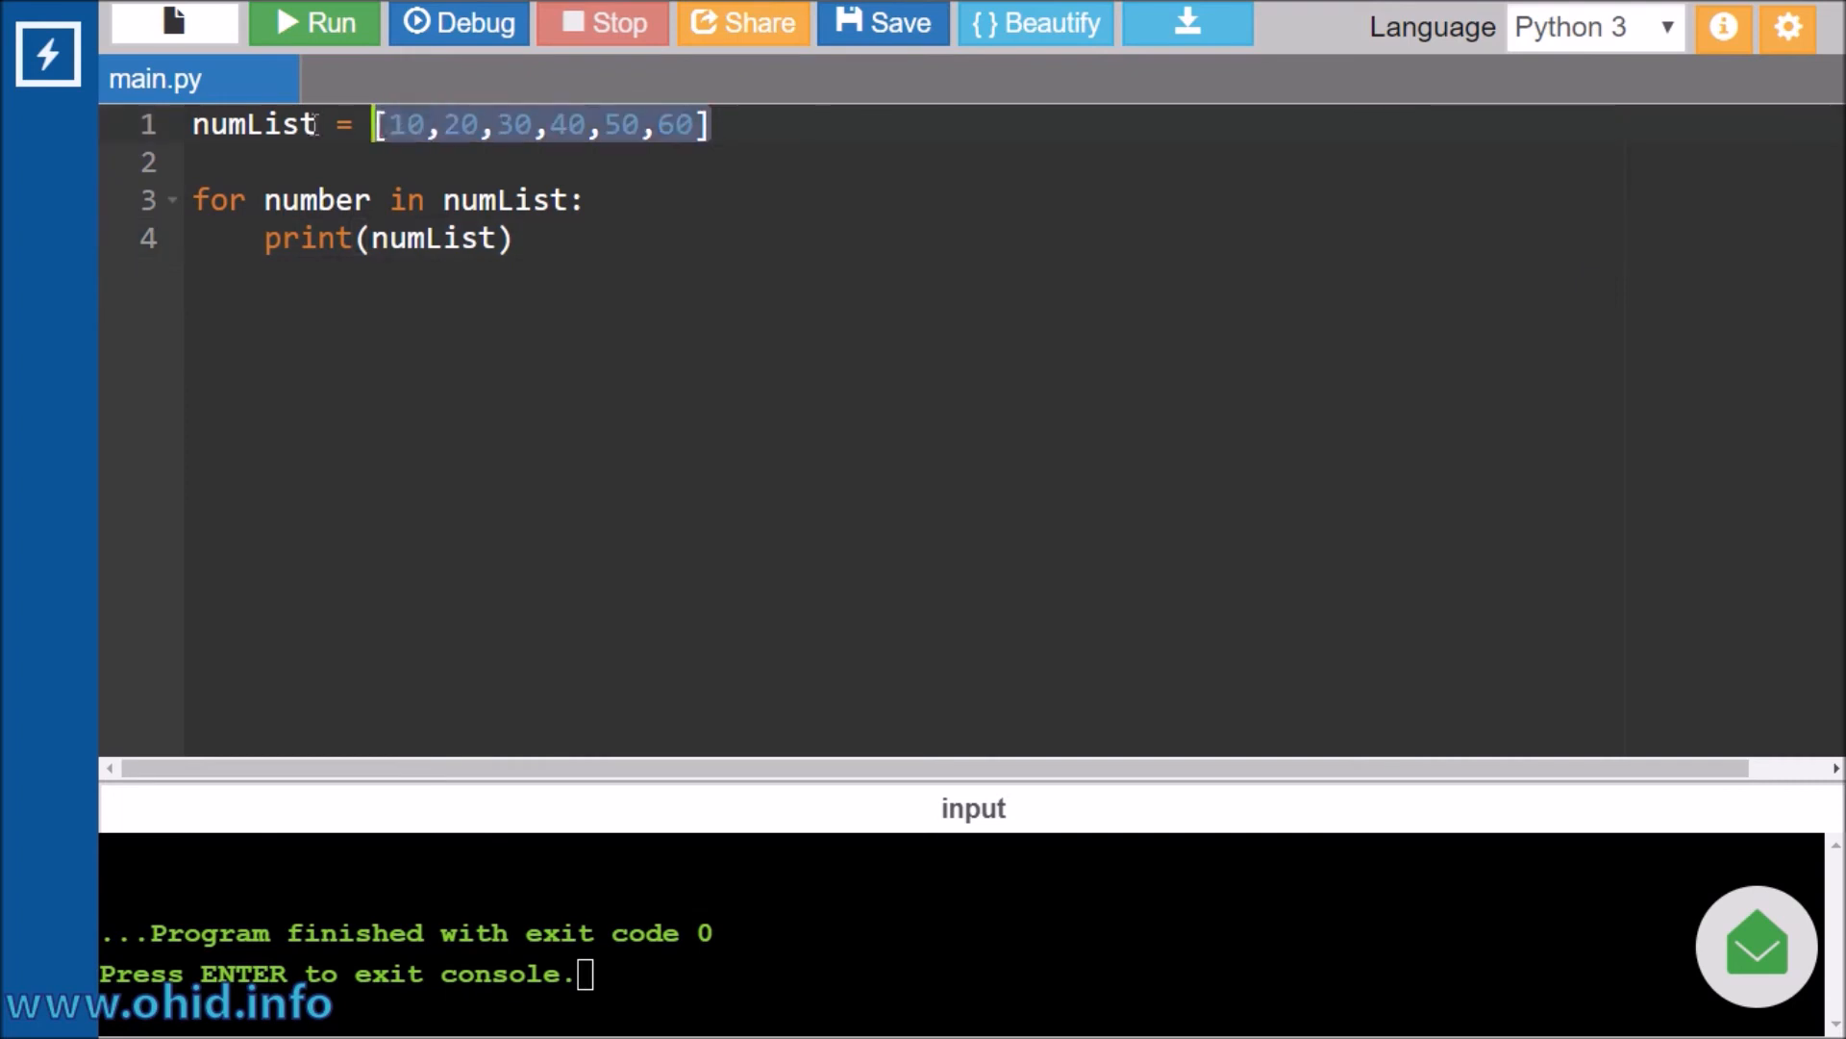
pyautogui.click(196, 162)
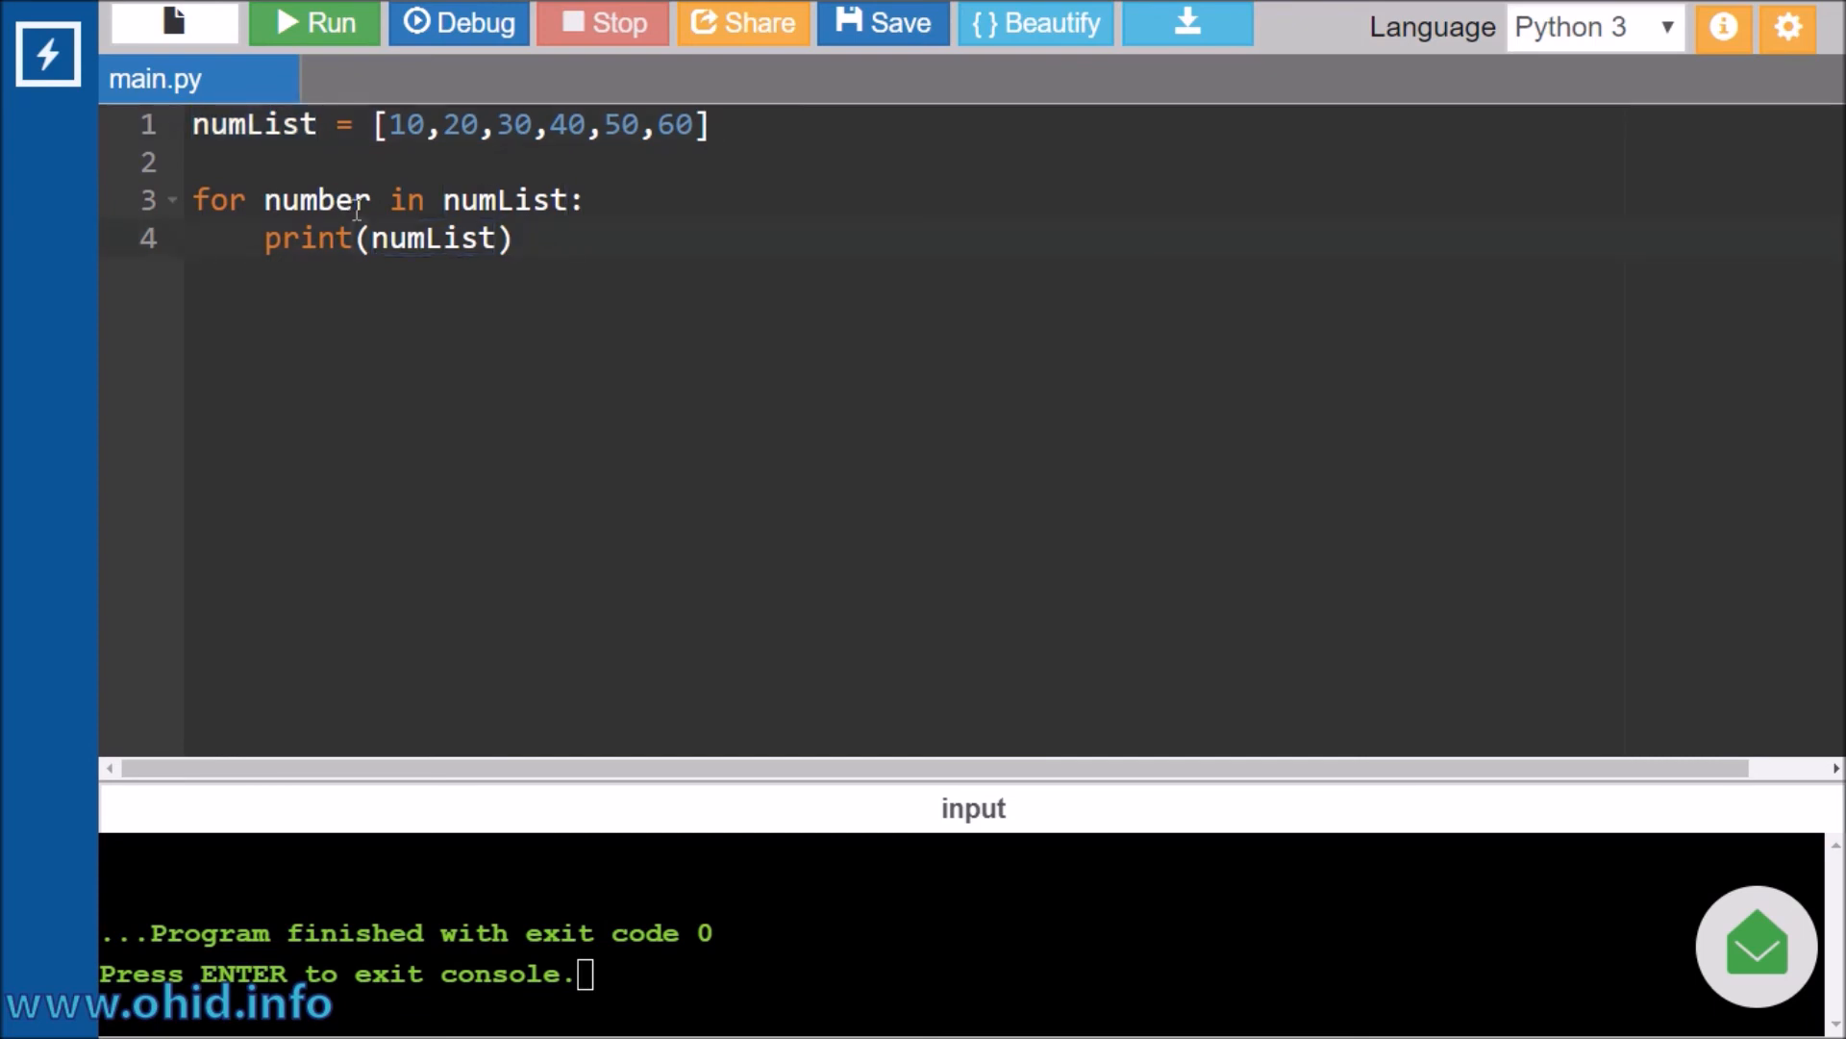
pyautogui.doubleClick(314, 199)
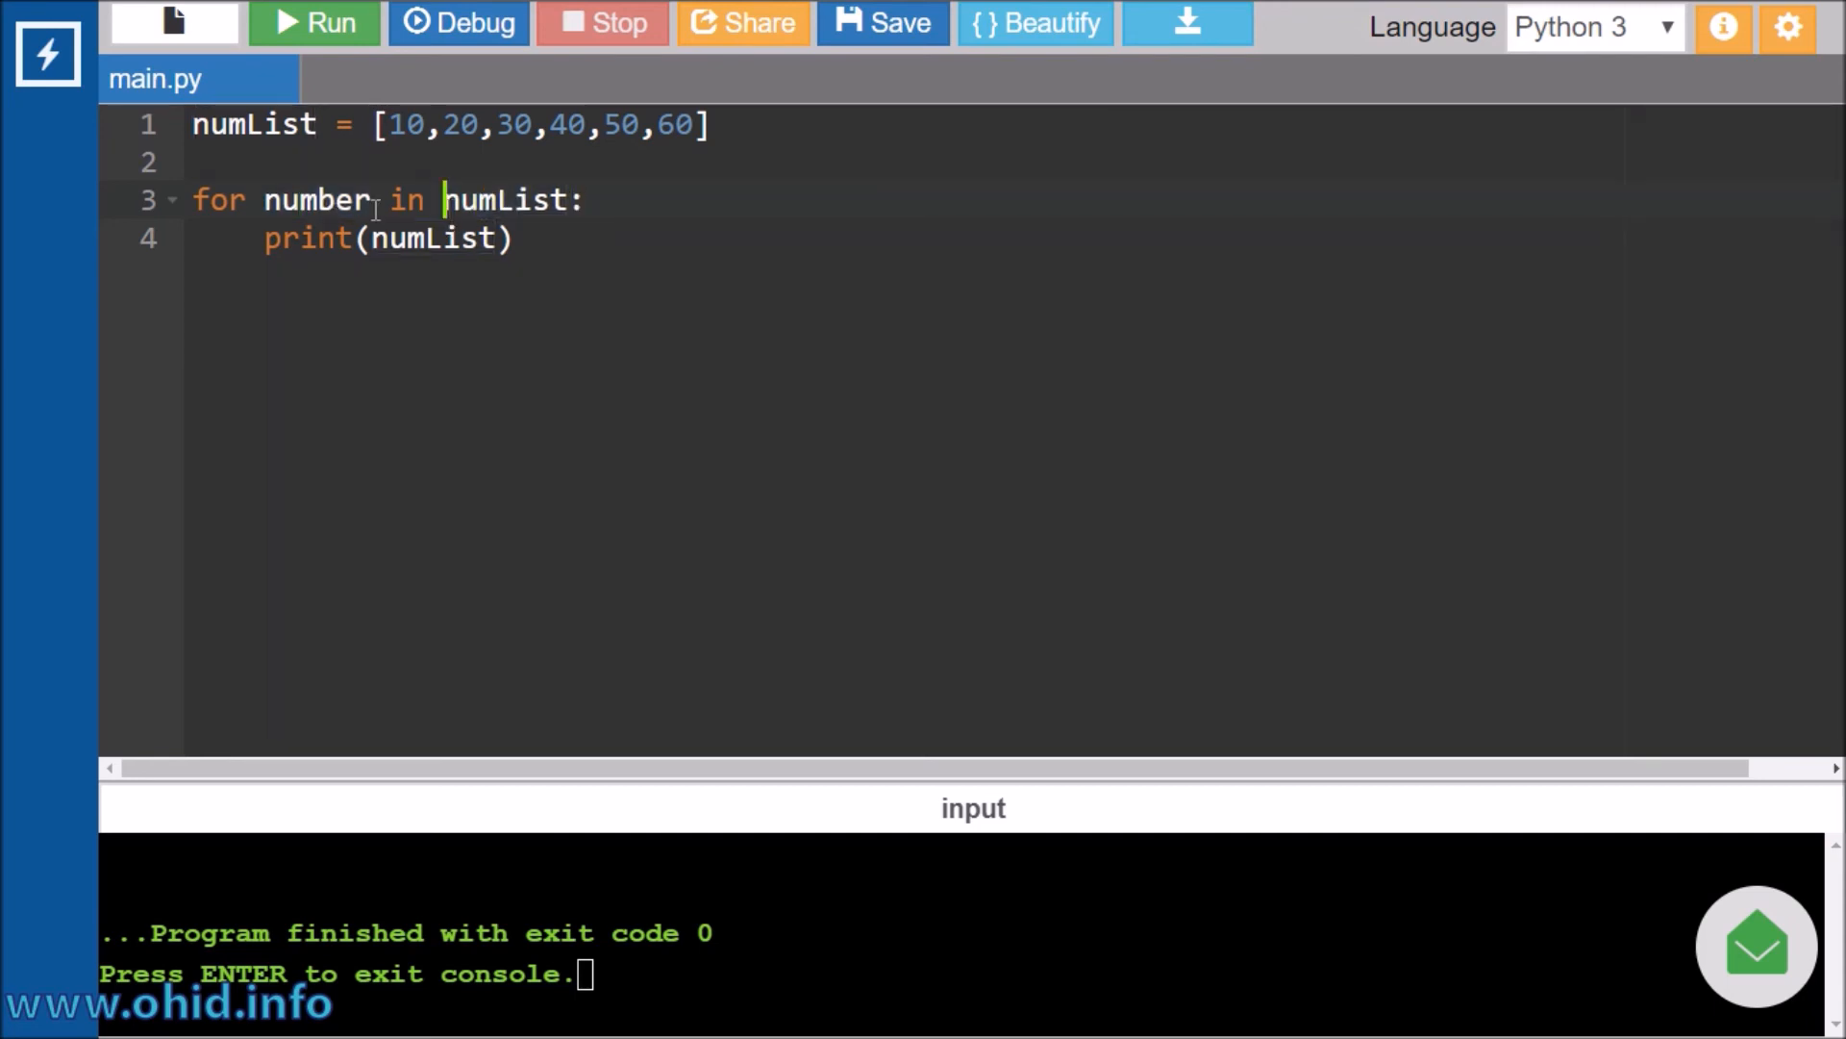
pyautogui.doubleClick(314, 198)
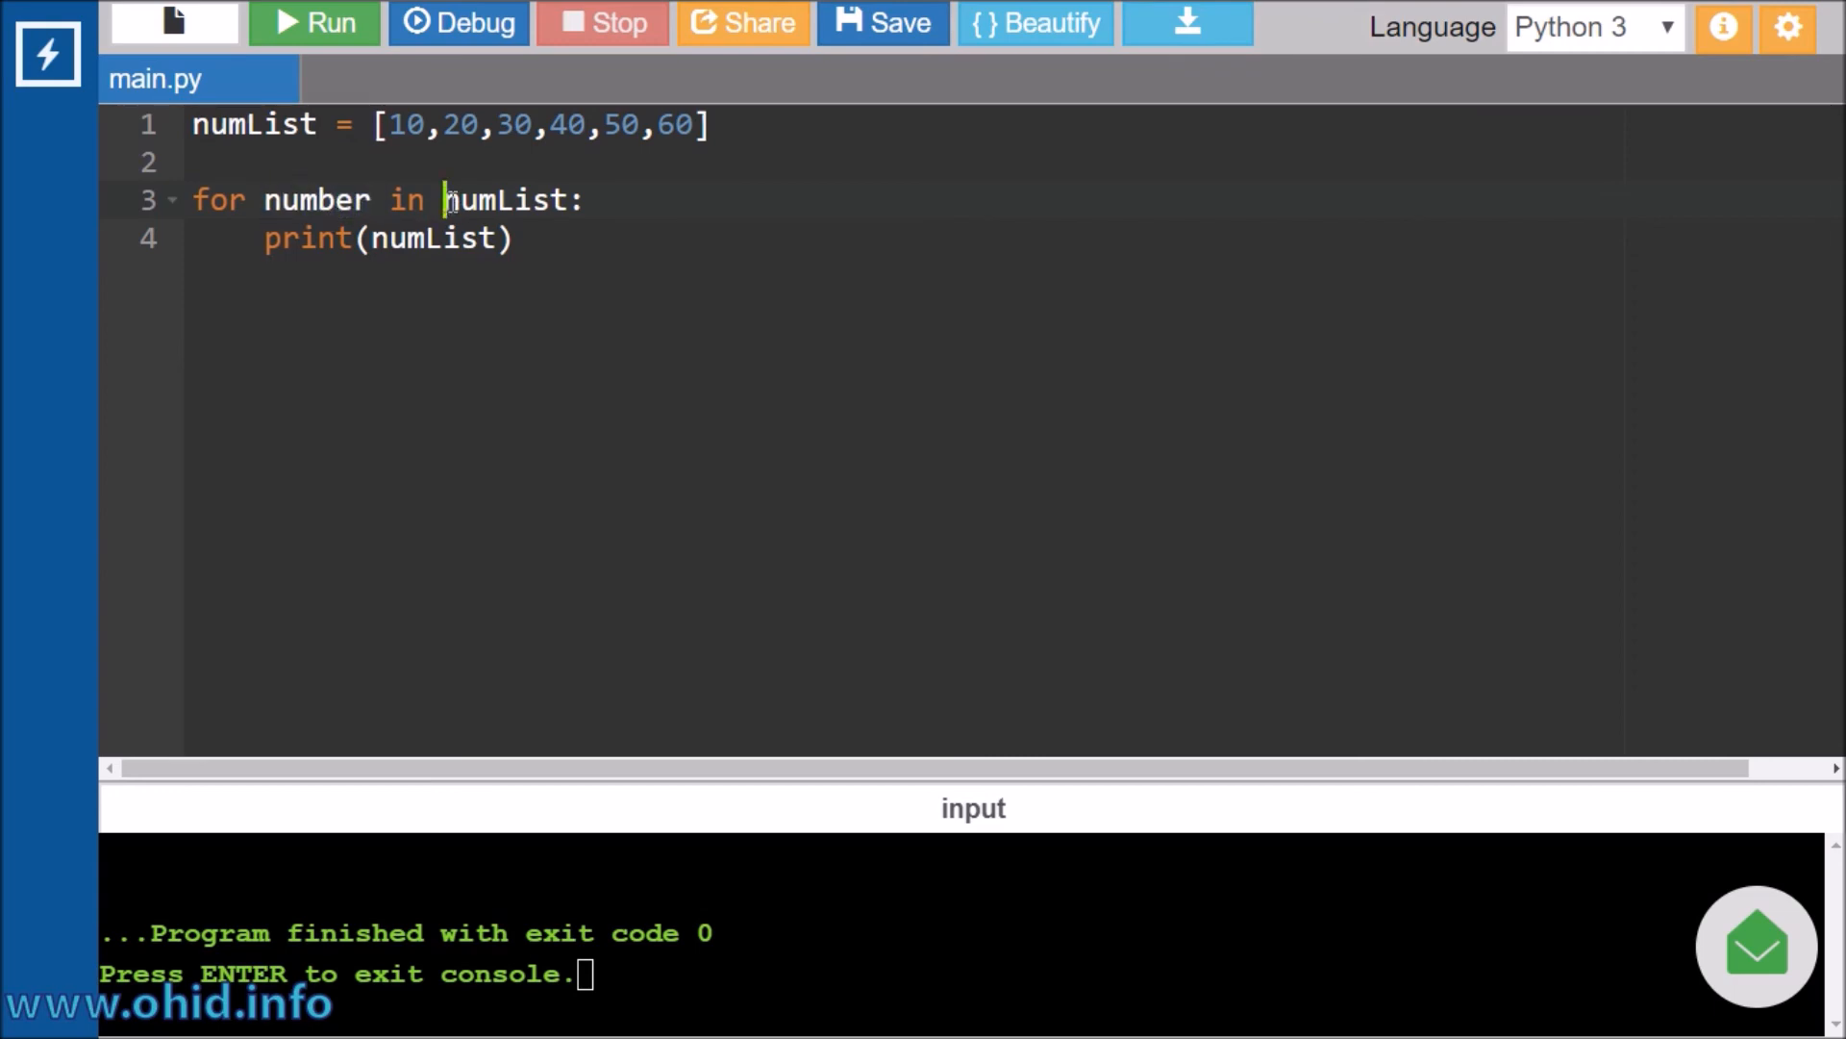
pyautogui.doubleClick(494, 199)
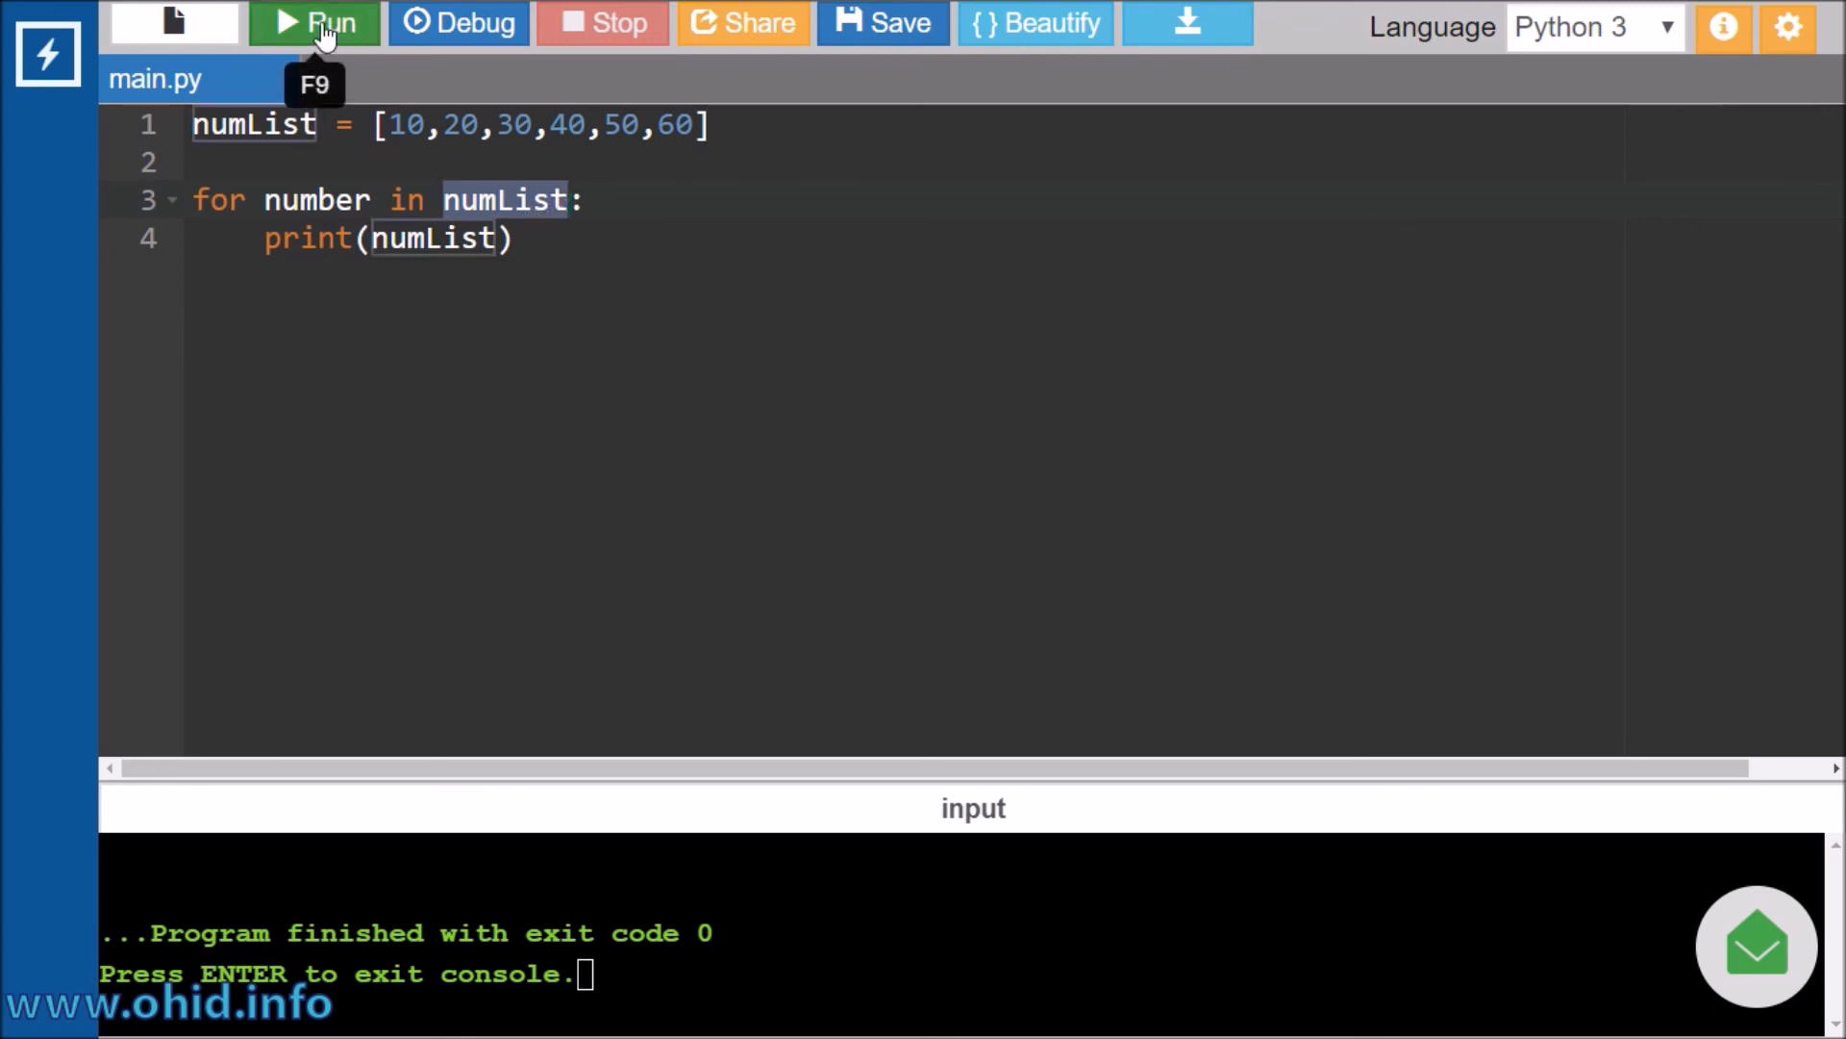
# Run main.py so the console prints [10, 20, 30, 40, 50, 60] with exit code 0.
pyautogui.click(313, 23)
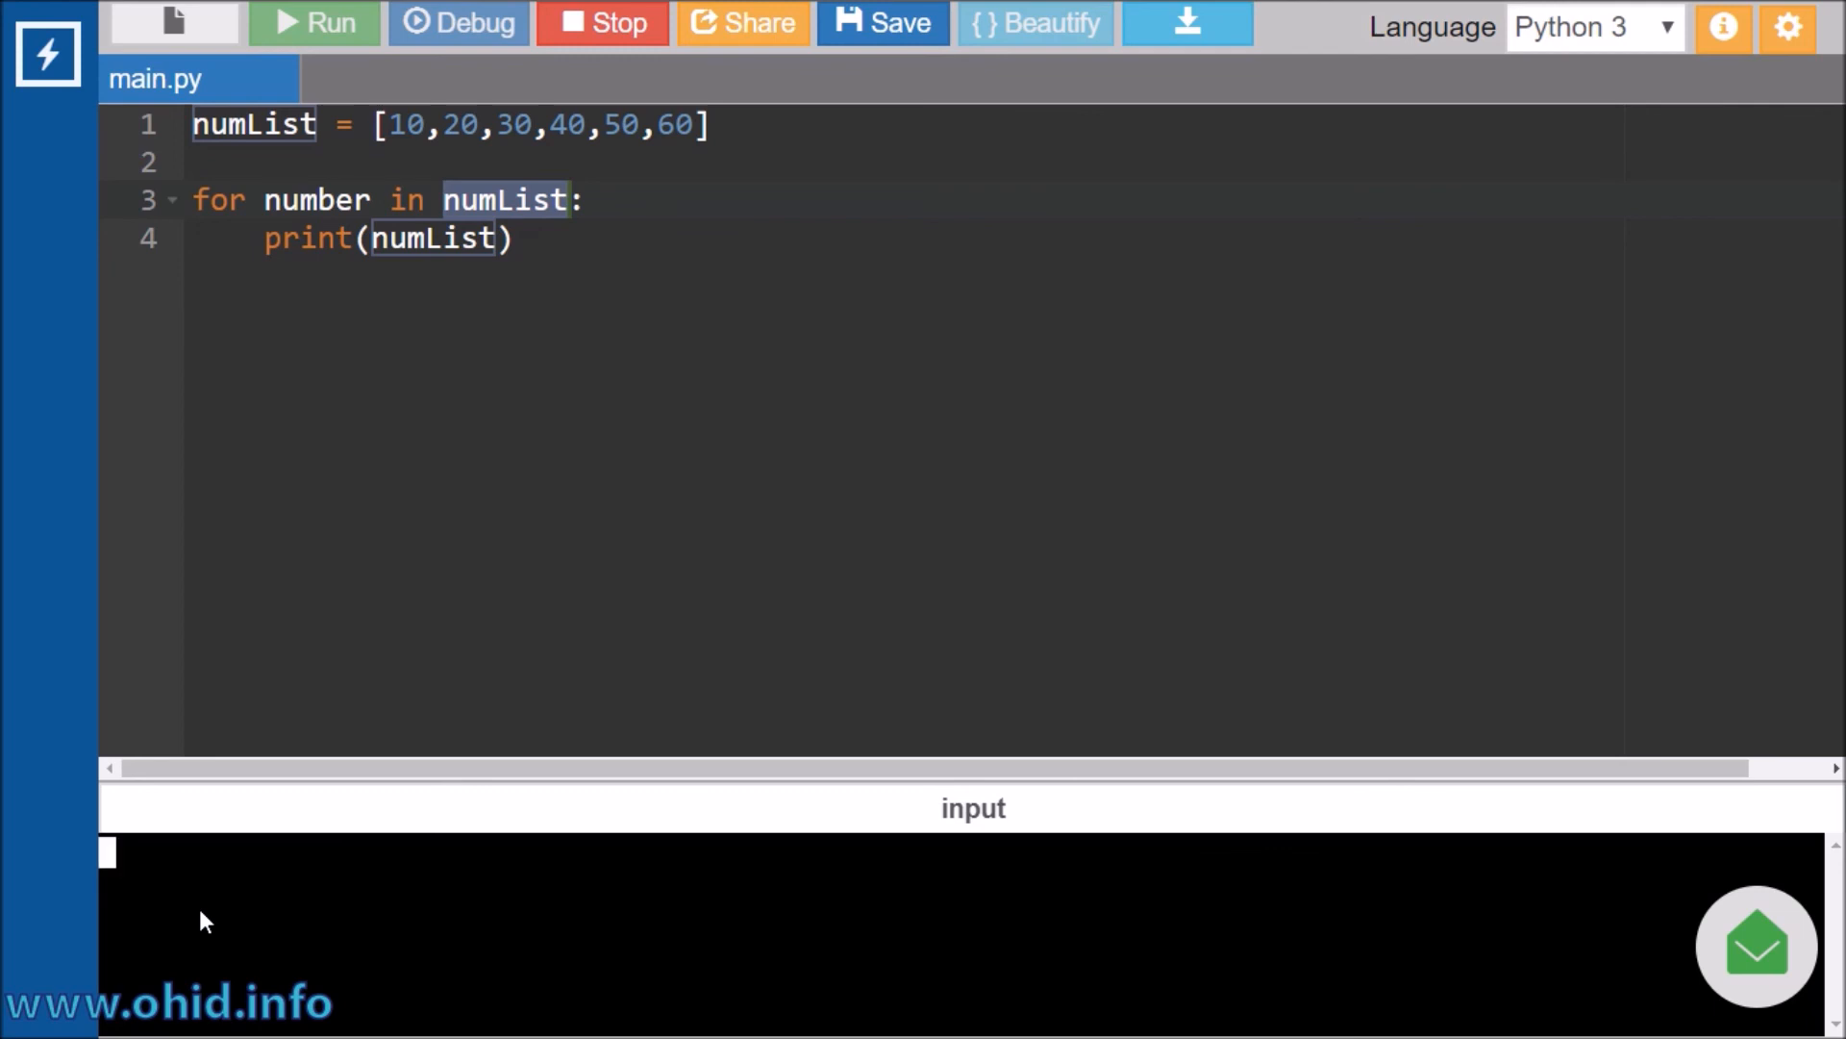
pyautogui.click(313, 23)
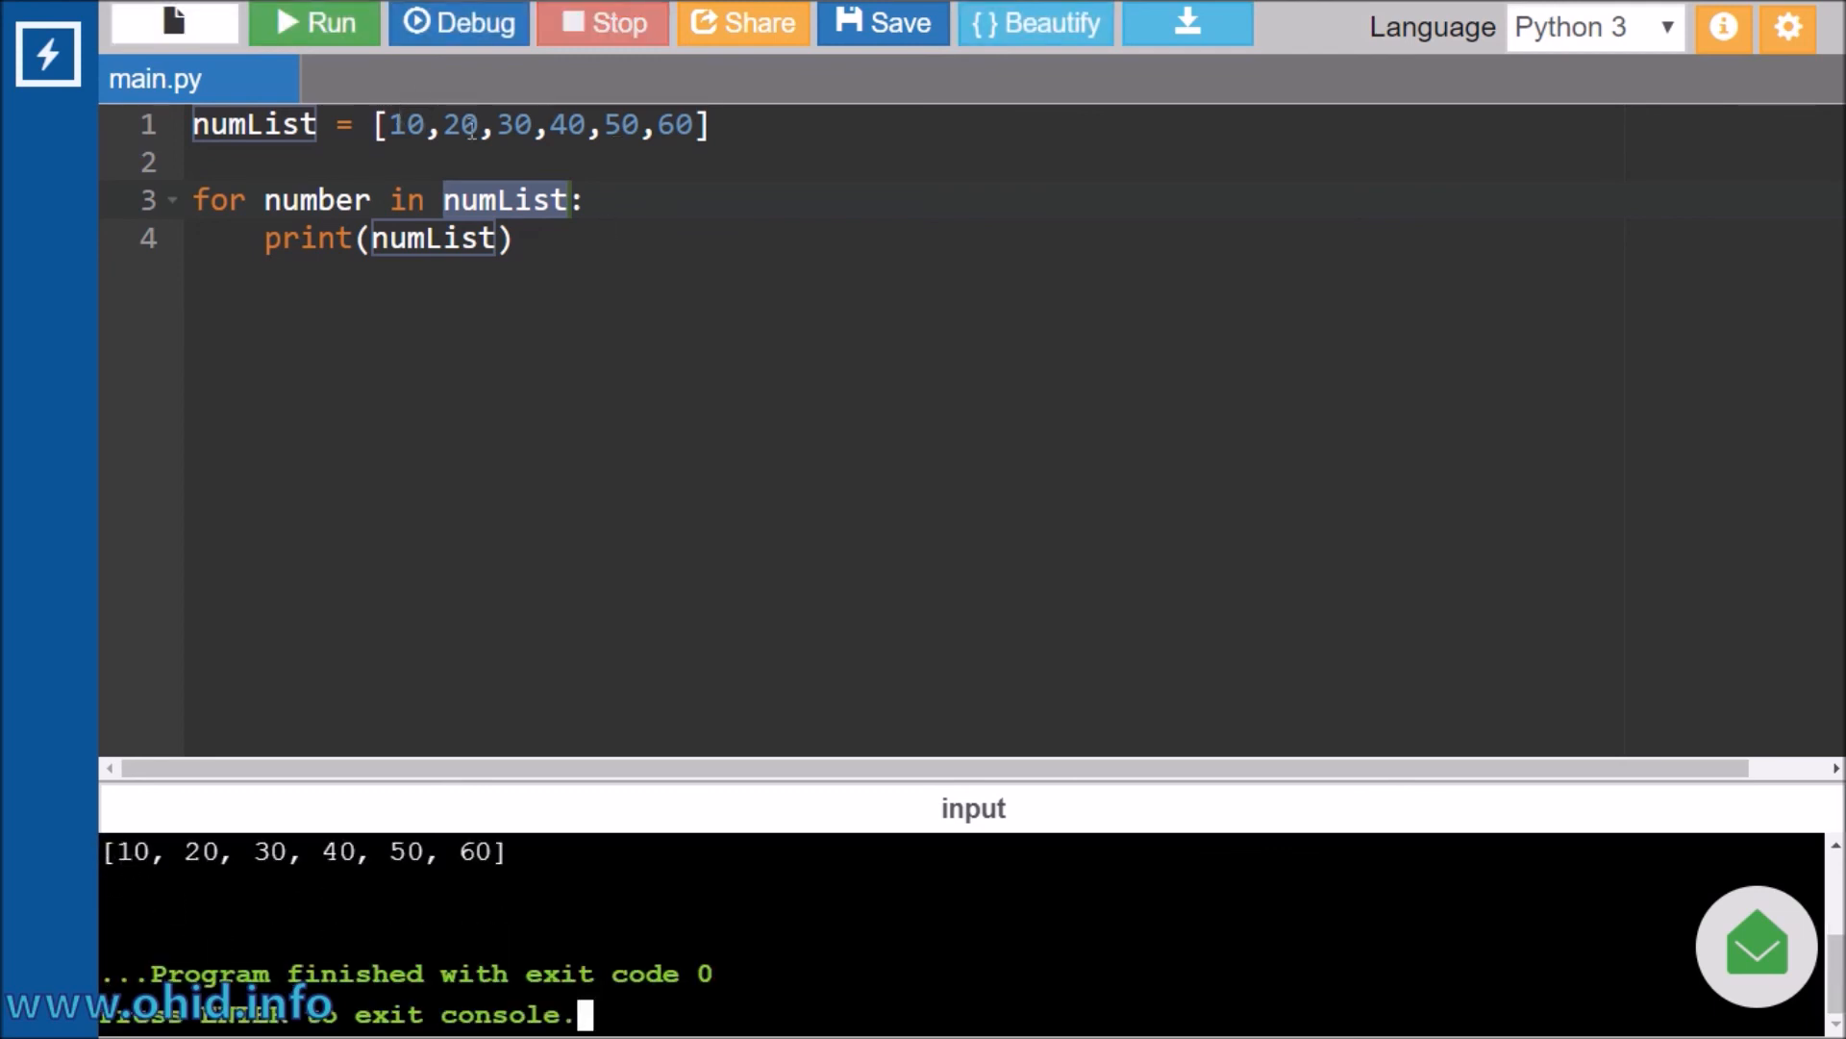
pyautogui.moveTo(579, 385)
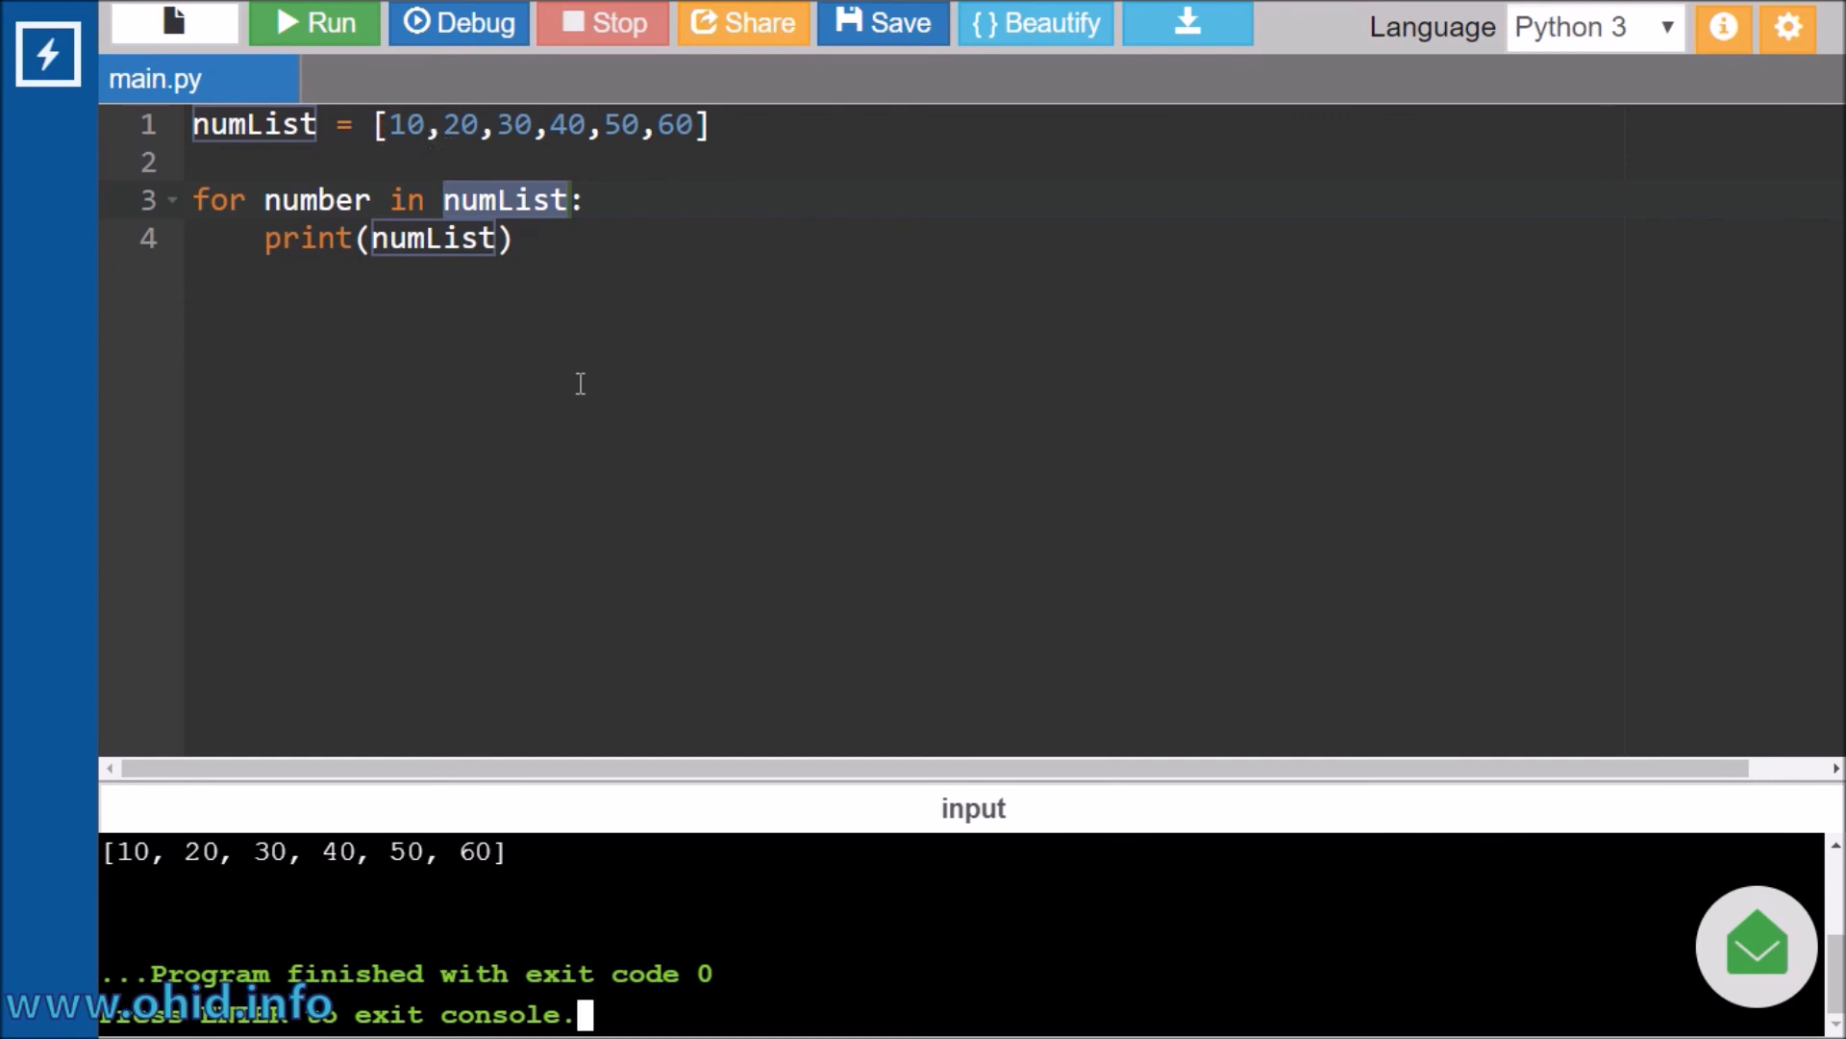